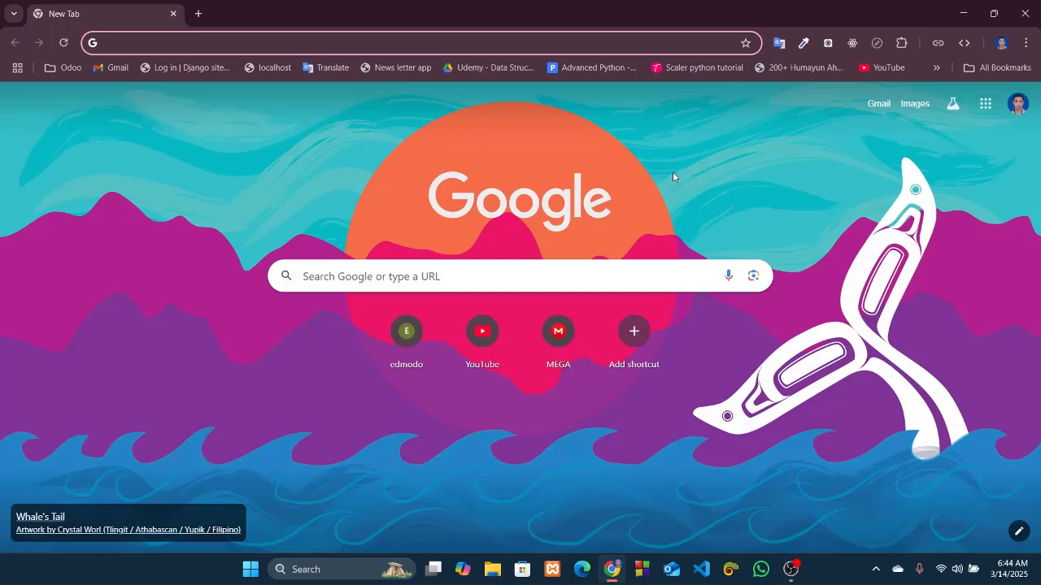
mouse_move(512, 140)
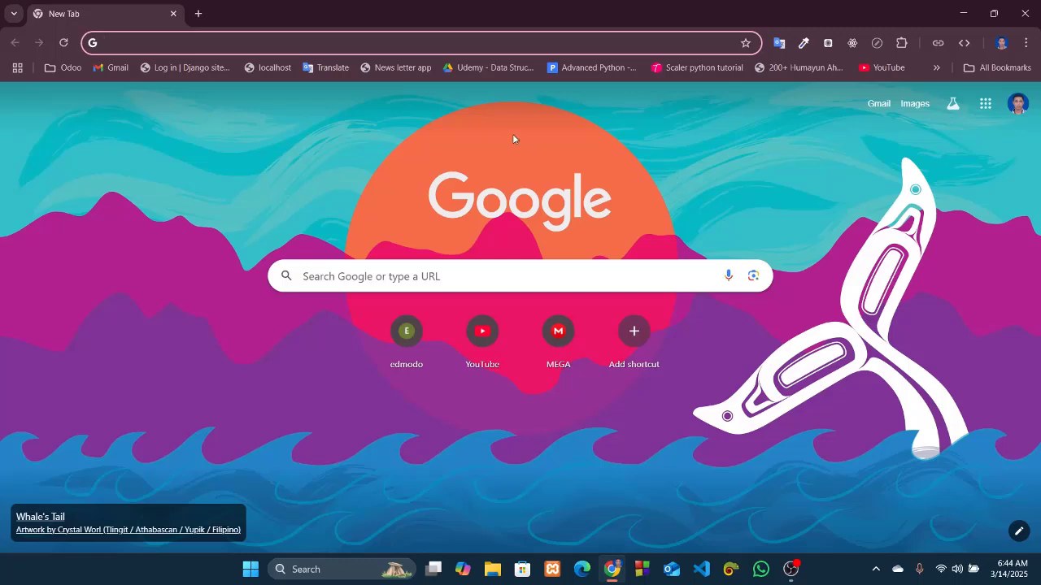
Step: Search Google for 'odoo nightly'
type("odoo nightly")
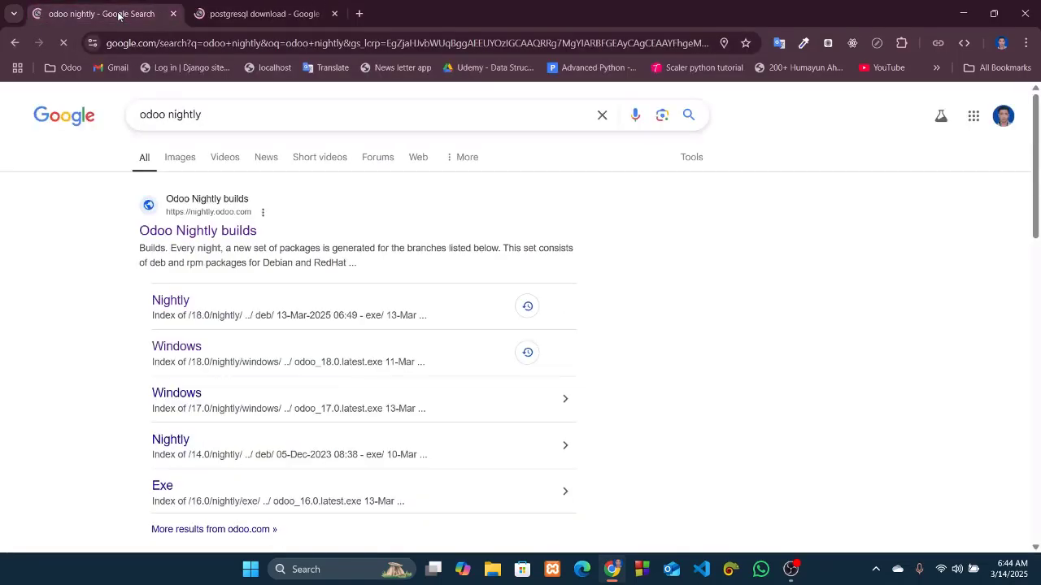
mouse_move(303, 217)
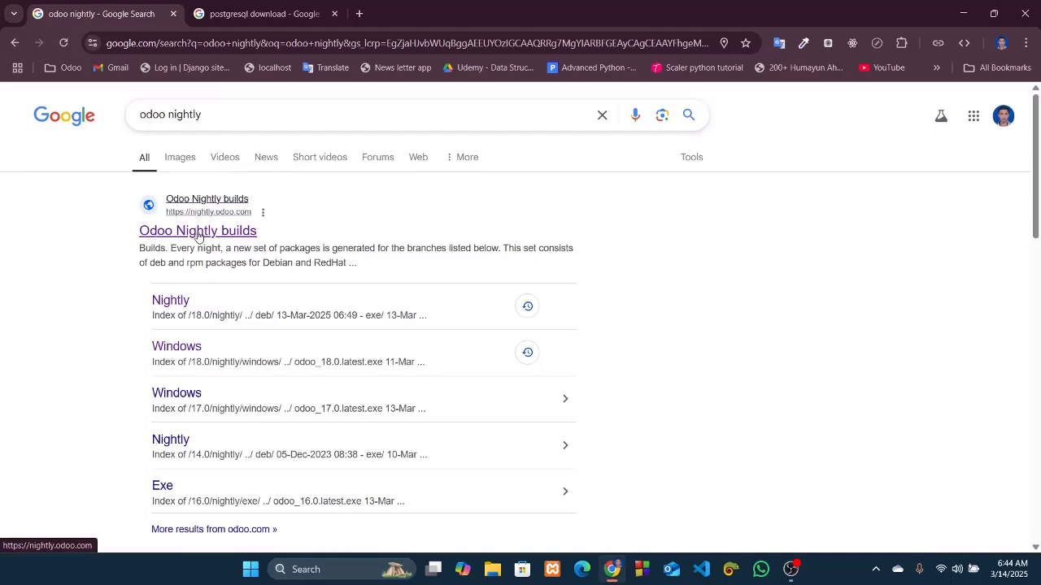
Step: From Odoo Nightly builds 18 stable Community windows/, save odoo_18.0.latest.exe to downloaded_softwares
left_click(196, 230)
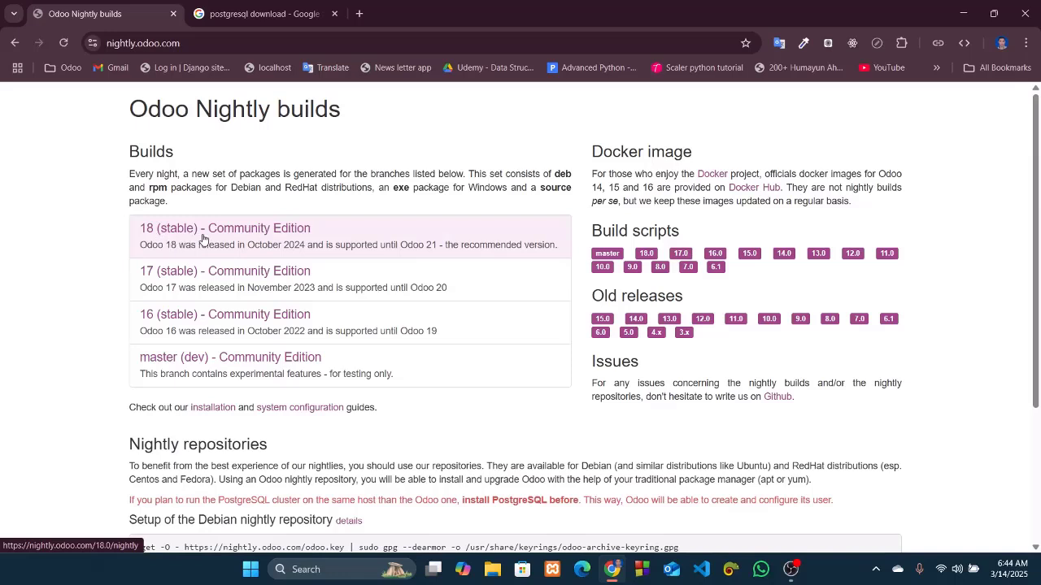
left_click(225, 228)
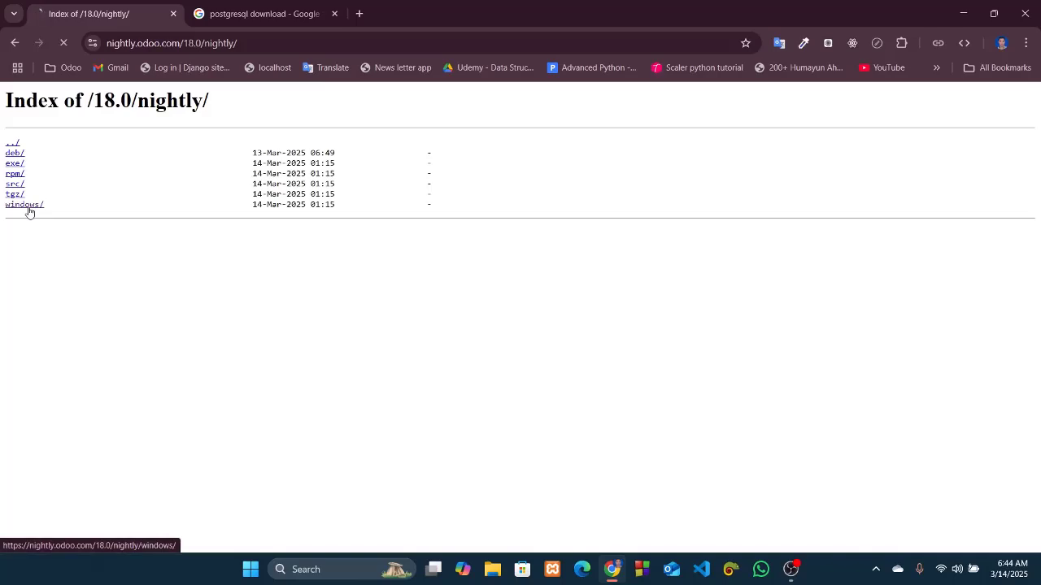
left_click(24, 205)
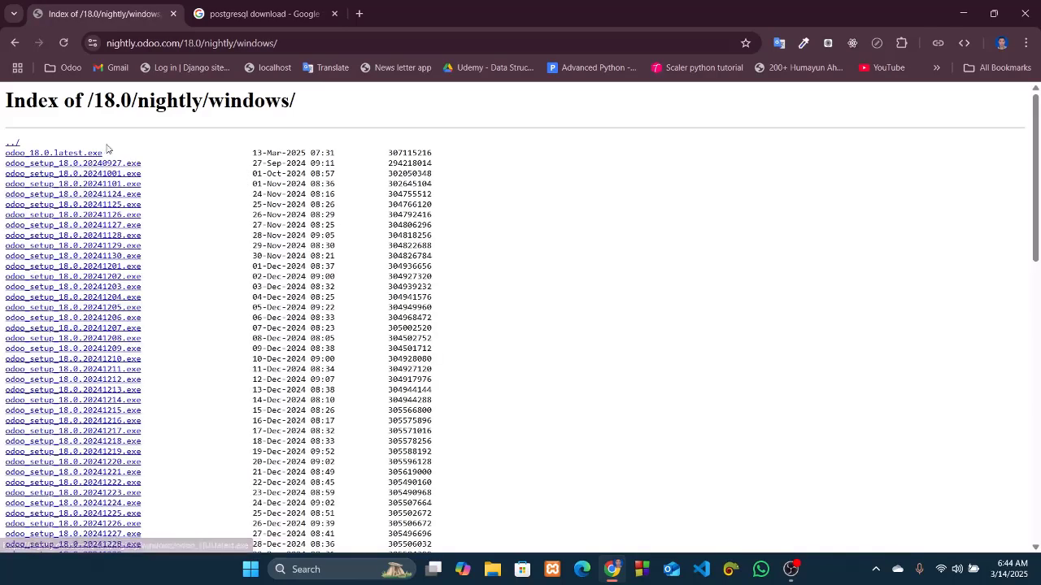
mouse_move(24, 163)
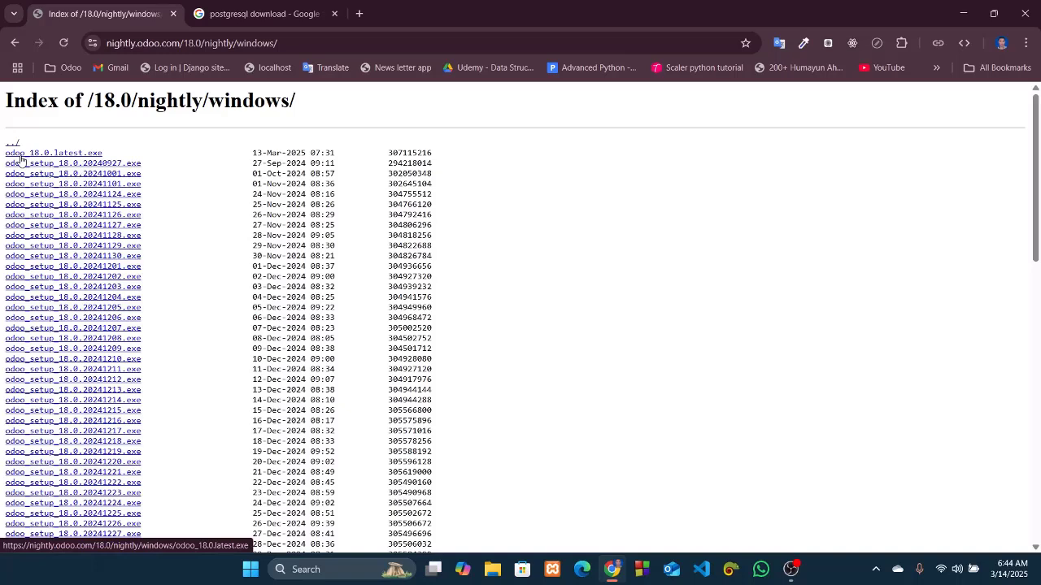
mouse_move(35, 163)
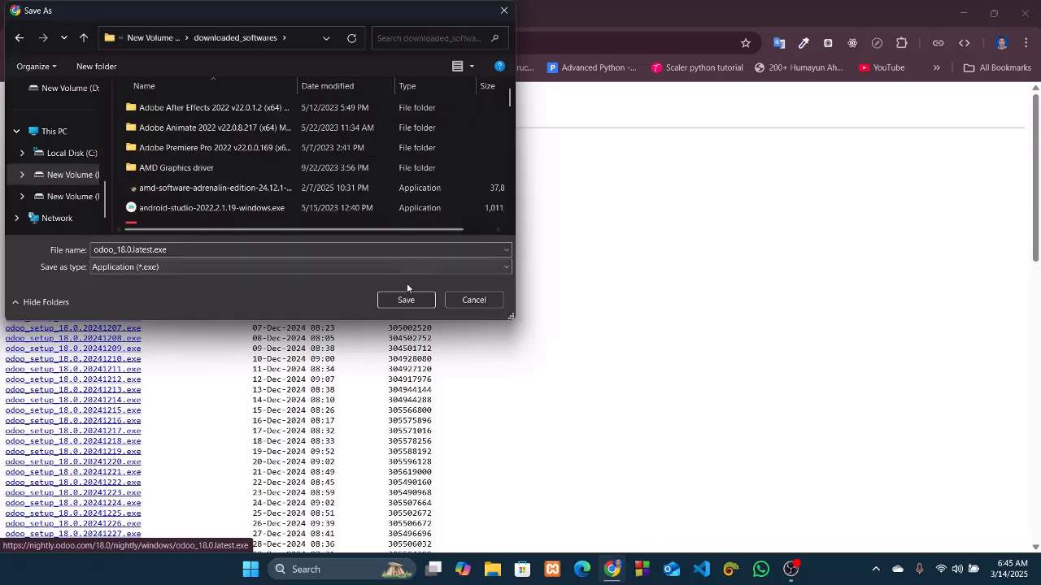
left_click(475, 299)
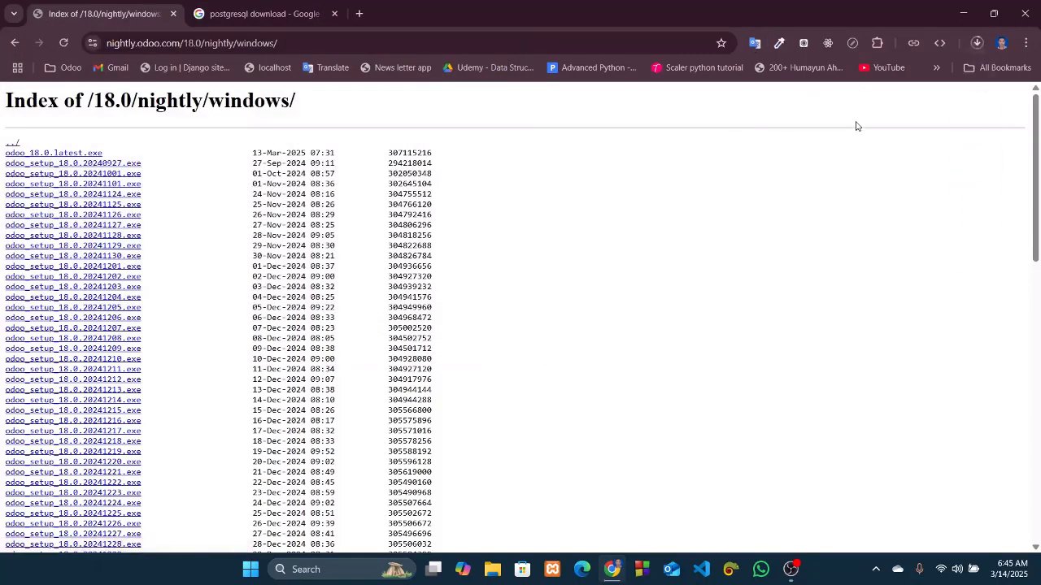
mouse_move(507, 178)
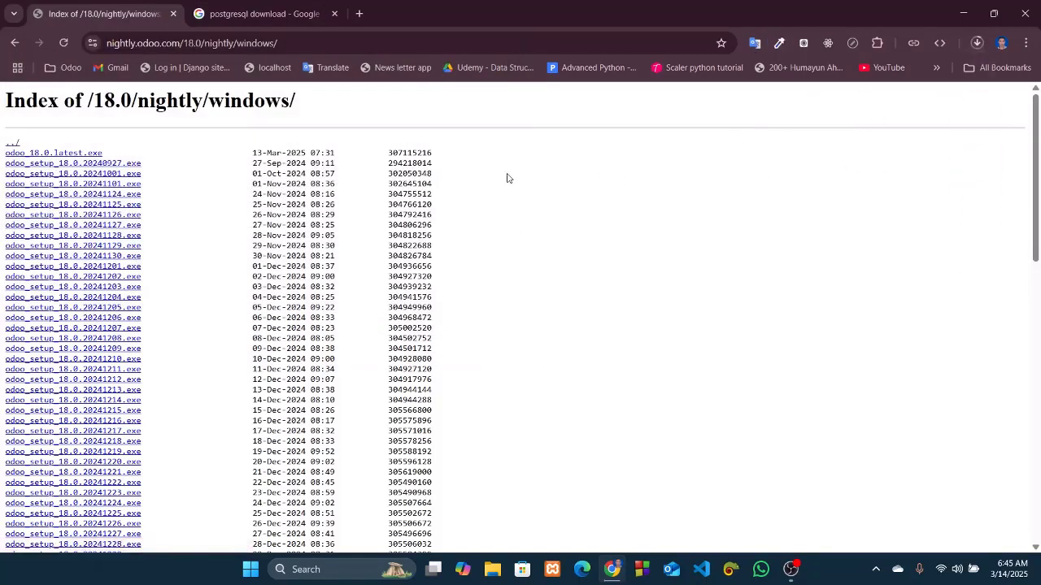
Step: Reach the PostgreSQL Downloads page and its Windows installers section
left_click(260, 13)
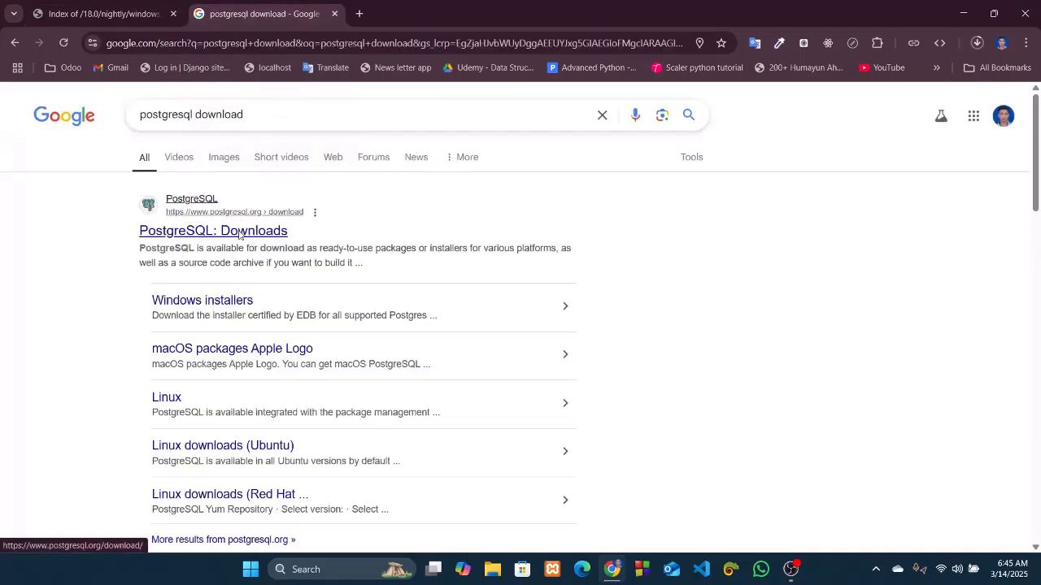
left_click(213, 231)
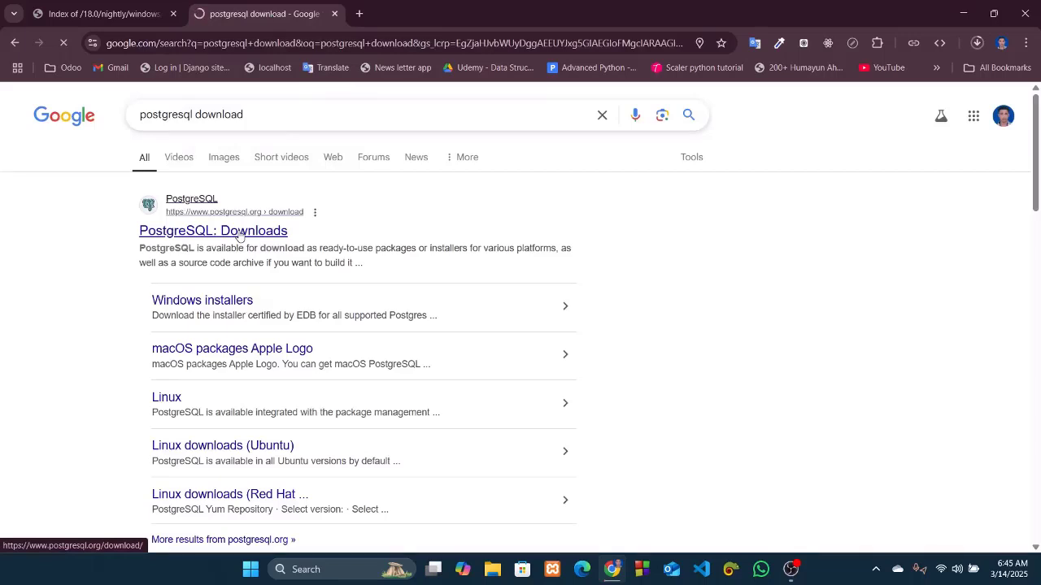
left_click(213, 231)
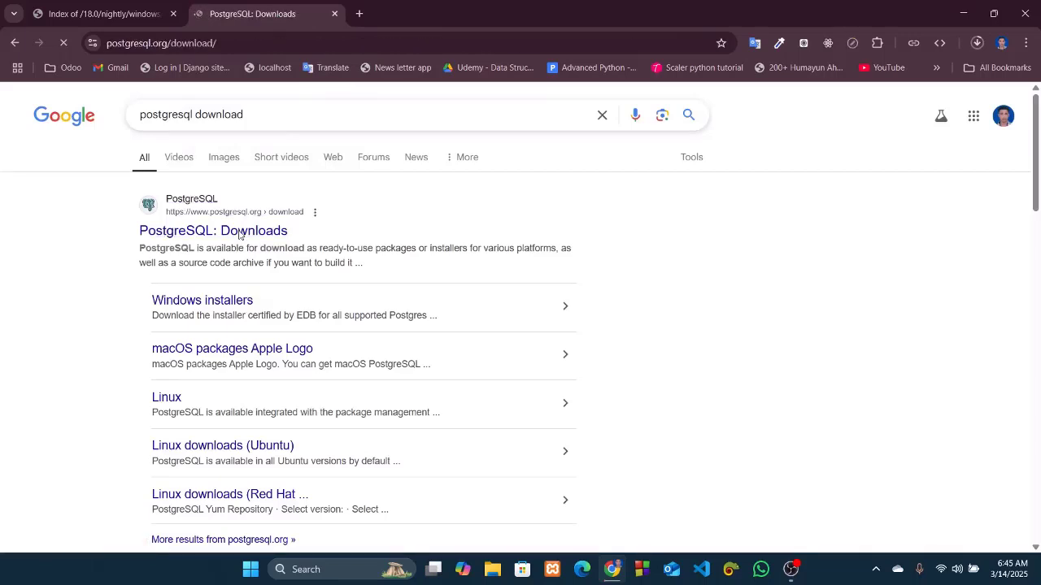
left_click(213, 231)
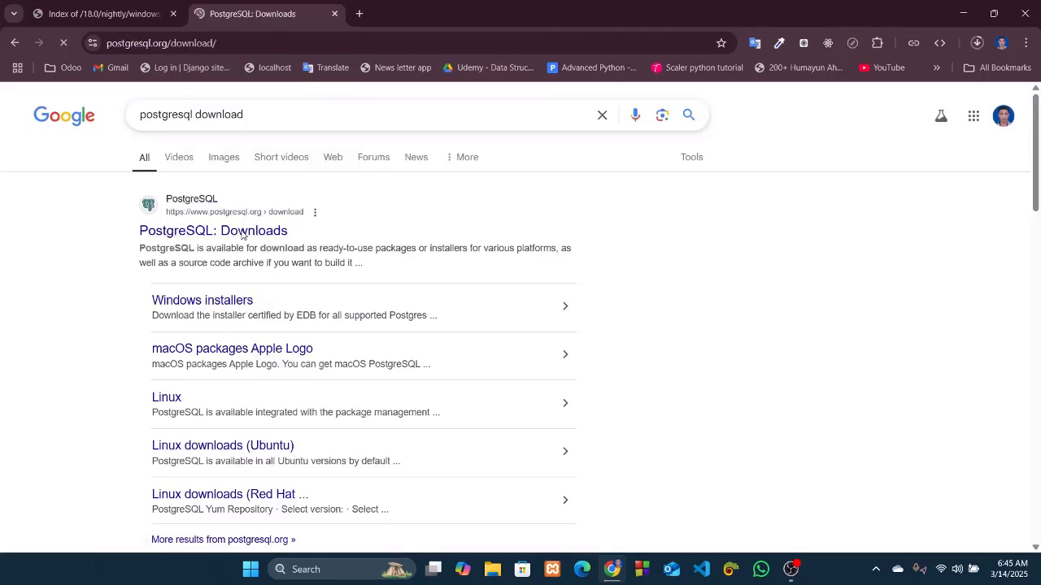
left_click(214, 231)
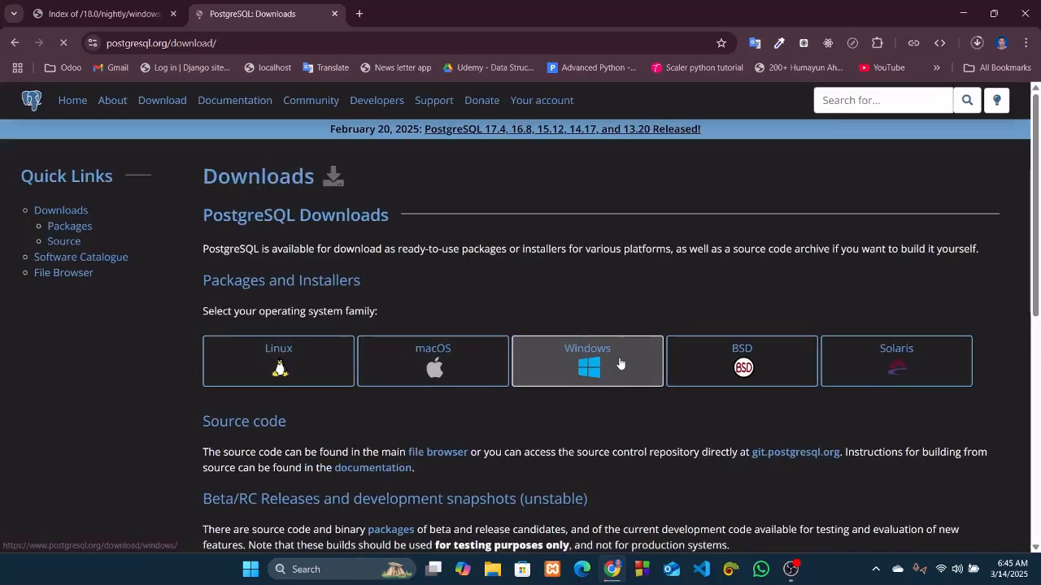
mouse_move(608, 370)
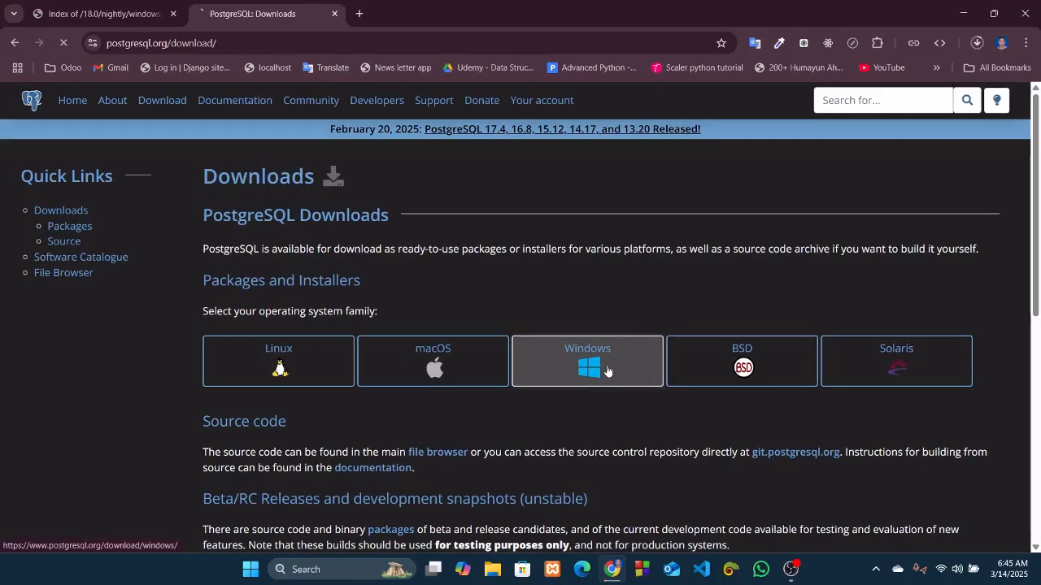
left_click(586, 361)
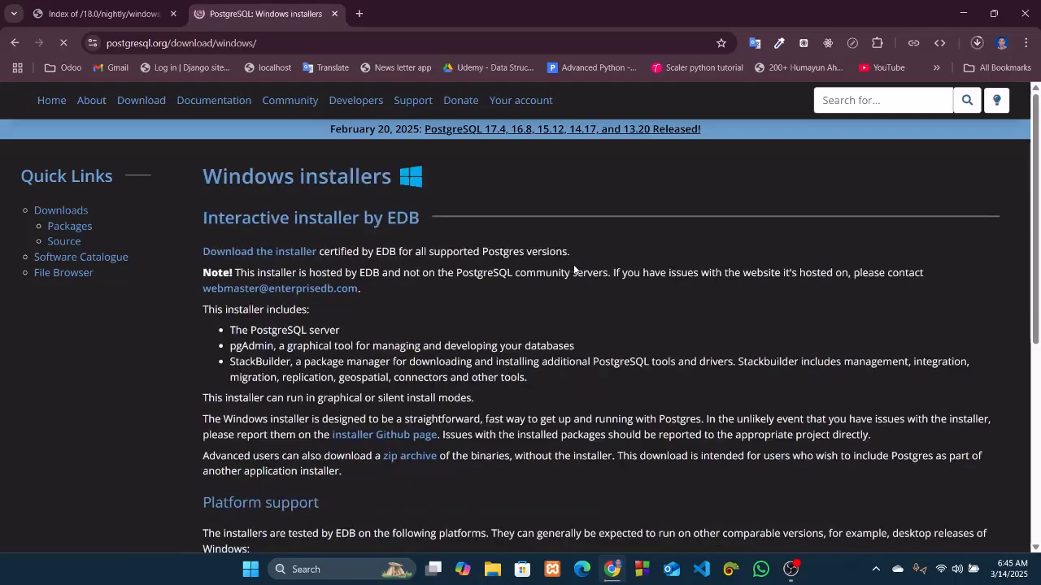
scroll("down", 3)
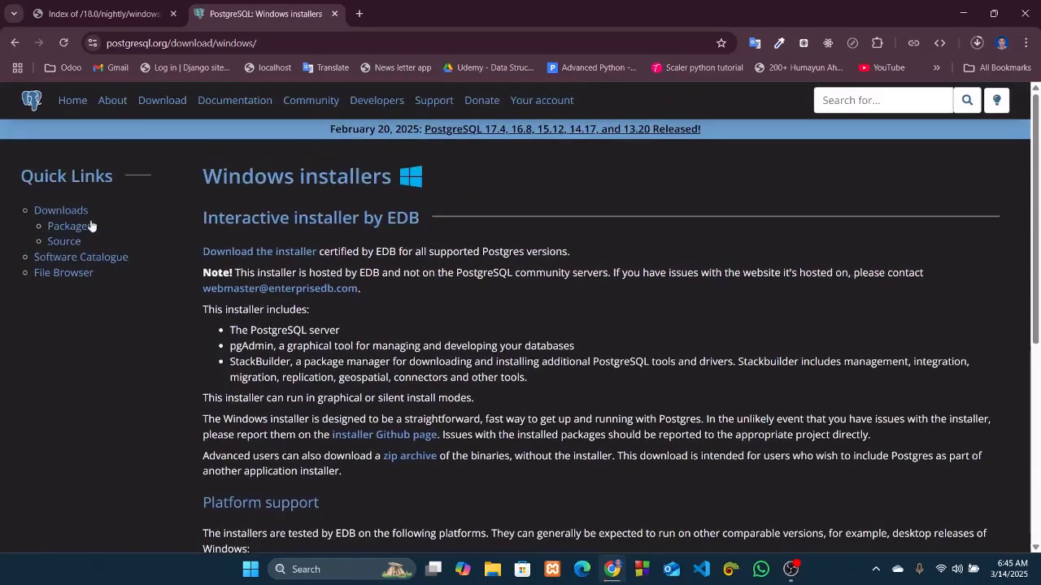
mouse_move(162, 101)
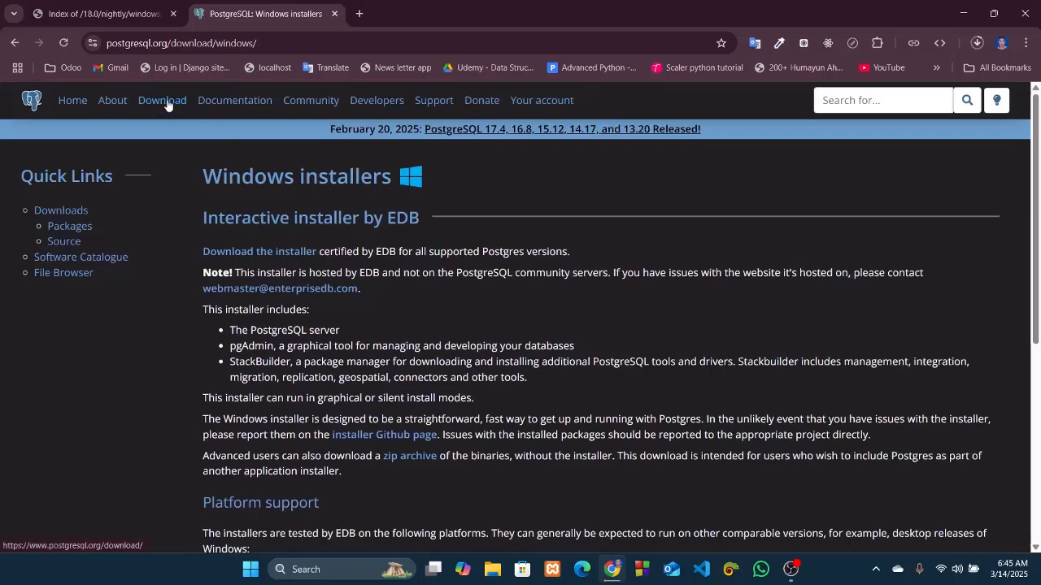
mouse_move(258, 250)
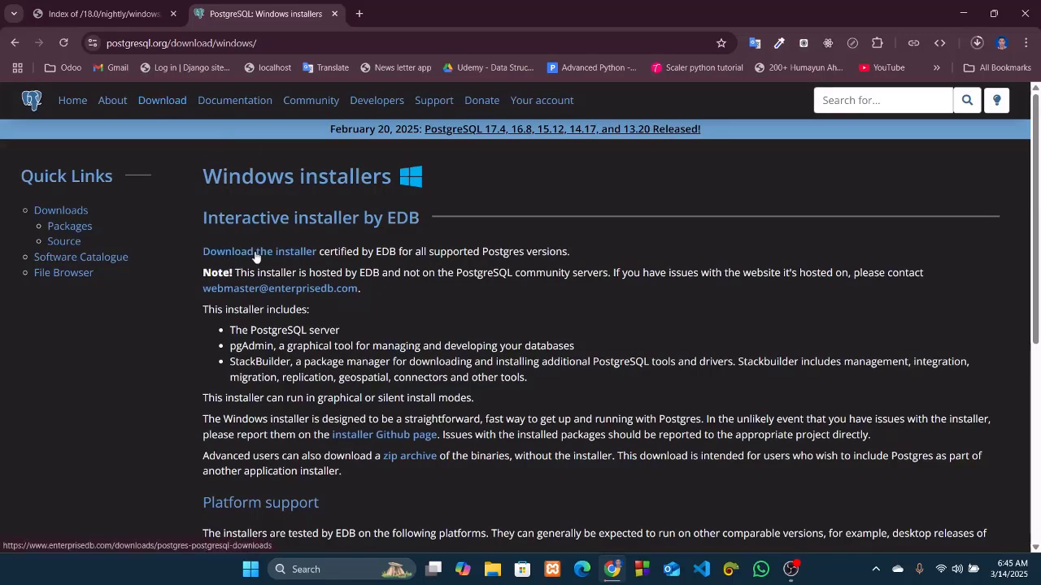
Step: Follow 'Download the installer' to EDB's PostgreSQL download page
left_click(259, 250)
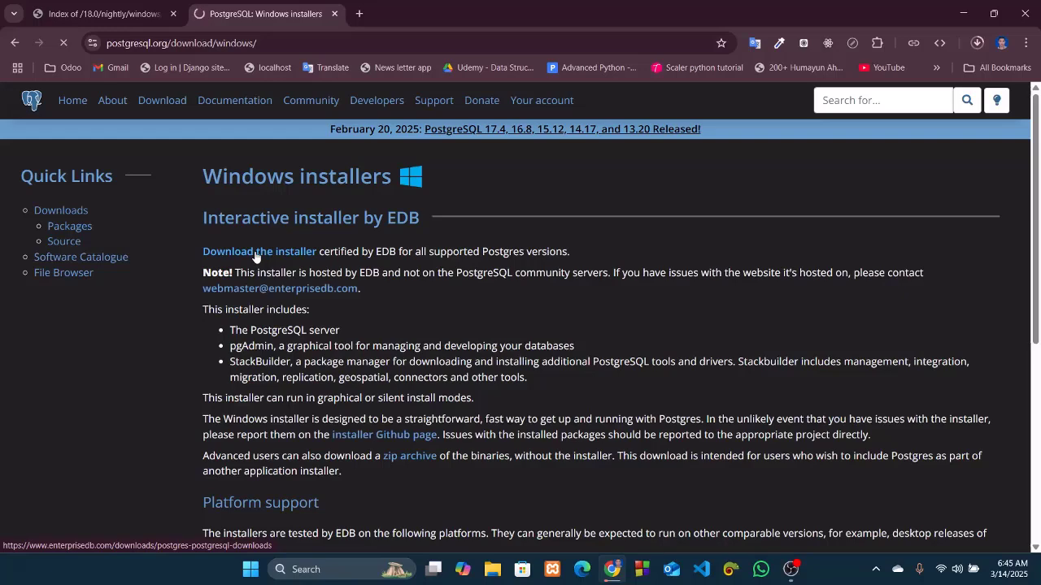
left_click(258, 250)
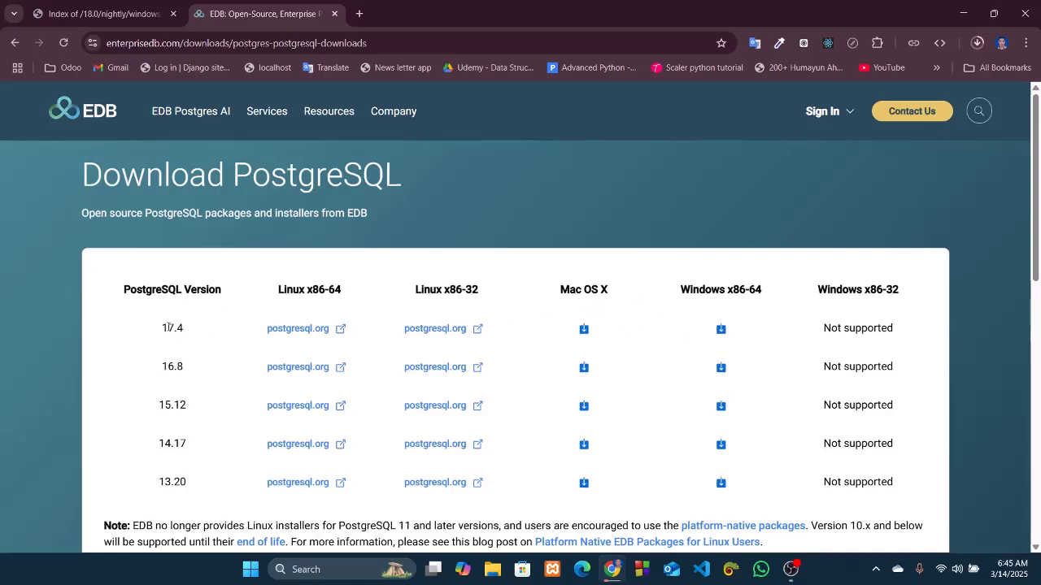
mouse_move(712, 341)
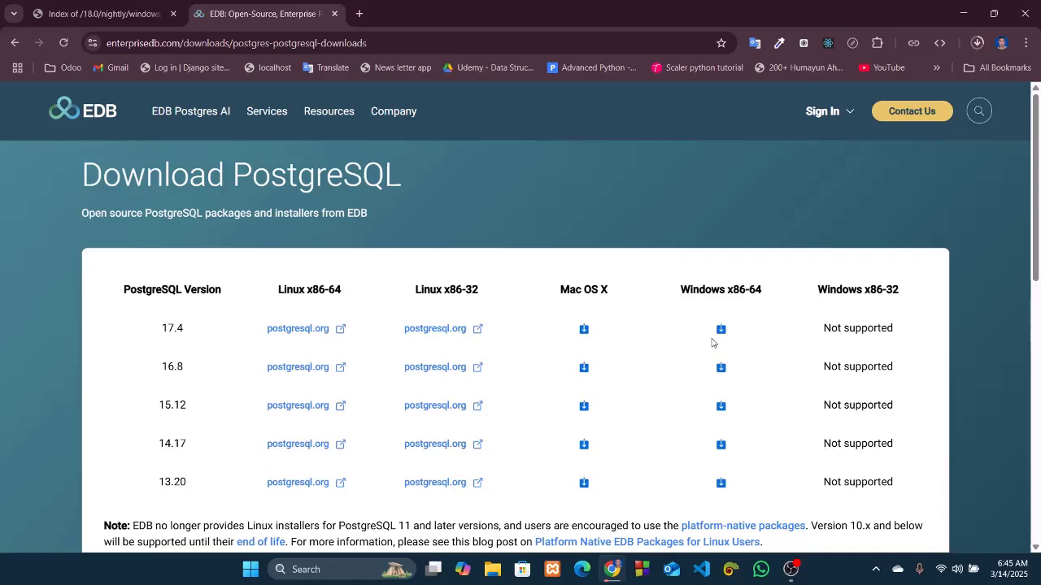
mouse_move(720, 329)
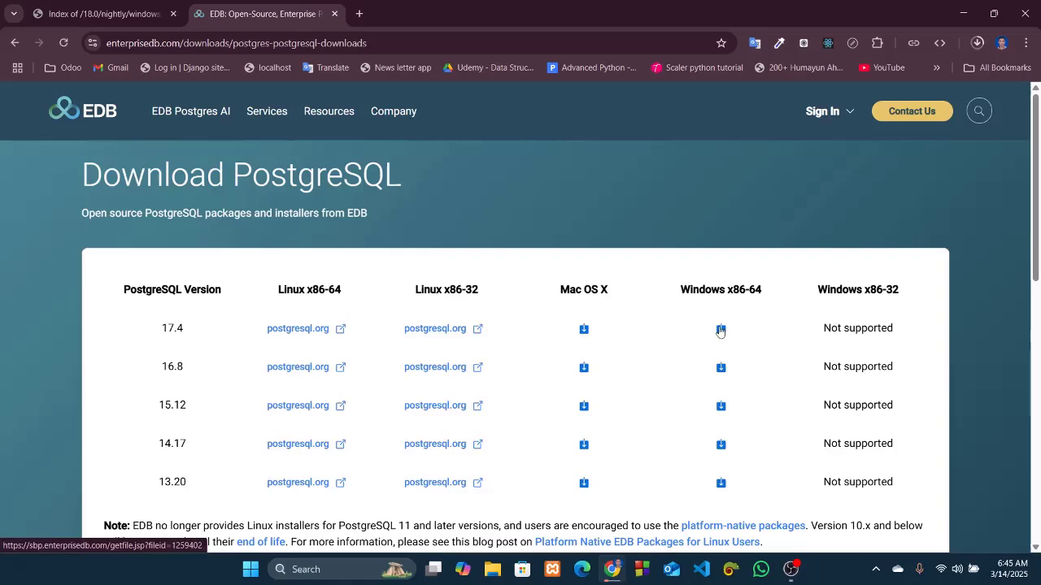
Step: Download postgresql-17.4-1-windows-x64.exe into downloaded_softwares and check it finished in download history
left_click(719, 328)
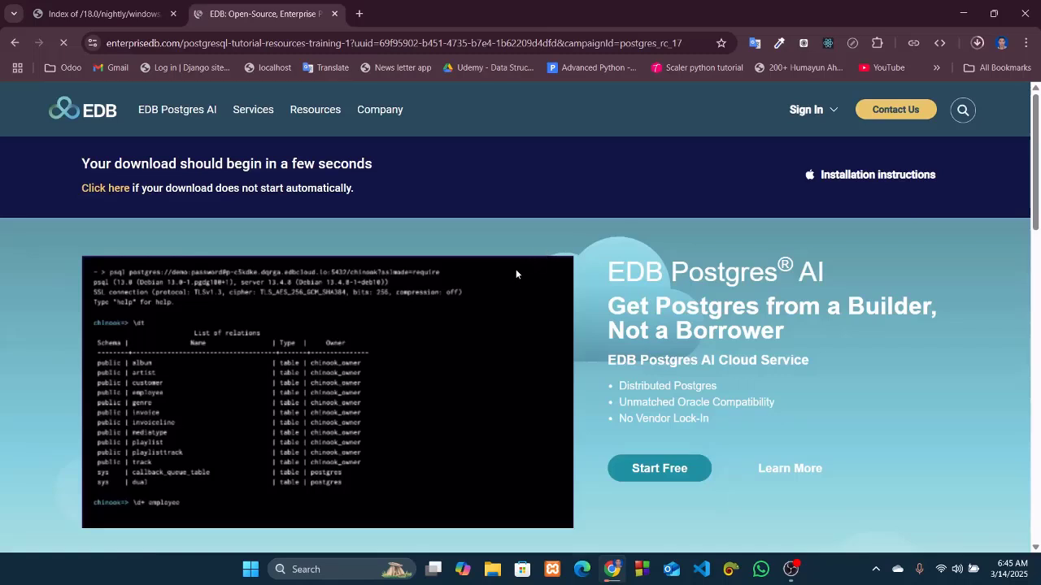
mouse_move(287, 201)
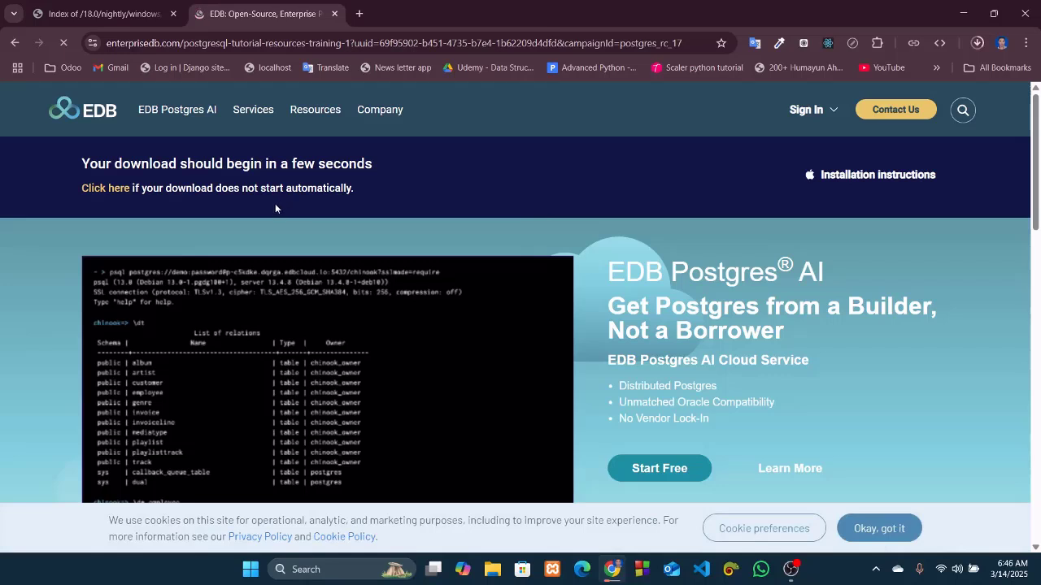
mouse_move(245, 211)
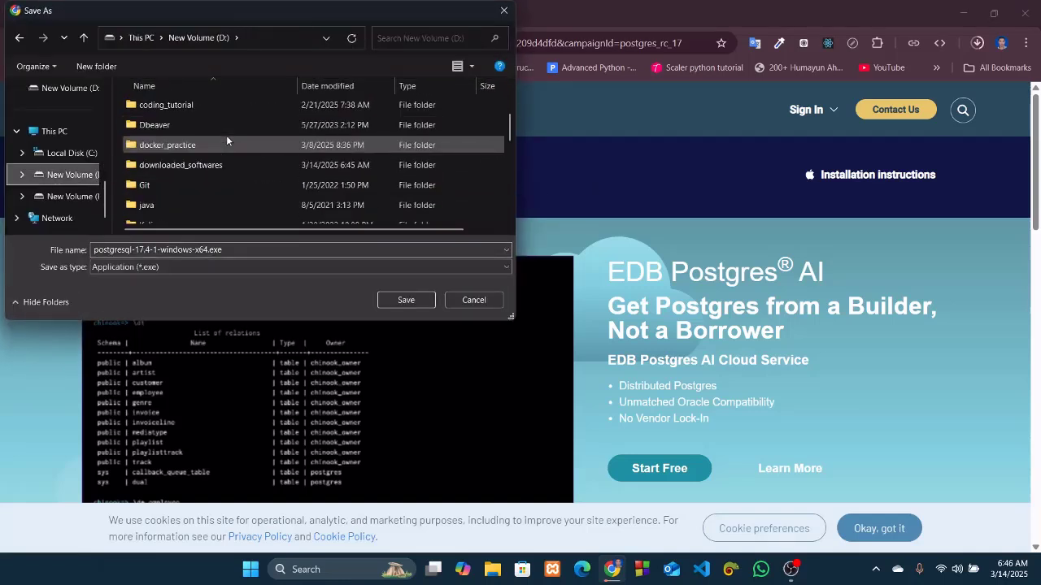
double_click(181, 164)
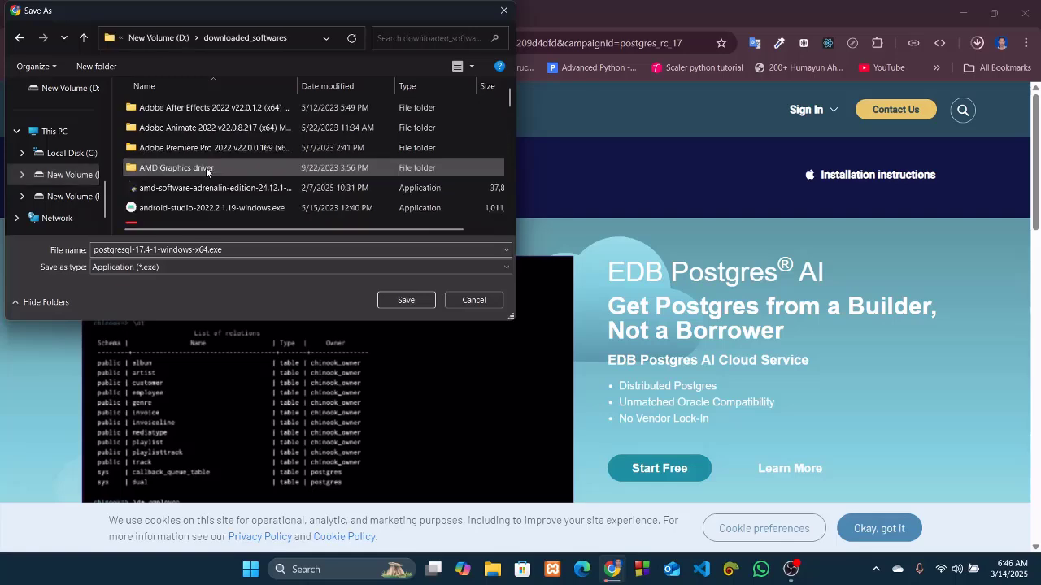
left_click(405, 299)
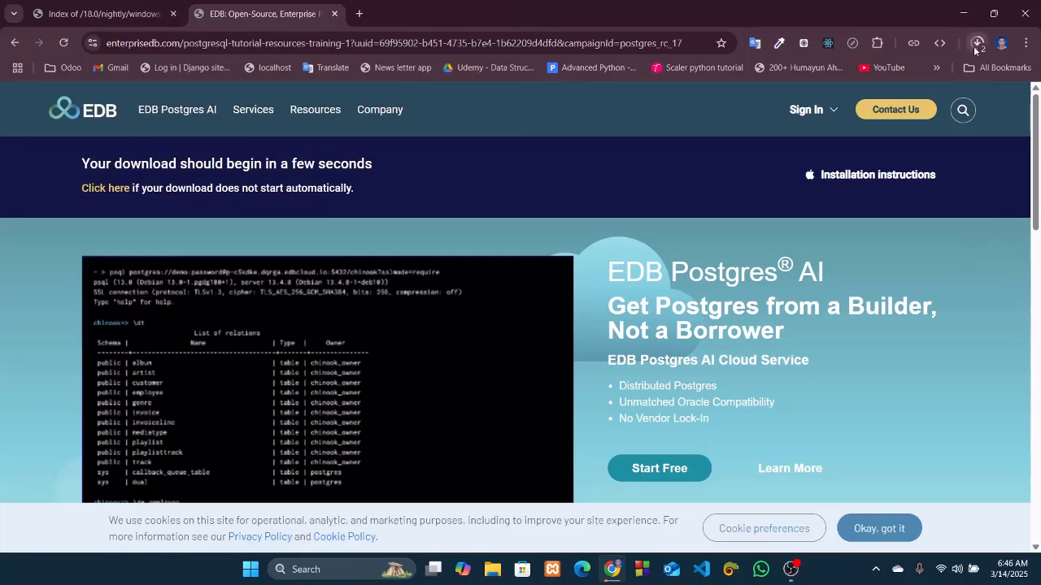
left_click(976, 42)
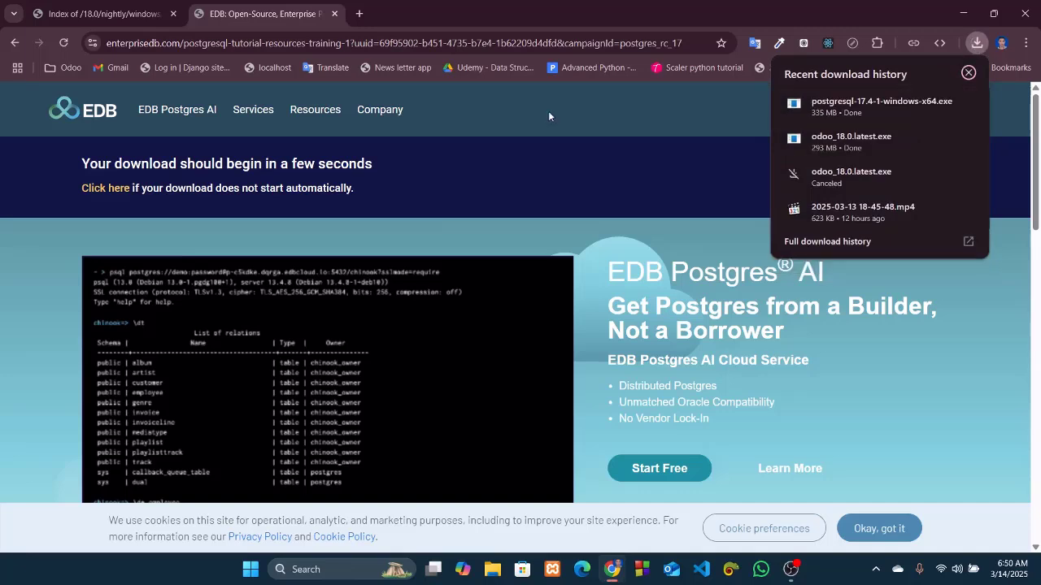
mouse_move(605, 164)
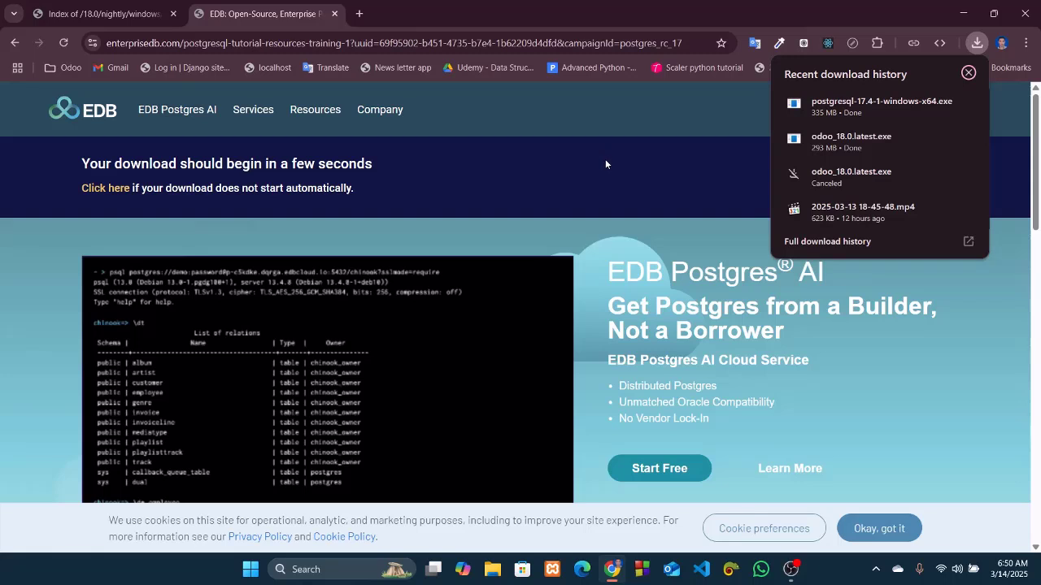
mouse_move(705, 153)
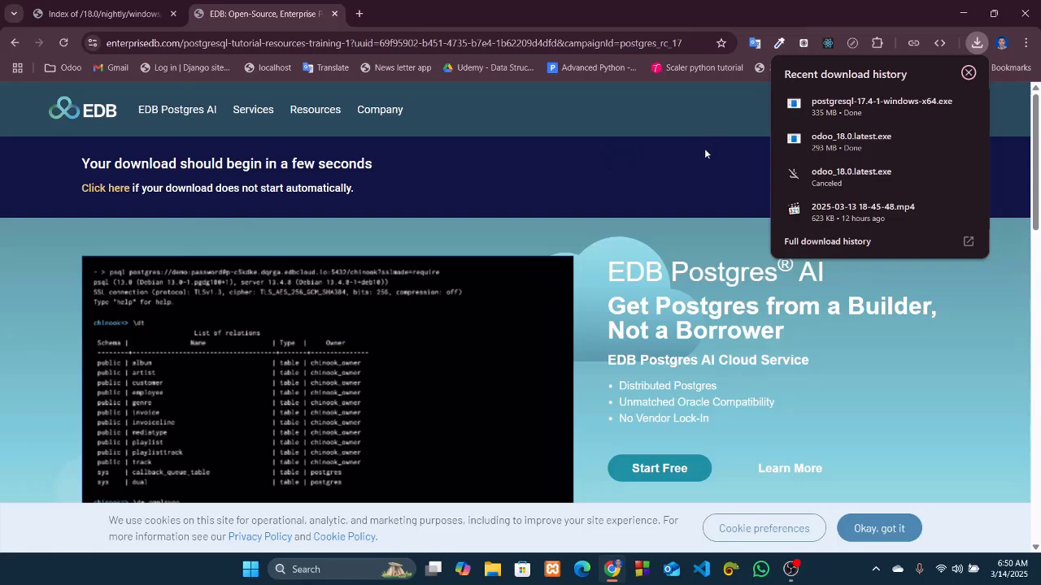
mouse_move(718, 133)
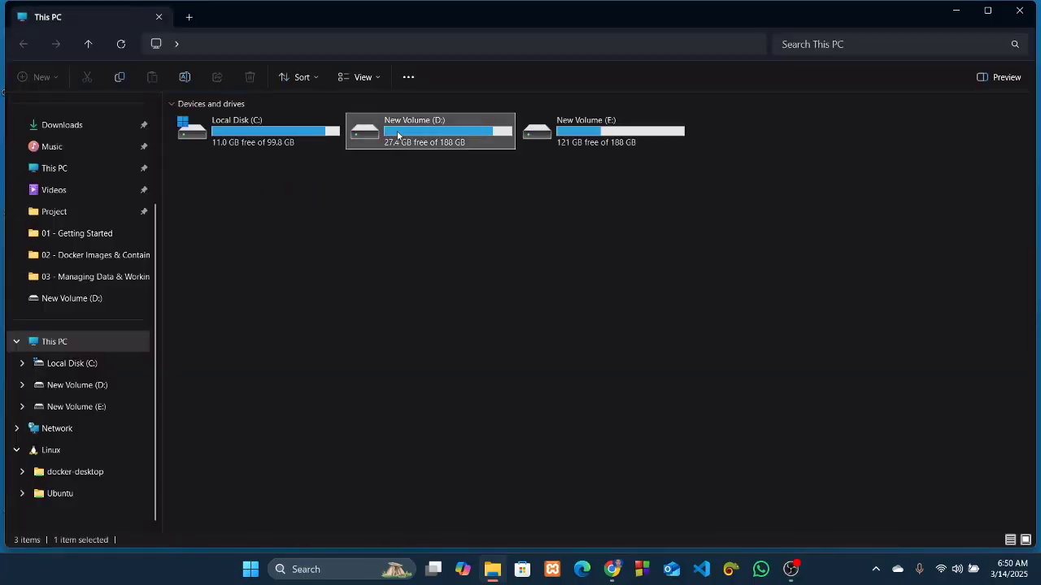
Step: Launch postgresql-17.4-1-windows-x64.exe from D:\downloaded_softwares
double_click(413, 130)
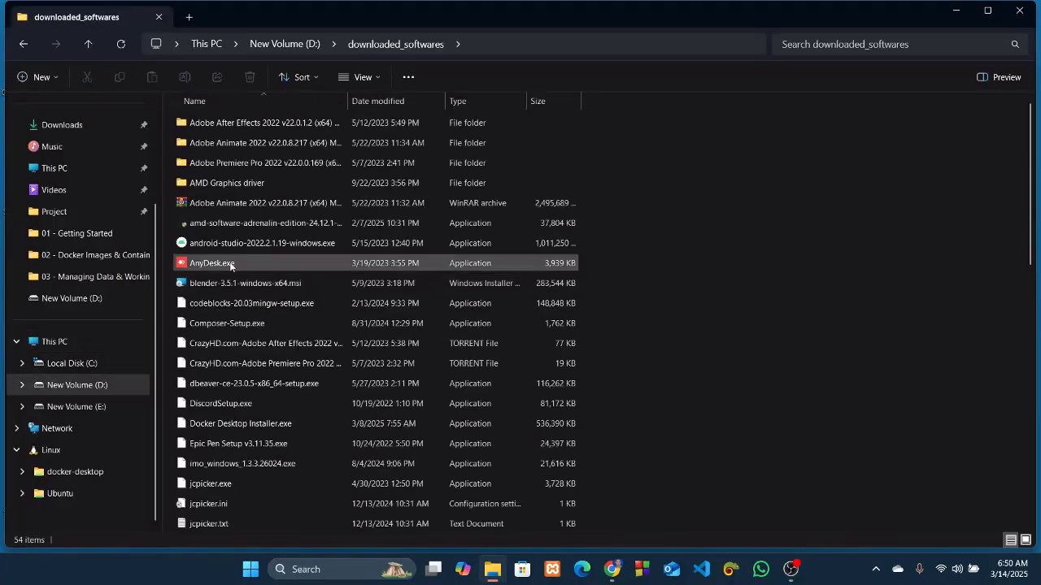
scroll("down", 3)
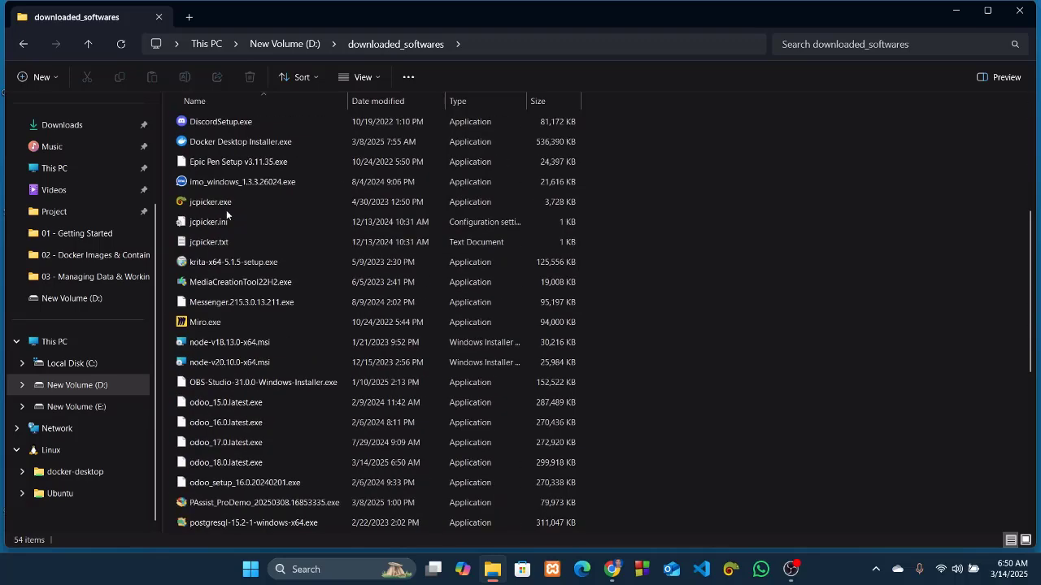
scroll("down", 3)
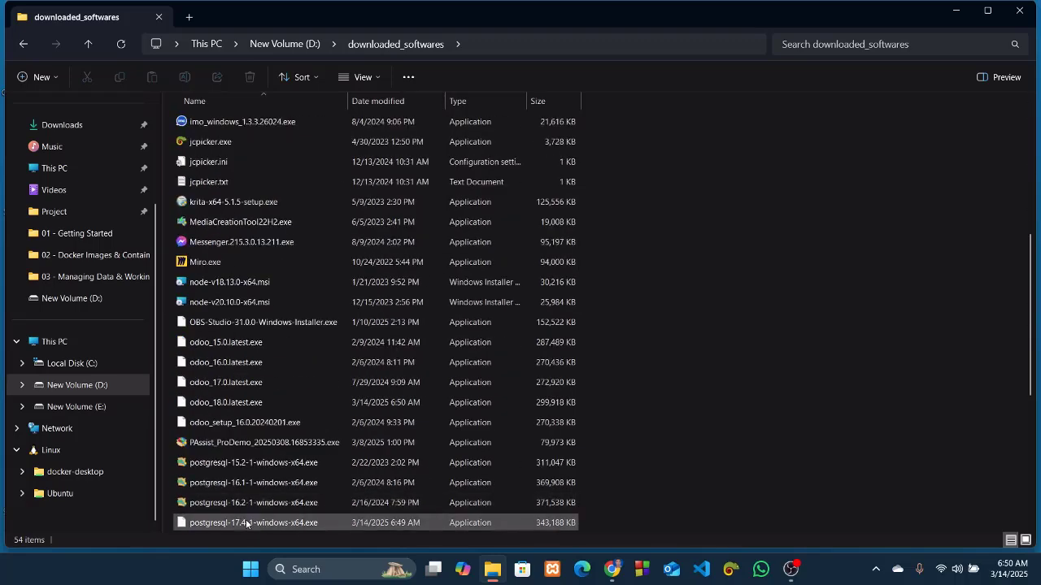
left_click(254, 523)
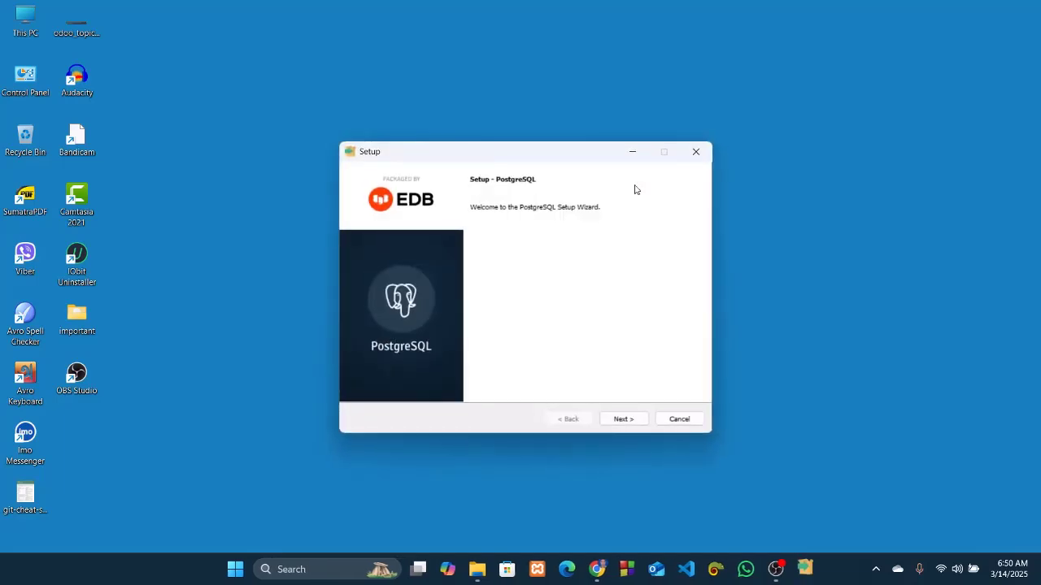
Step: Keep C:\Program Files\PostgreSQL\17 and all four components, continuing to the data directory step
left_click(623, 420)
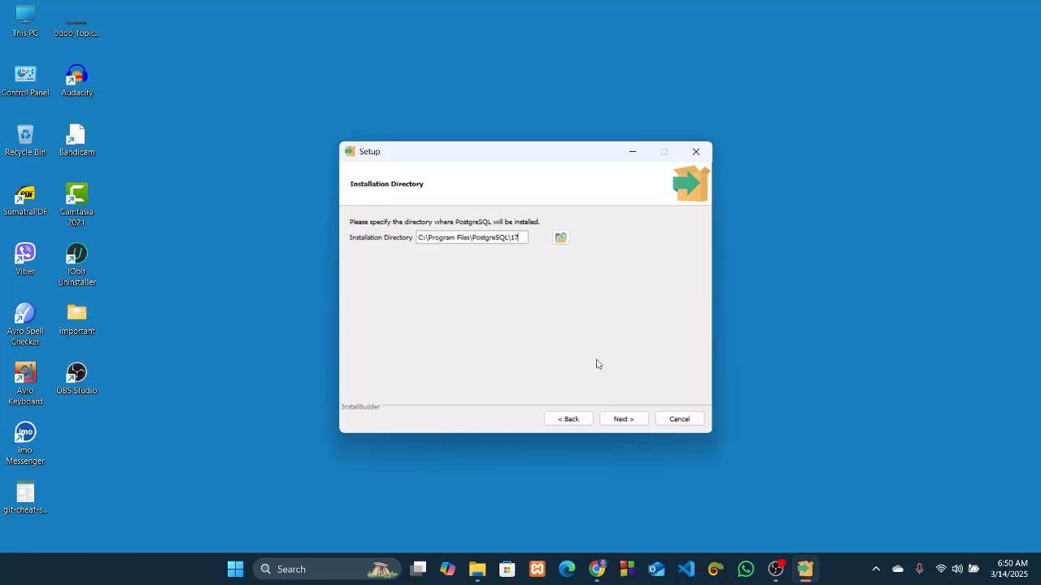
left_click(623, 418)
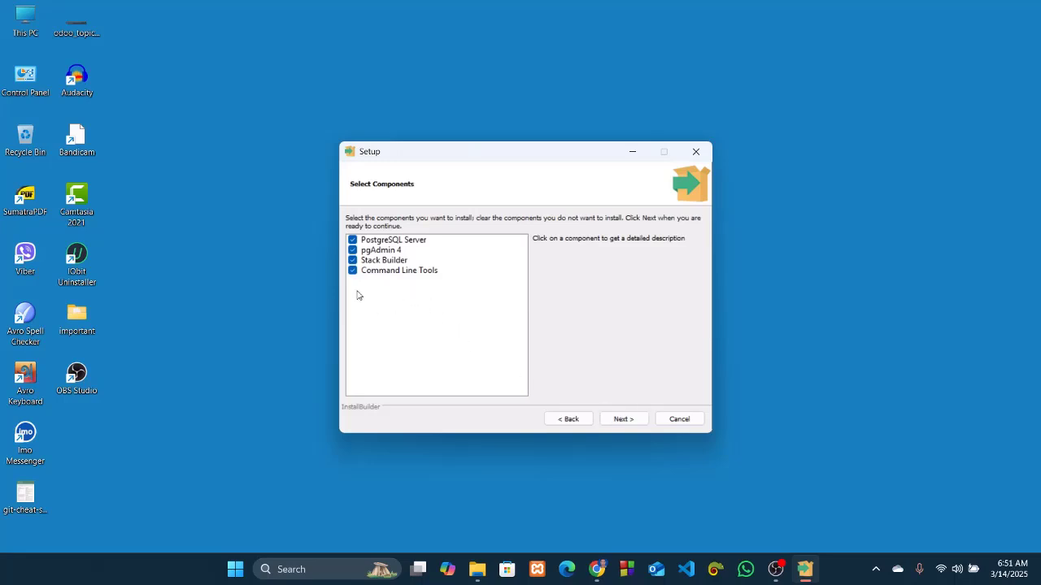
mouse_move(371, 290)
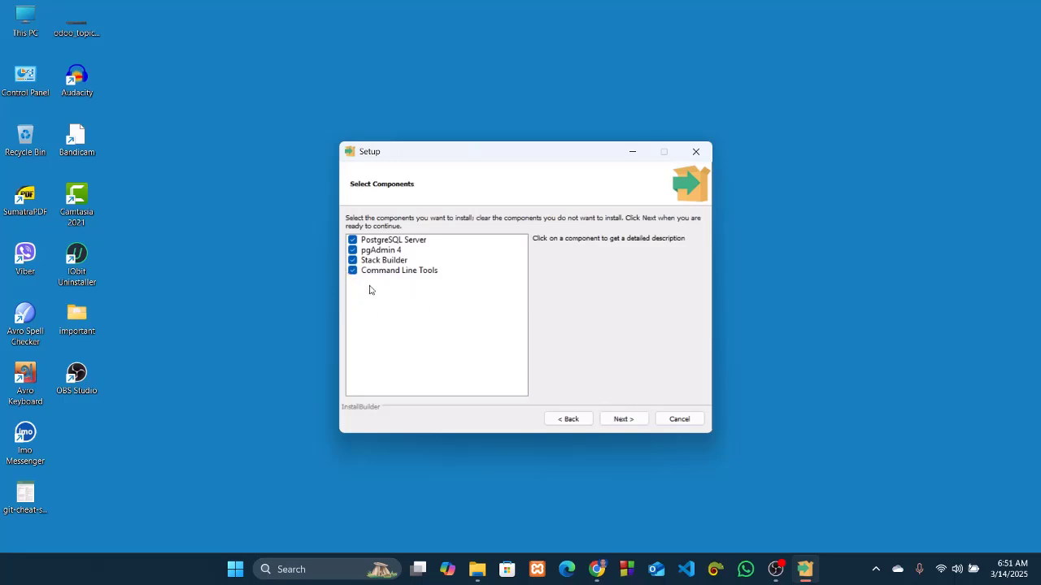
left_click(622, 418)
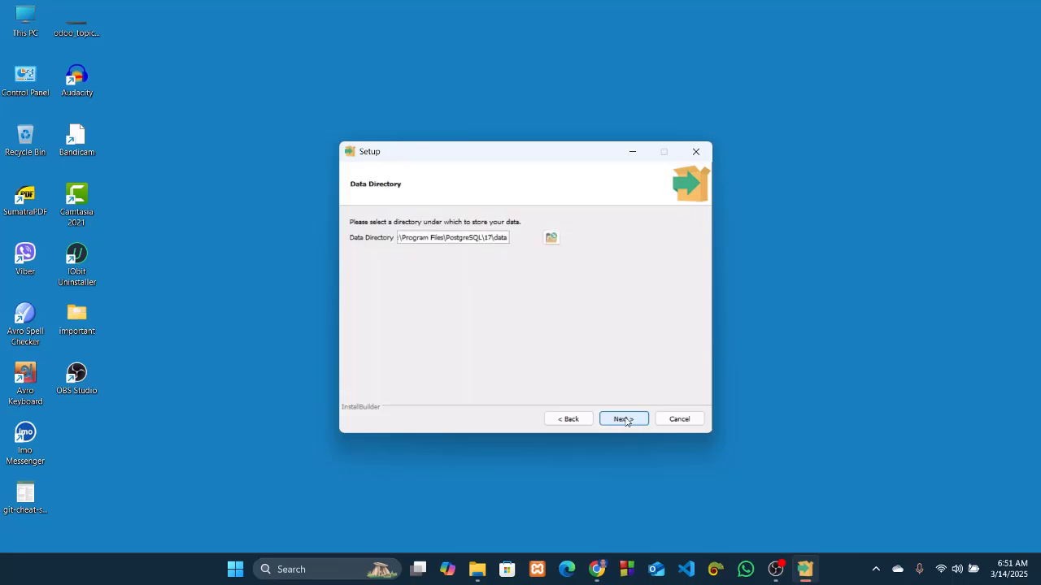
Step: Keep the default data directory and set the postgres superuser password with confirmation
left_click(623, 418)
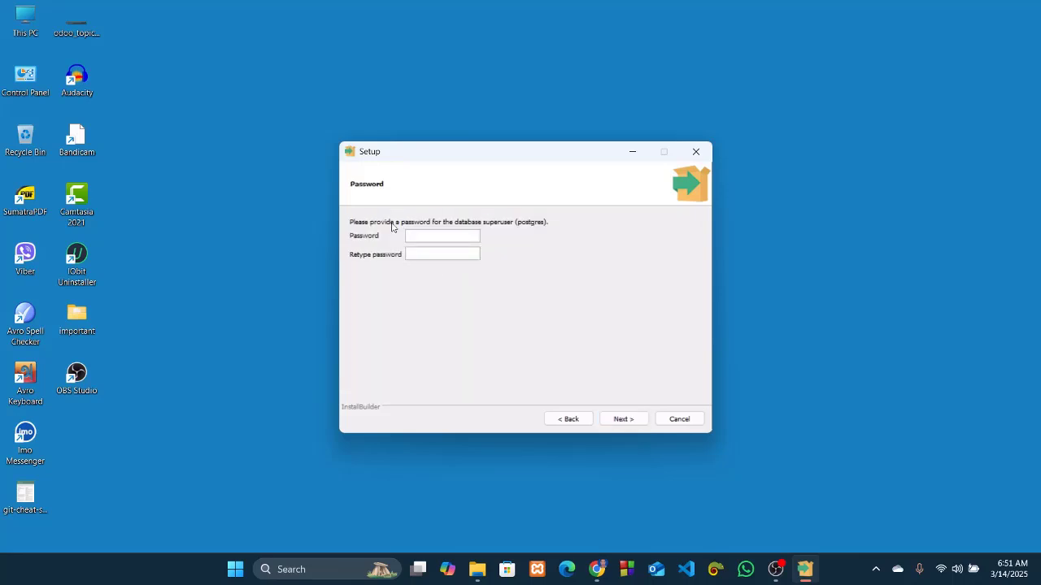
mouse_move(423, 283)
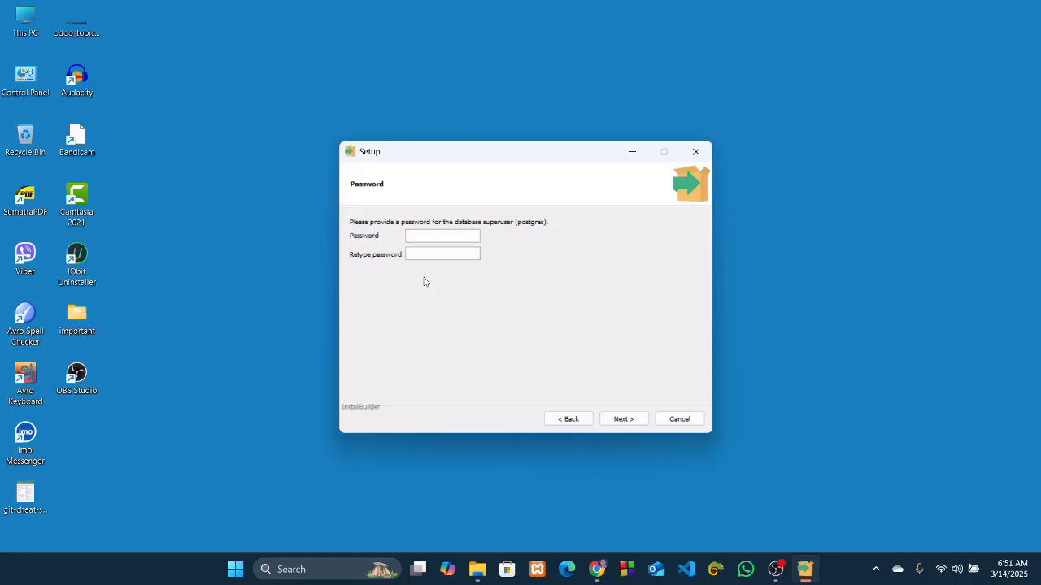
left_click(443, 236)
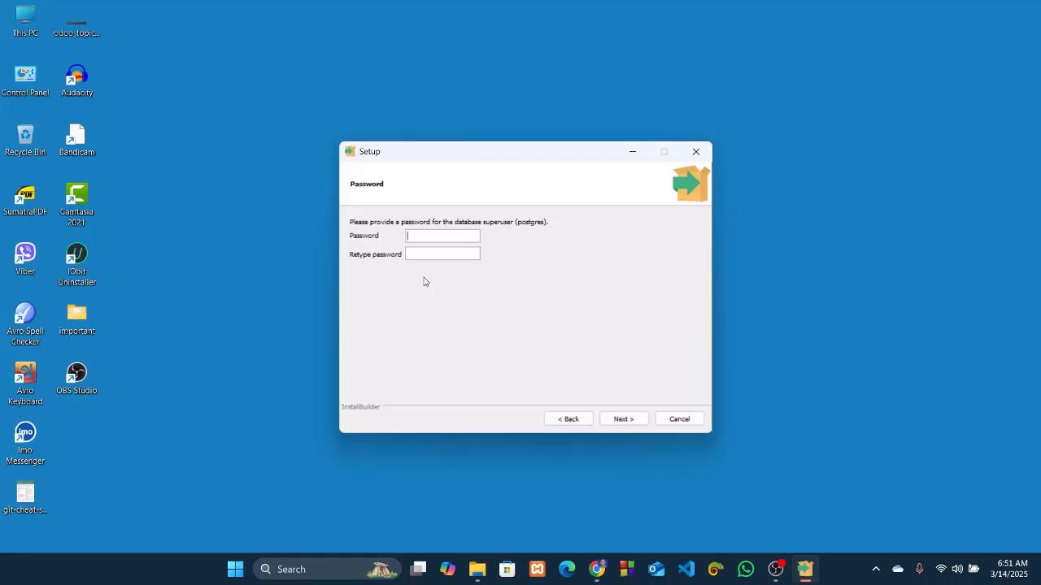
type("•")
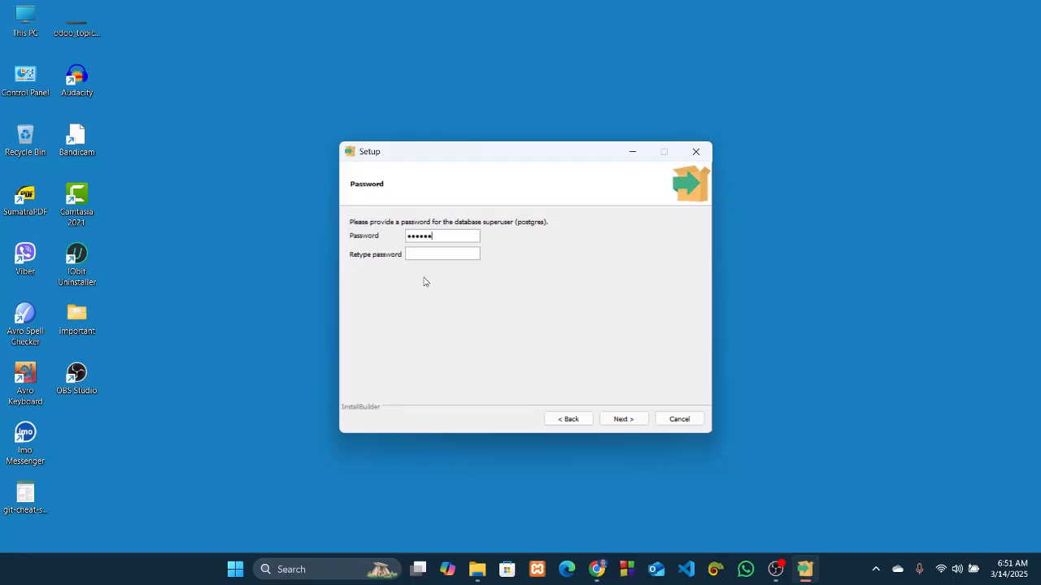
left_click(442, 253)
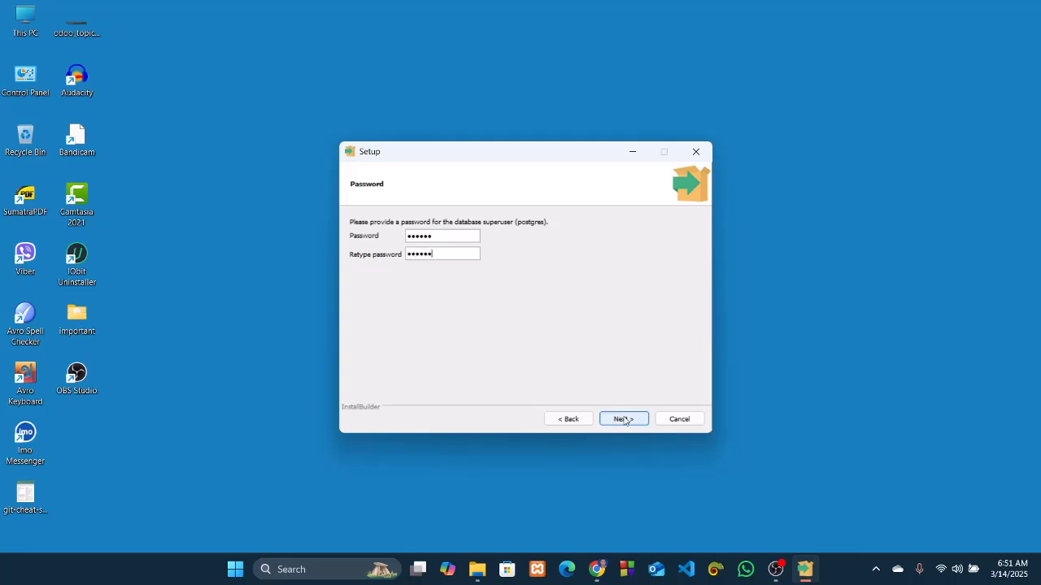
left_click(622, 418)
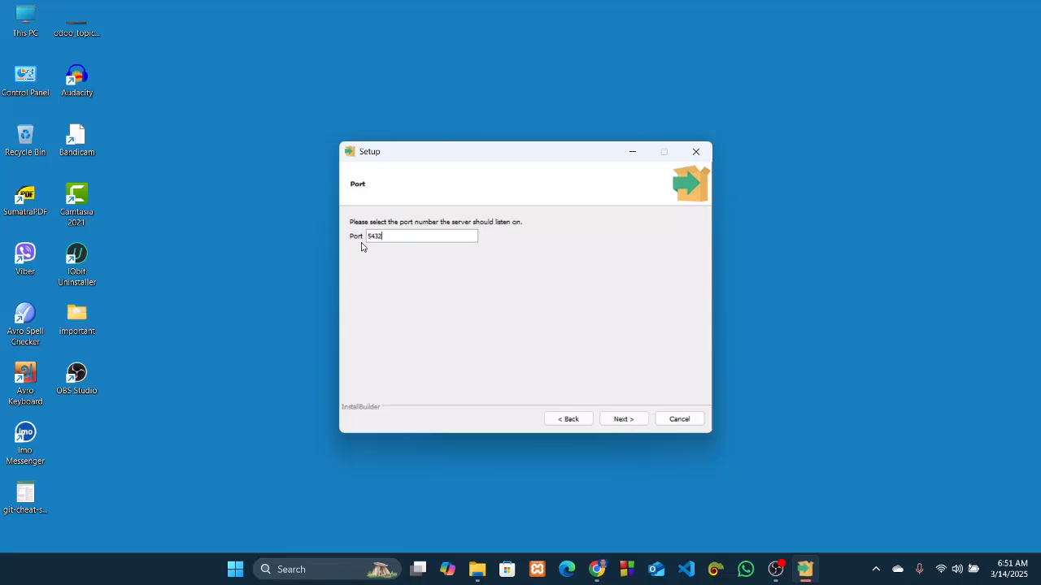
mouse_move(364, 245)
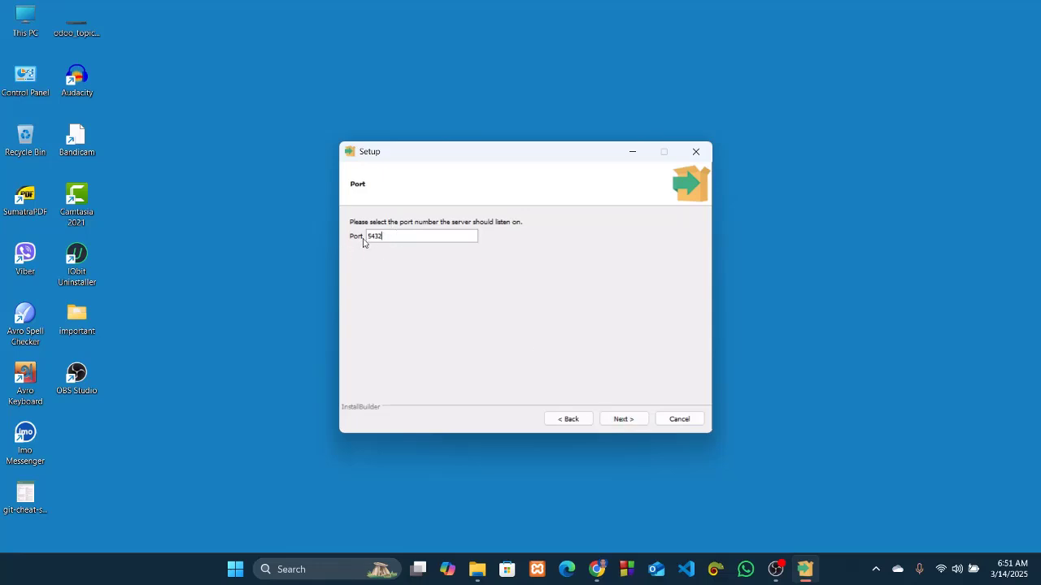
mouse_move(377, 257)
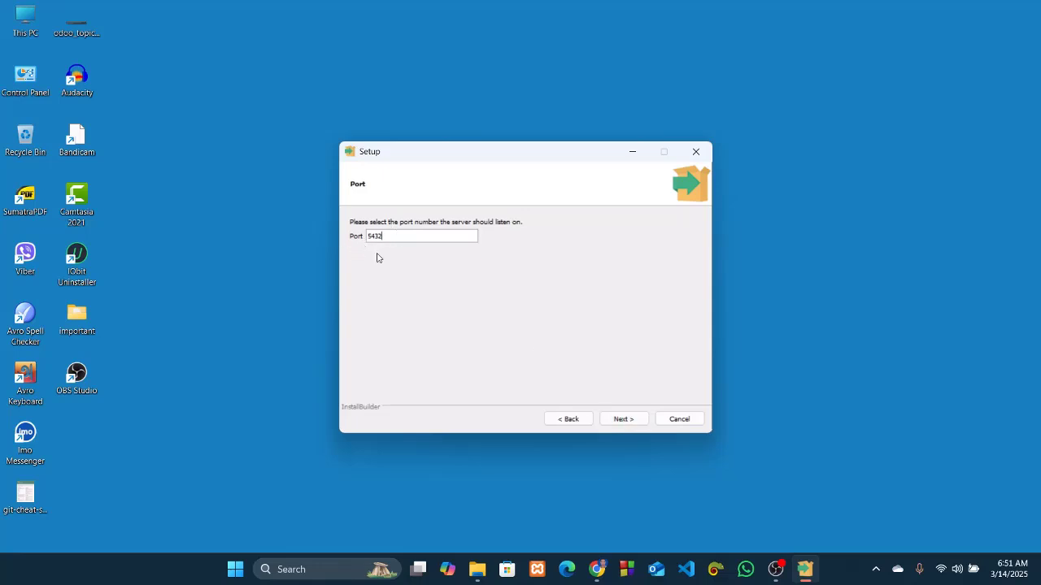
Step: Keep port 5432 and Default locale, then run the installation from the summary
left_click(623, 418)
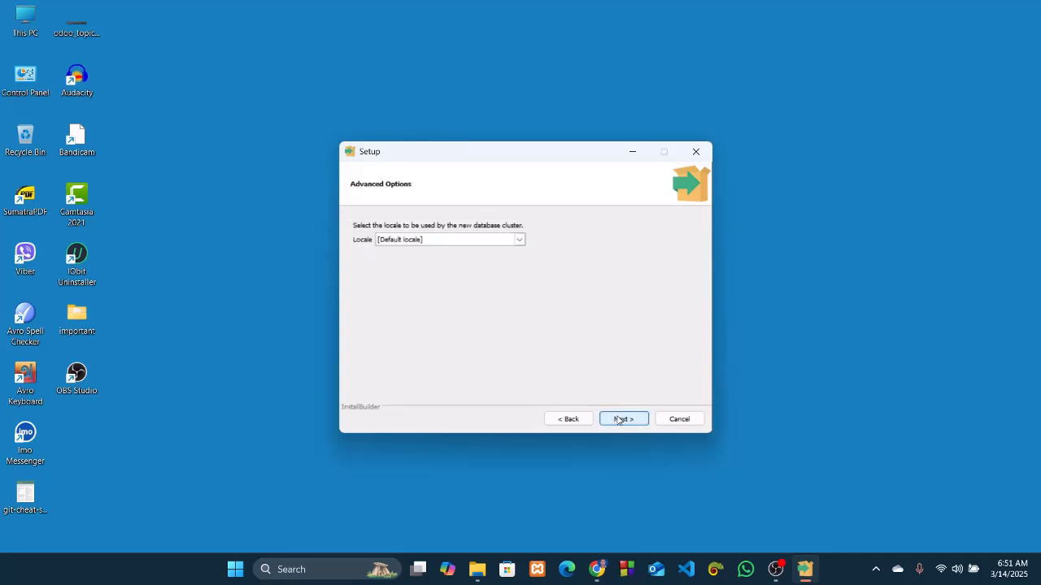
left_click(621, 418)
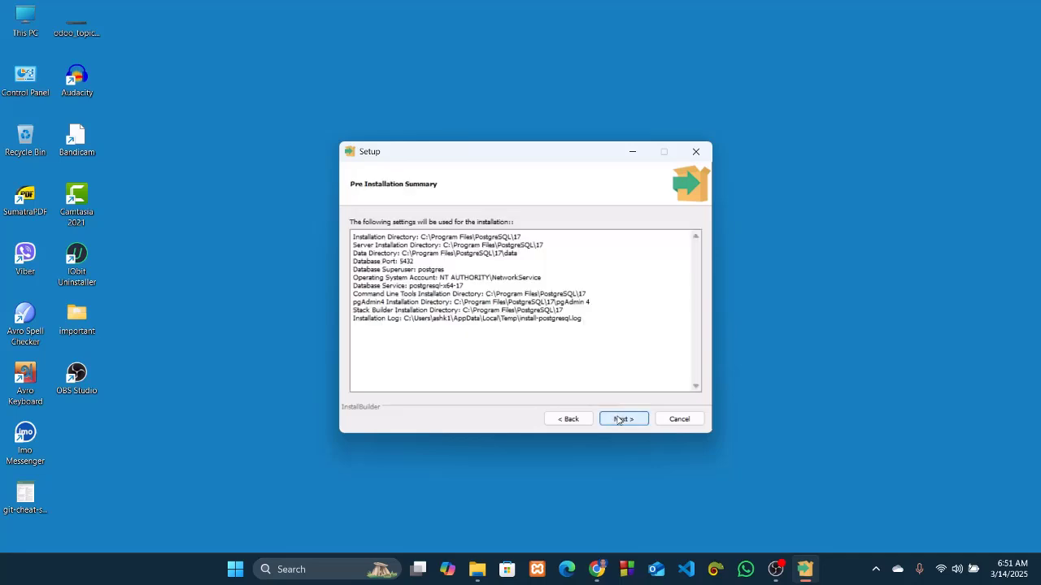
left_click(623, 419)
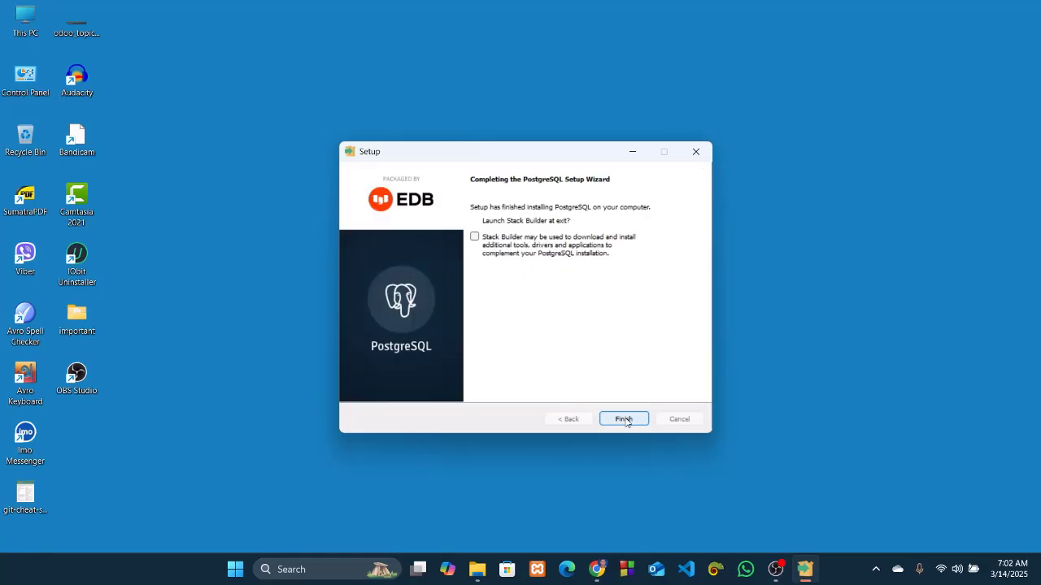
Step: Finish setup without Stack Builder and browse to C:\Program Files in File Explorer
left_click(623, 418)
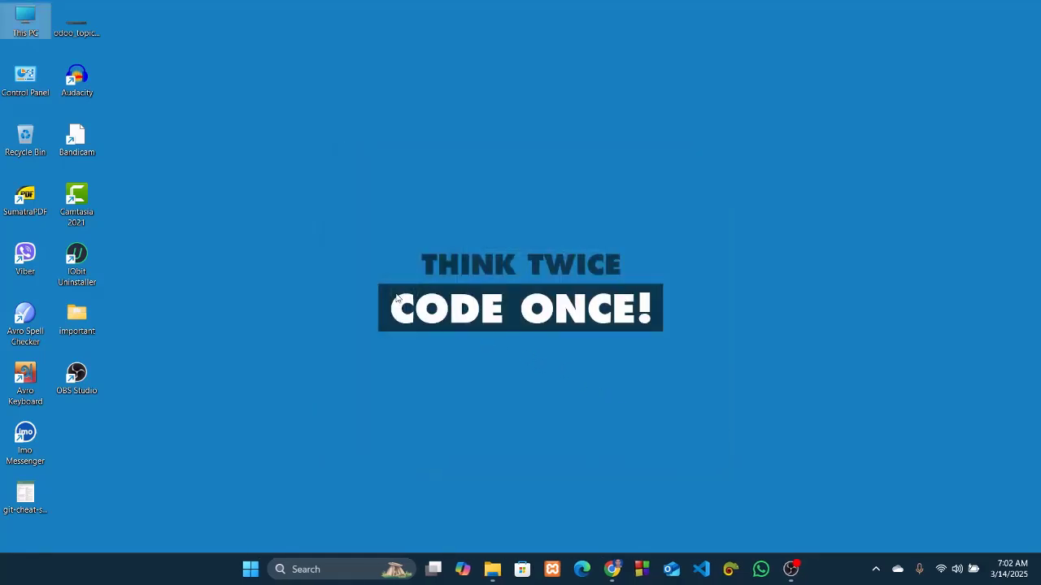
mouse_move(373, 267)
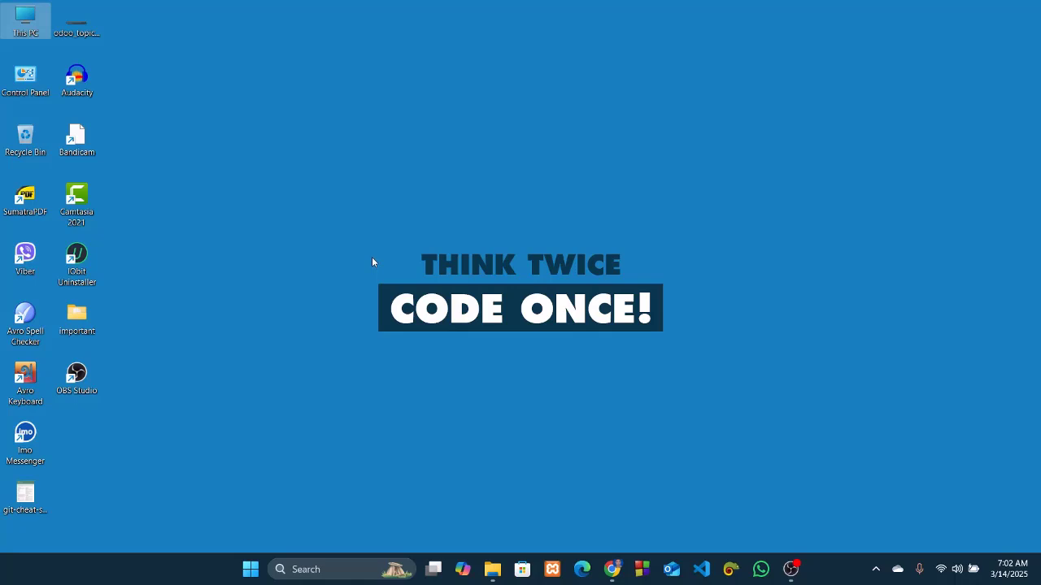
mouse_move(224, 130)
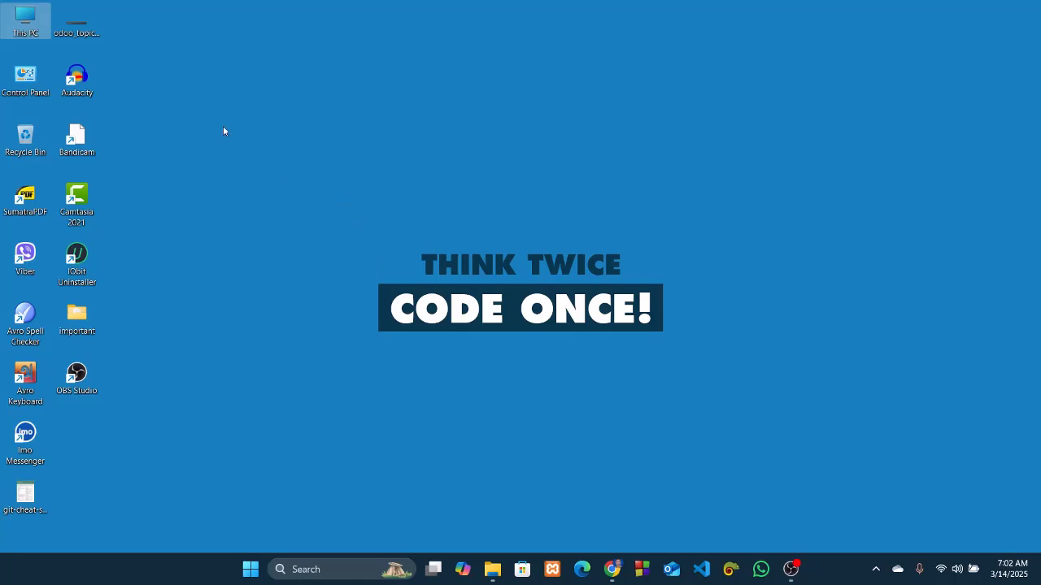
left_click(26, 19)
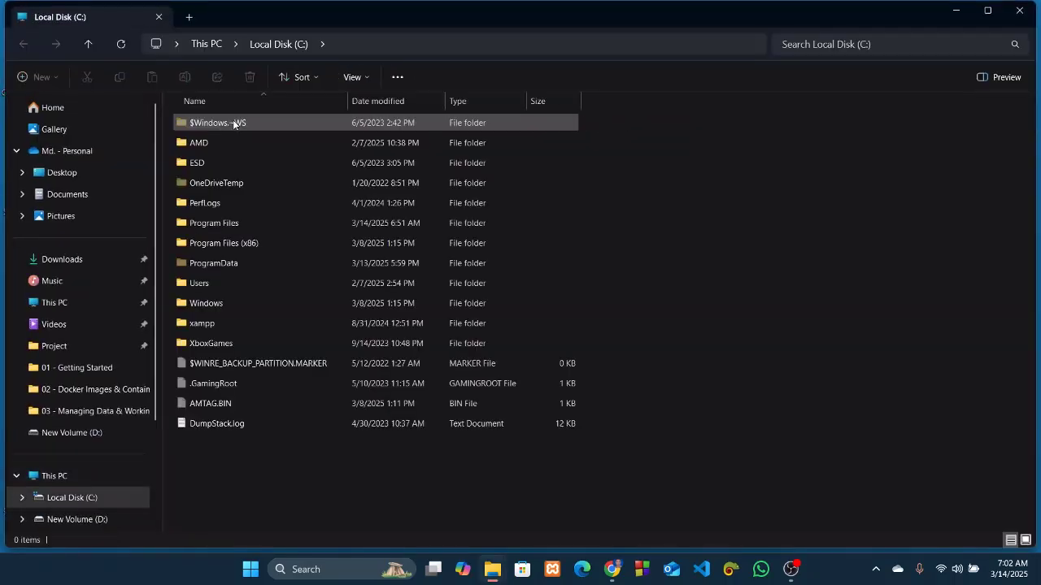
double_click(214, 223)
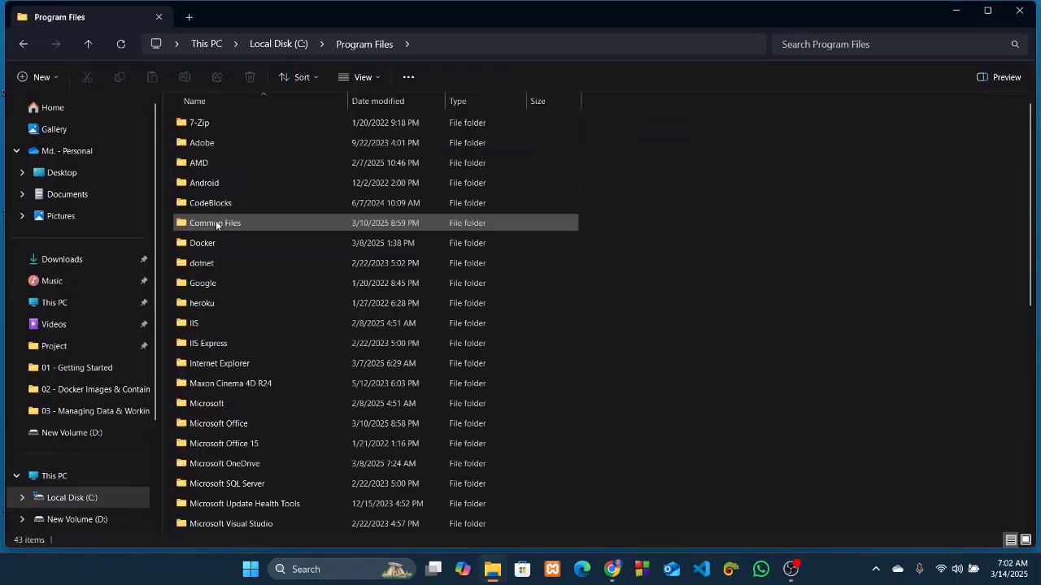
scroll("down", 3)
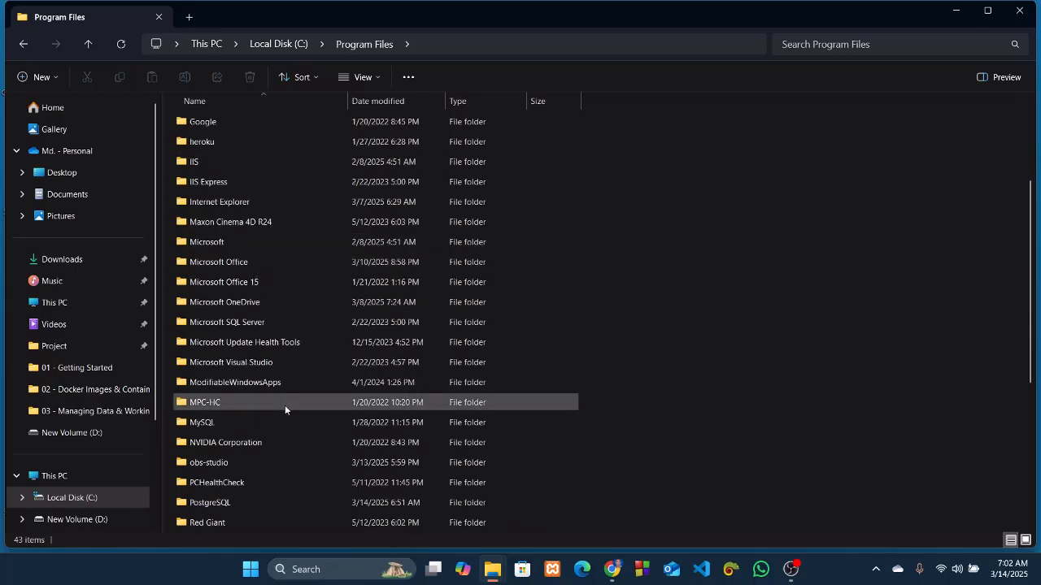
Step: Reach PostgreSQL\17\bin and select its full path in the address bar
double_click(209, 503)
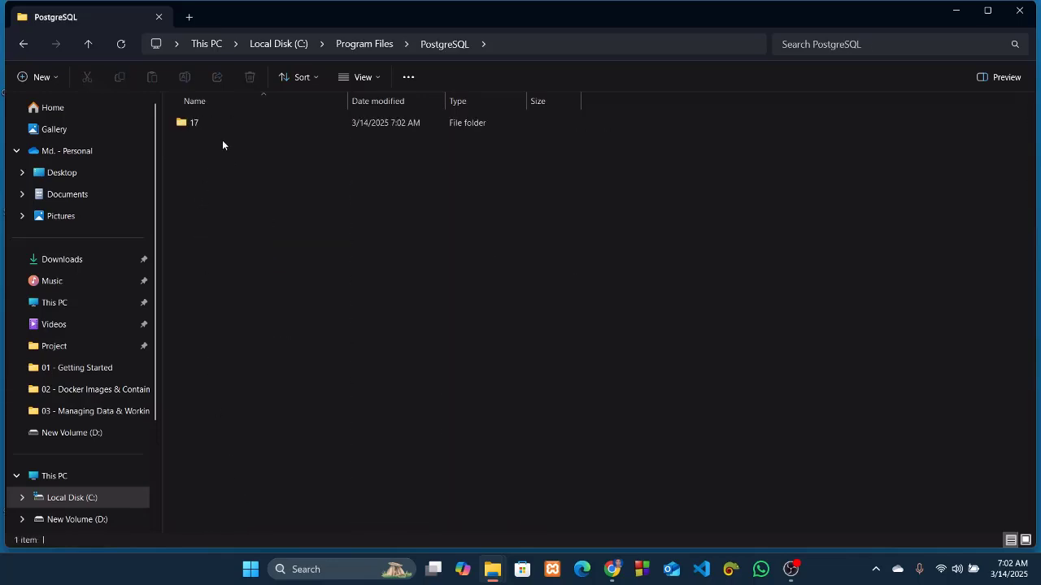
double_click(194, 122)
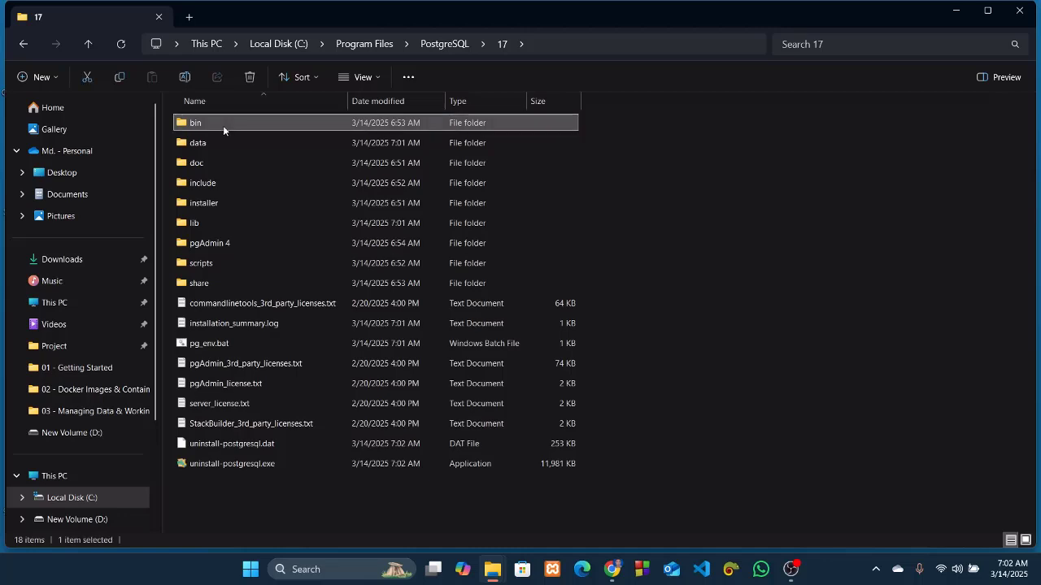
double_click(195, 123)
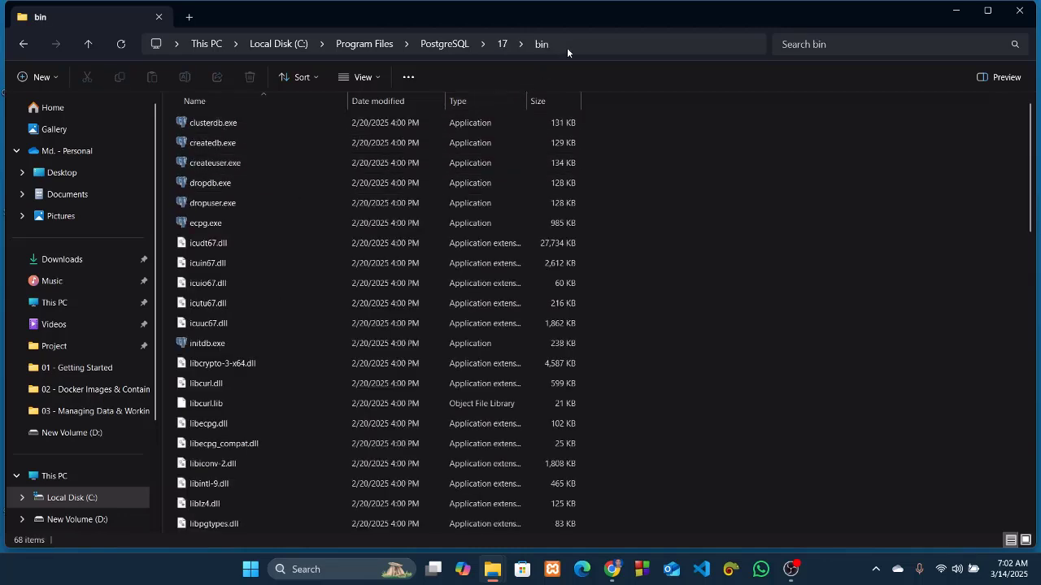
left_click(567, 44)
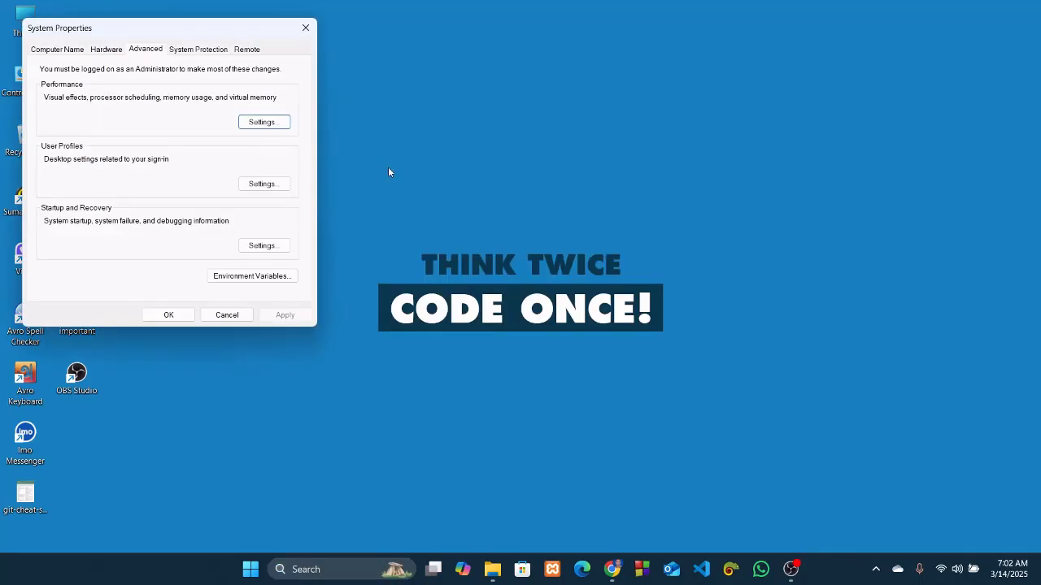
Step: Add C:\Program Files\PostgreSQL\17\bin to the user Path variable
left_click(252, 276)
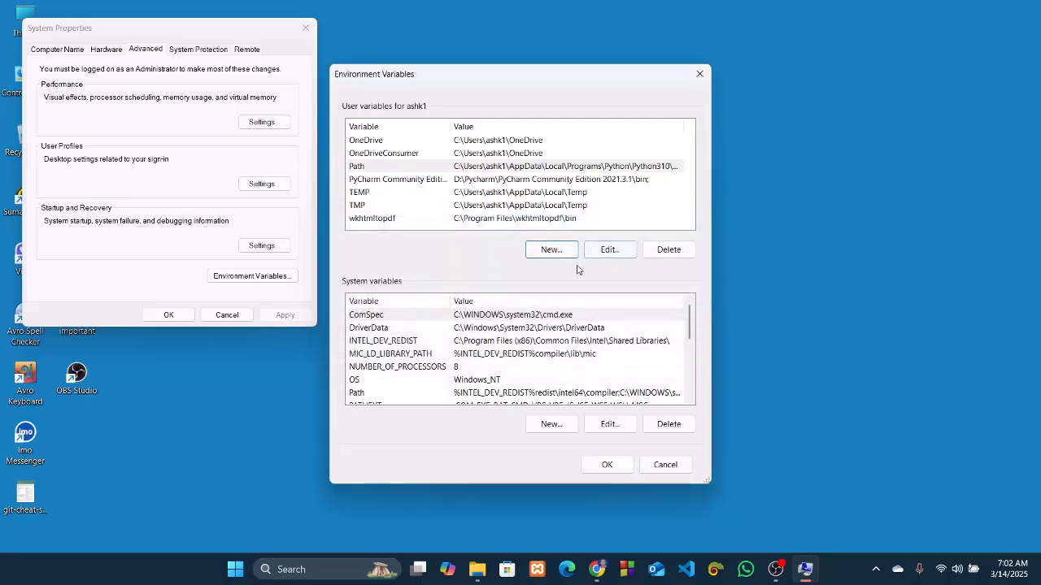
left_click(608, 249)
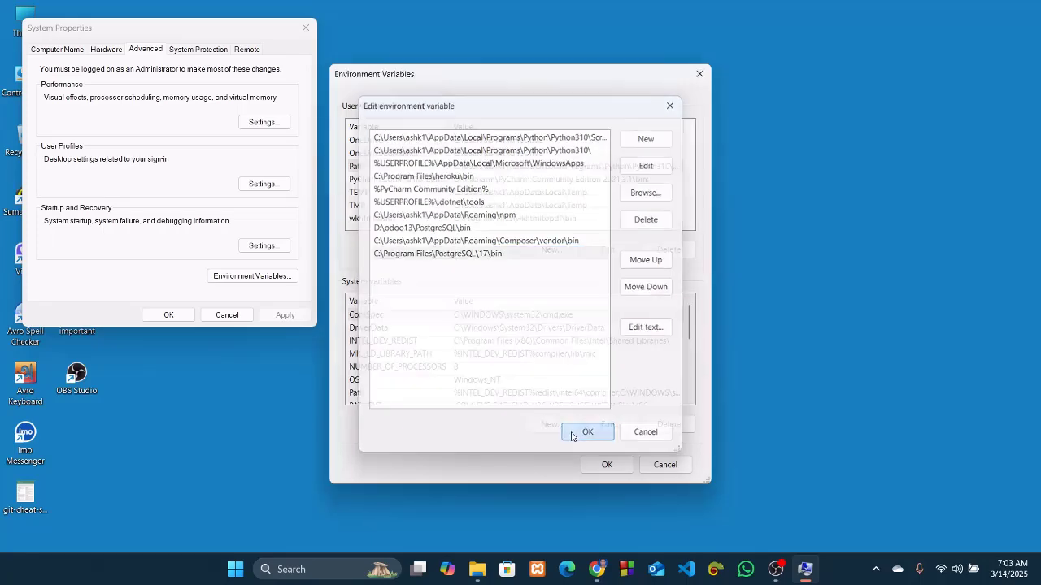
left_click(586, 433)
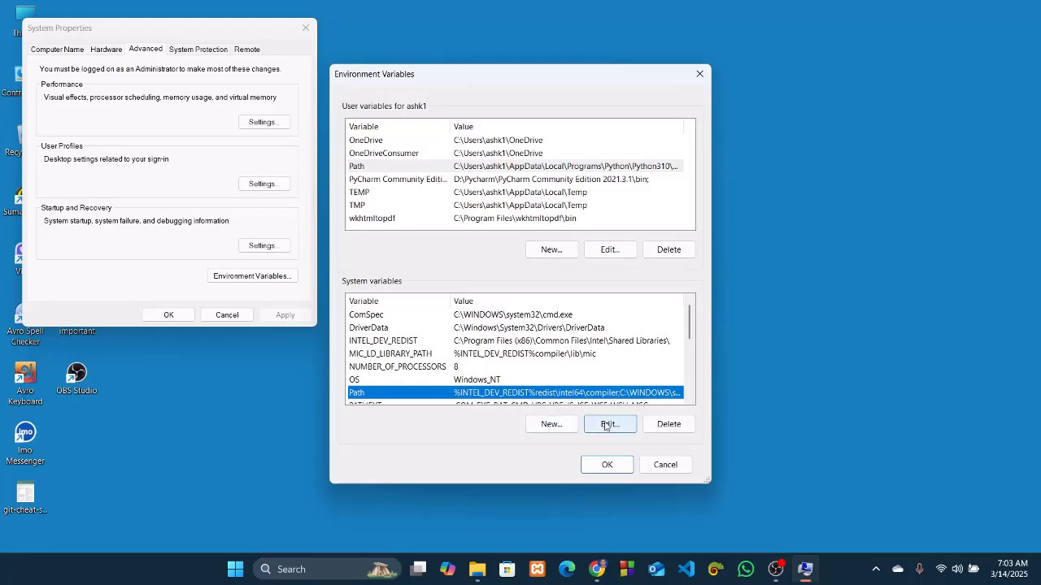
Step: Add the same bin folder to the system Path and close the Environment Variables dialogs
left_click(608, 423)
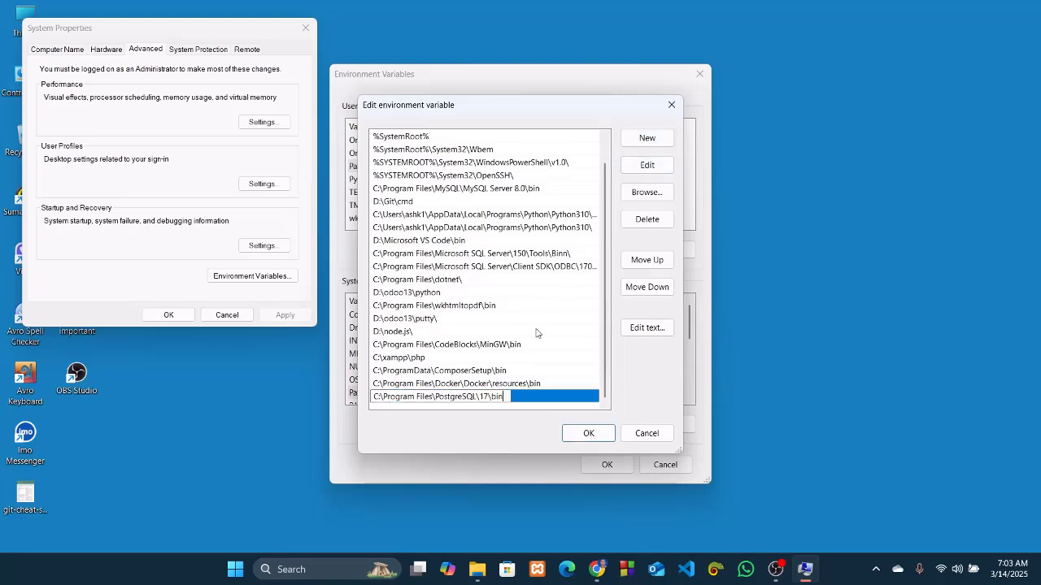
left_click(588, 433)
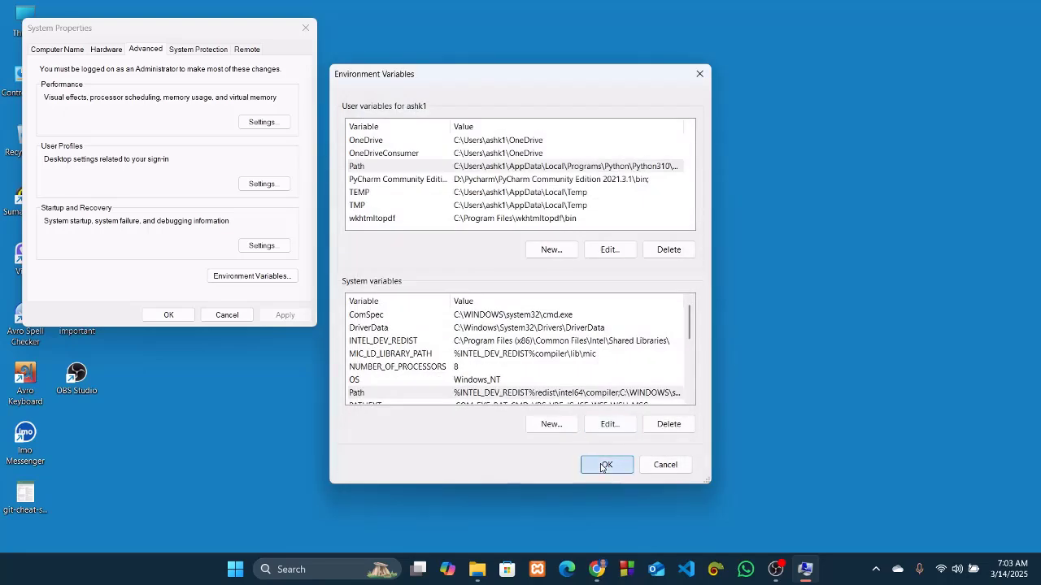
left_click(605, 465)
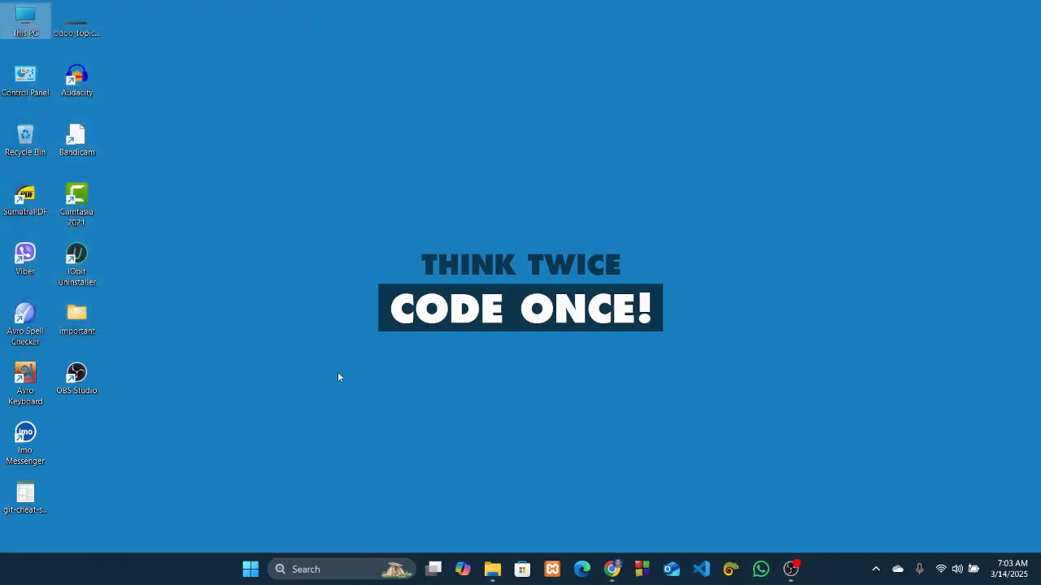
mouse_move(296, 530)
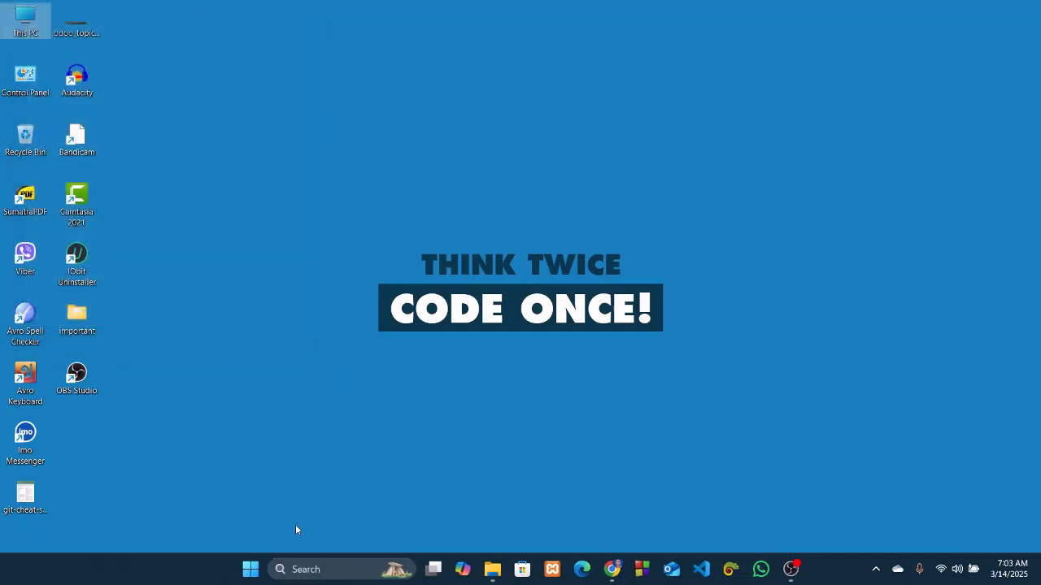
mouse_move(341, 488)
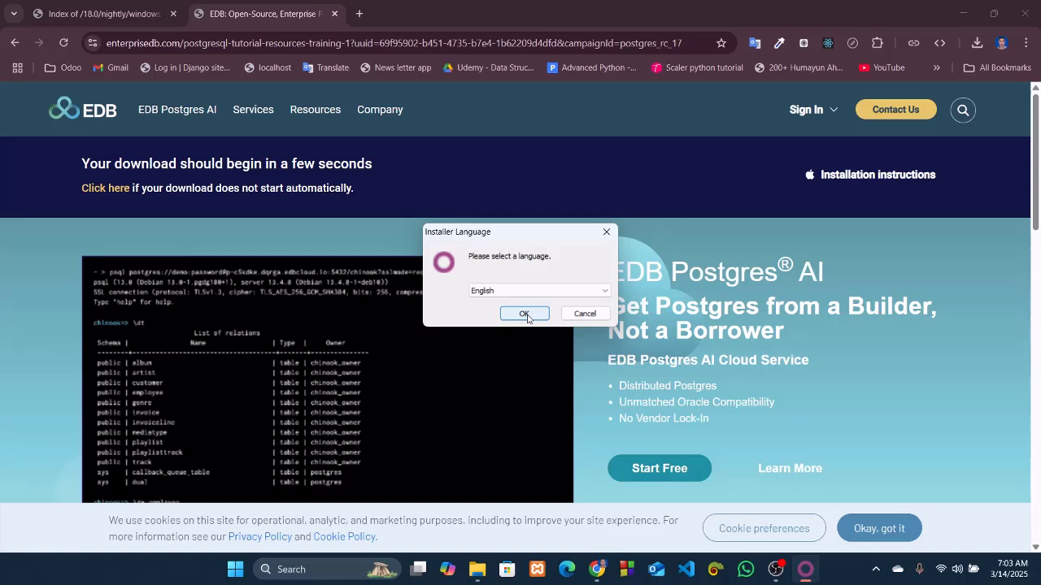
left_click(524, 315)
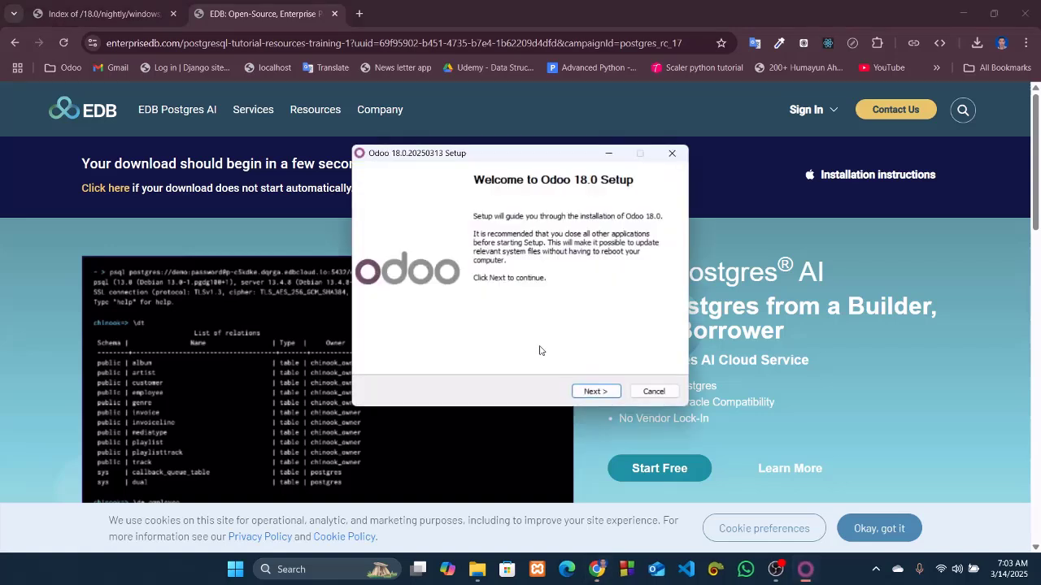
left_click(595, 391)
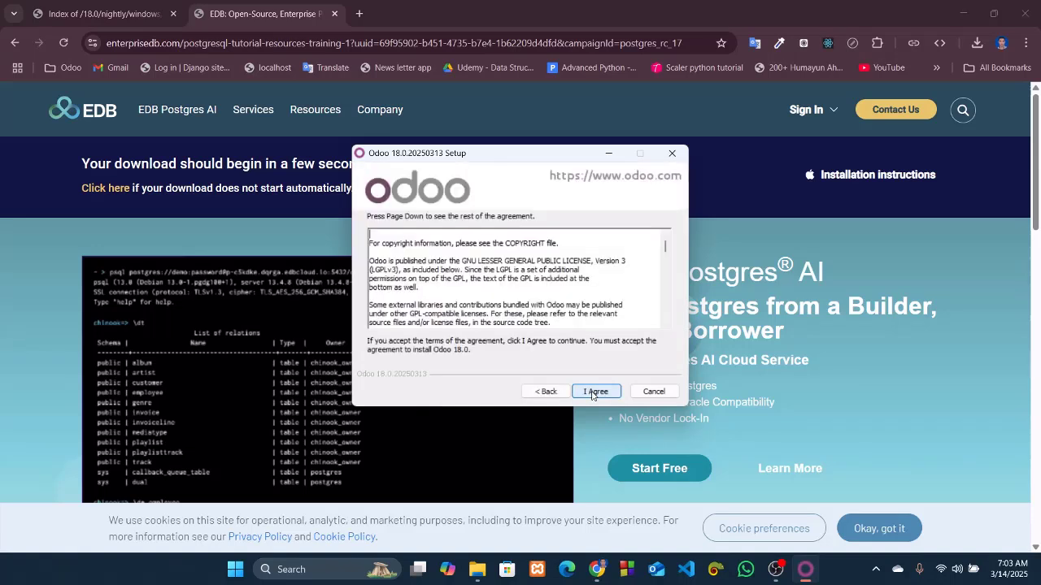
left_click(595, 390)
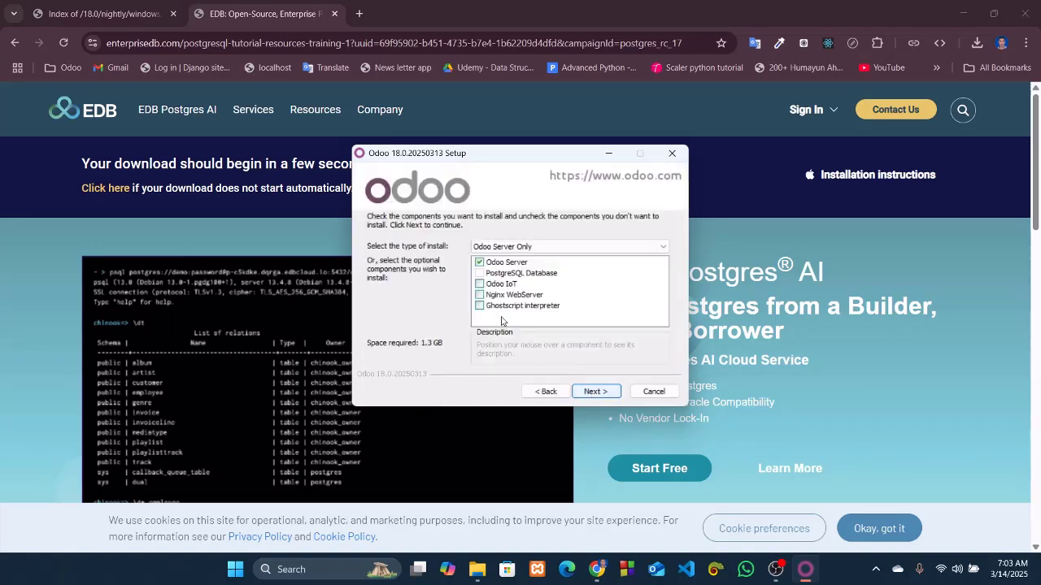
mouse_move(488, 263)
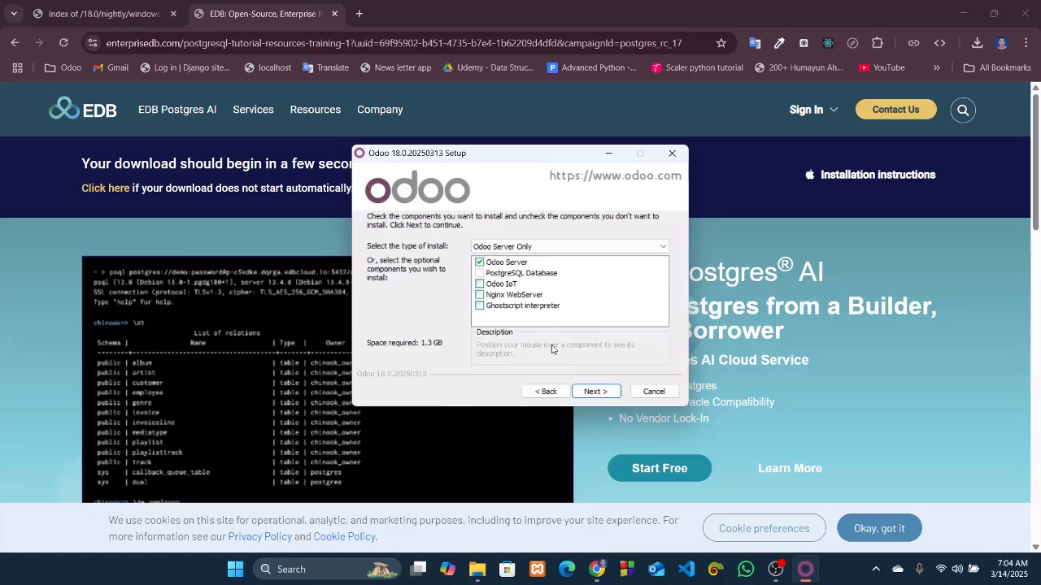
left_click(595, 390)
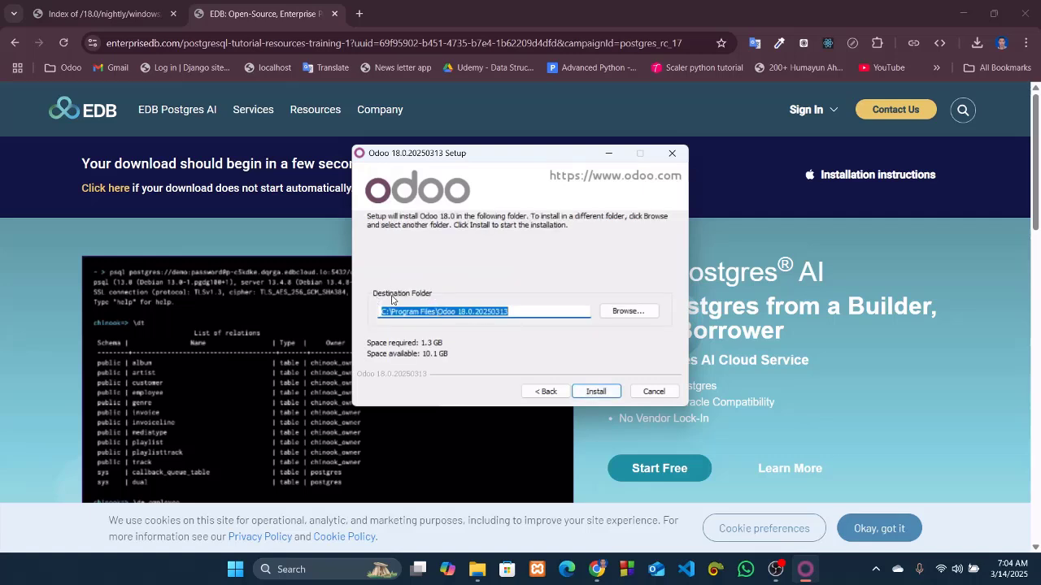
mouse_move(563, 273)
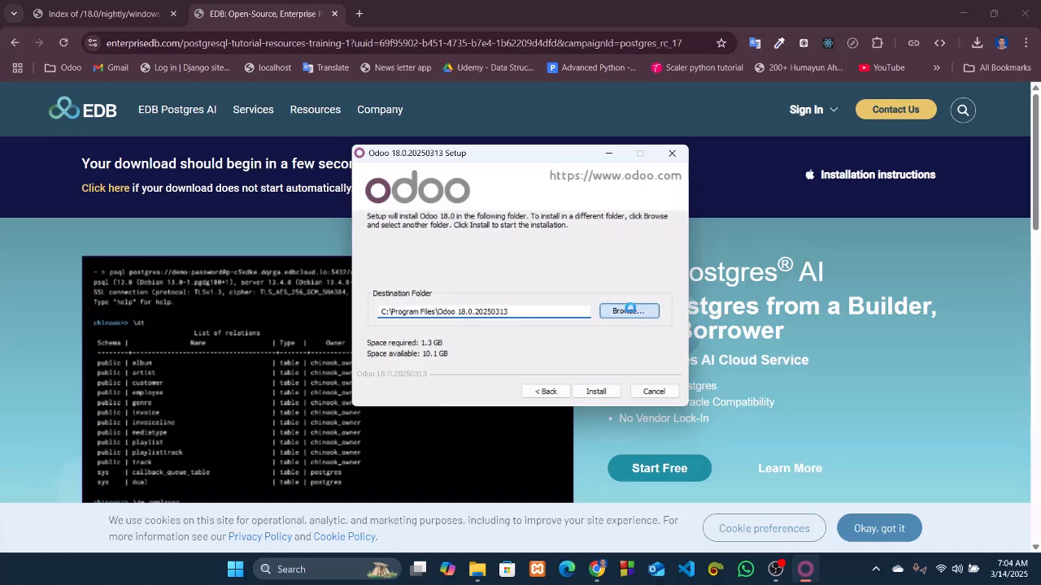
left_click(627, 310)
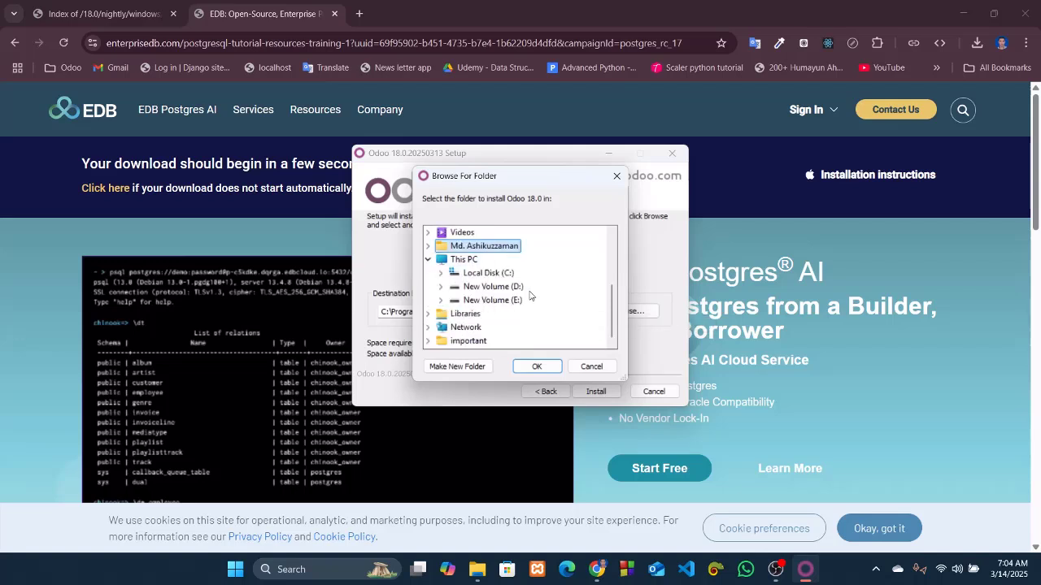
left_click(491, 286)
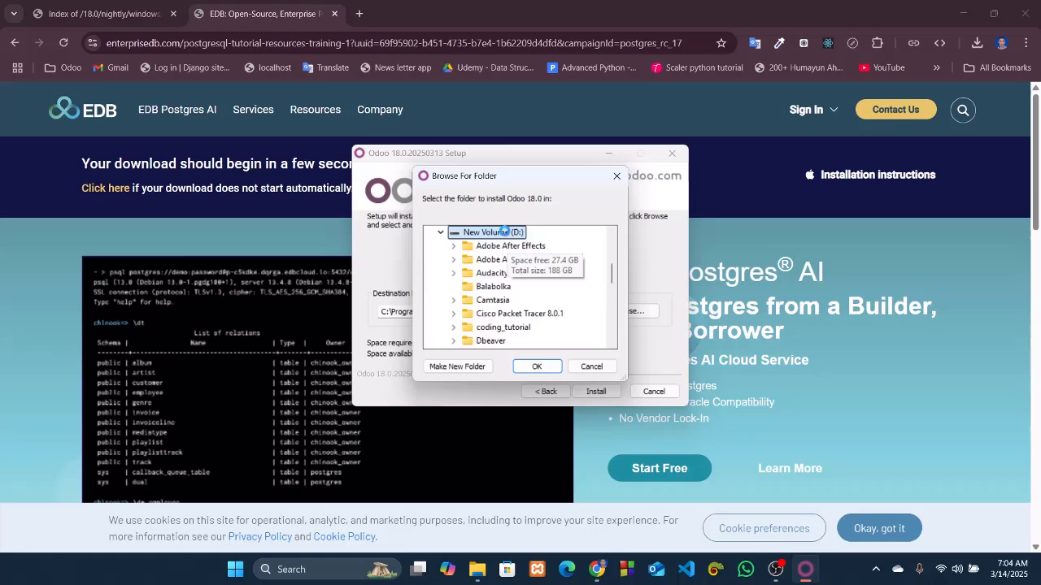
right_click(488, 231)
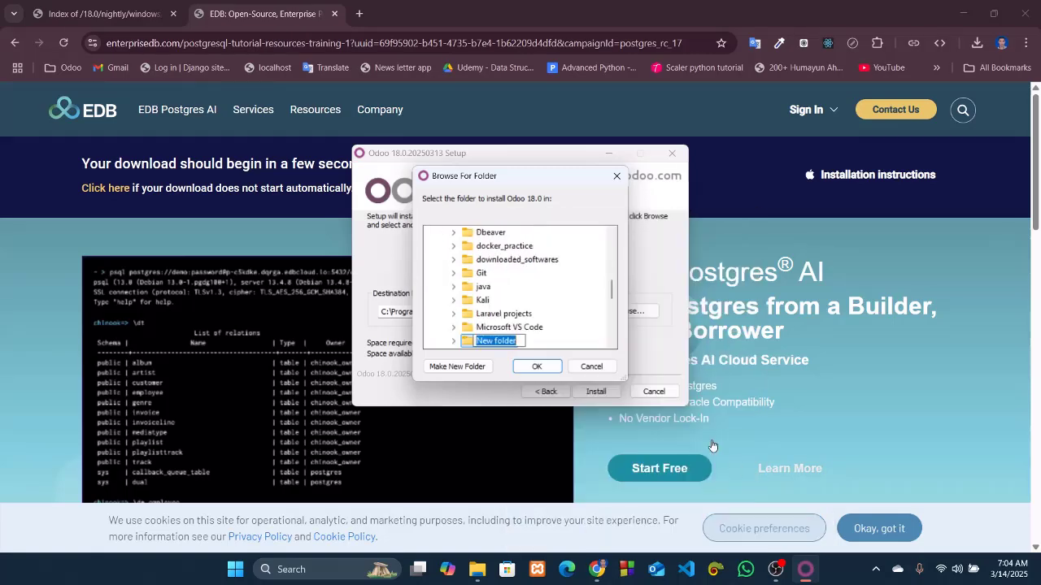
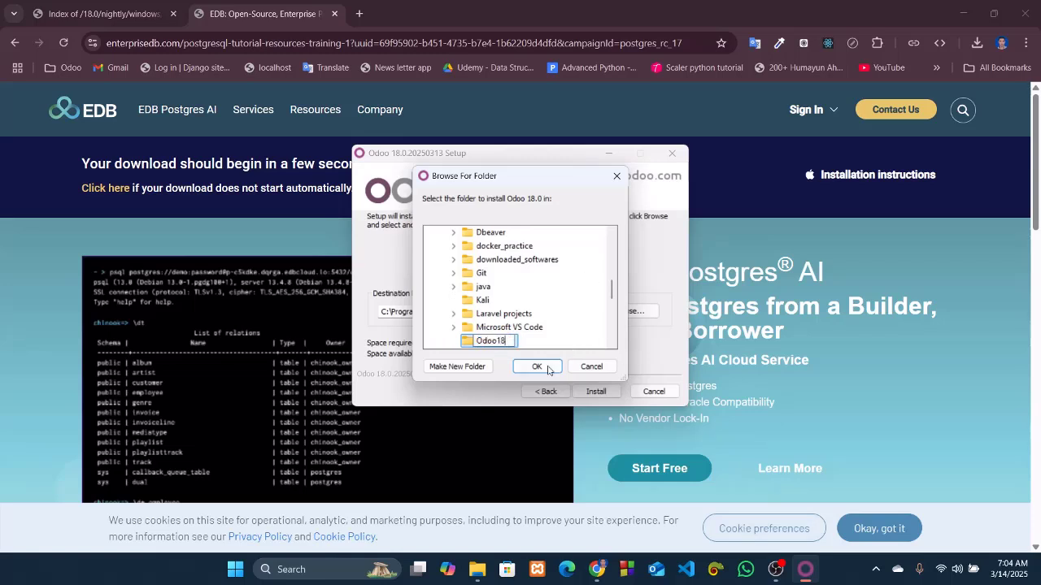
left_click(537, 366)
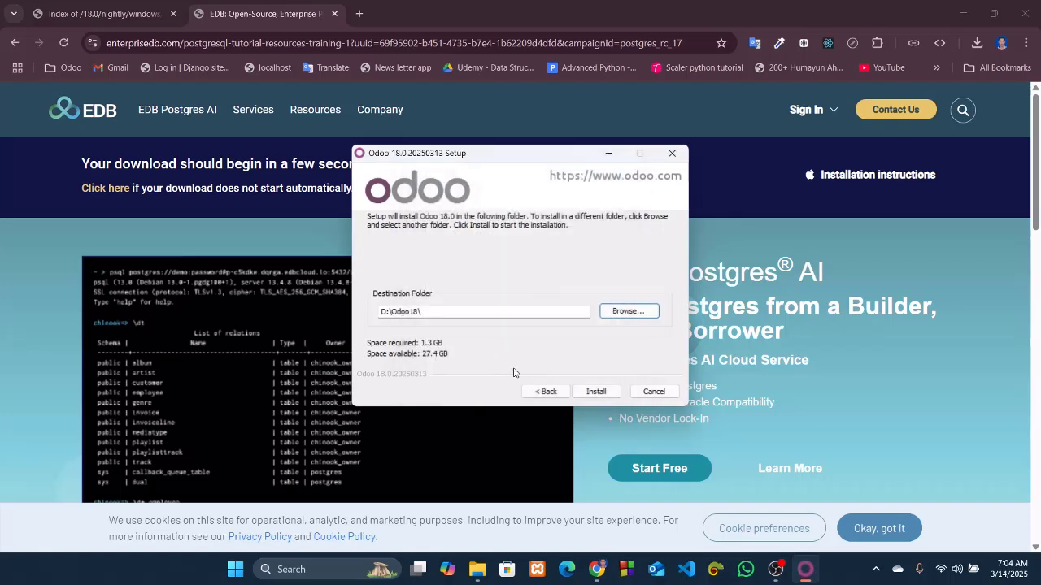
Step: Start the installation, accepting the outside-Program-Files warning
left_click(595, 390)
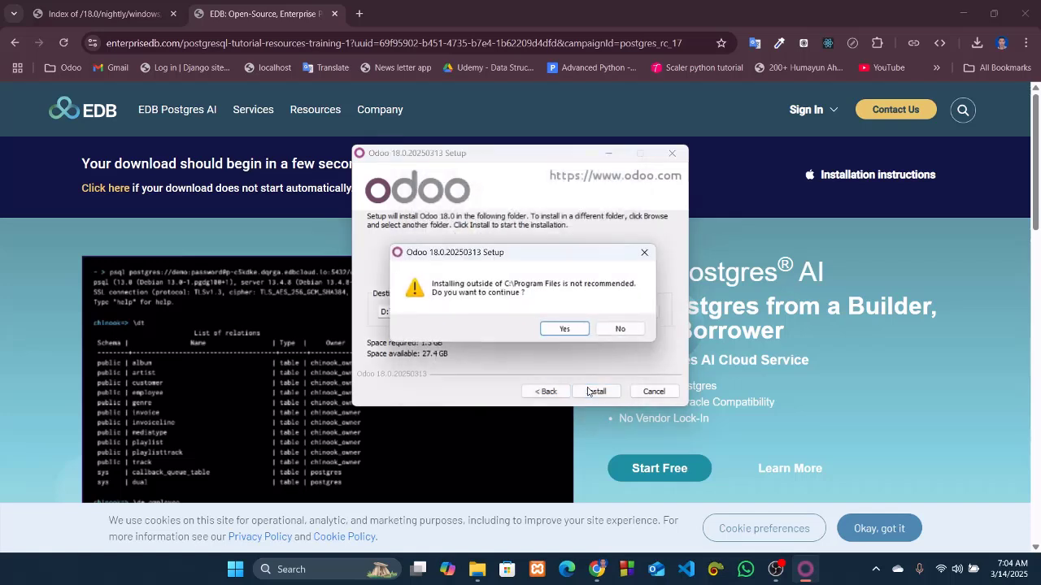
left_click(565, 329)
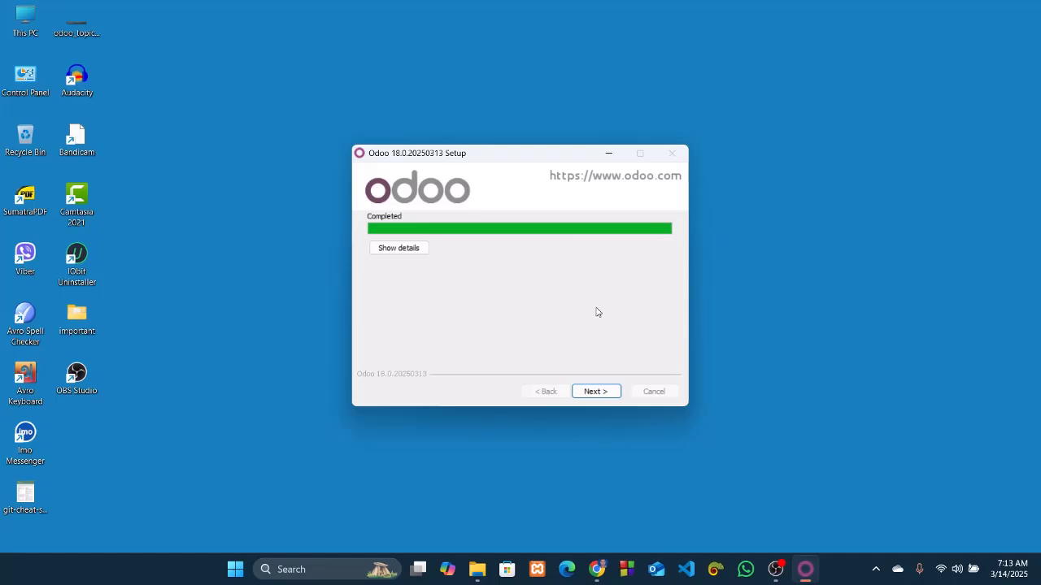
Step: Continue past the completed install and close the wizard with Finish
left_click(595, 390)
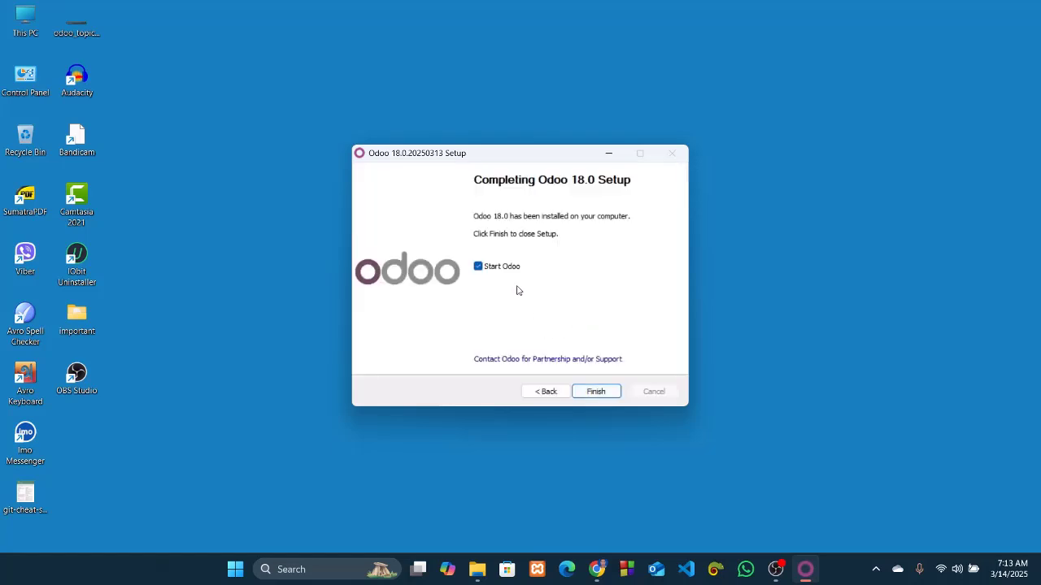
left_click(595, 390)
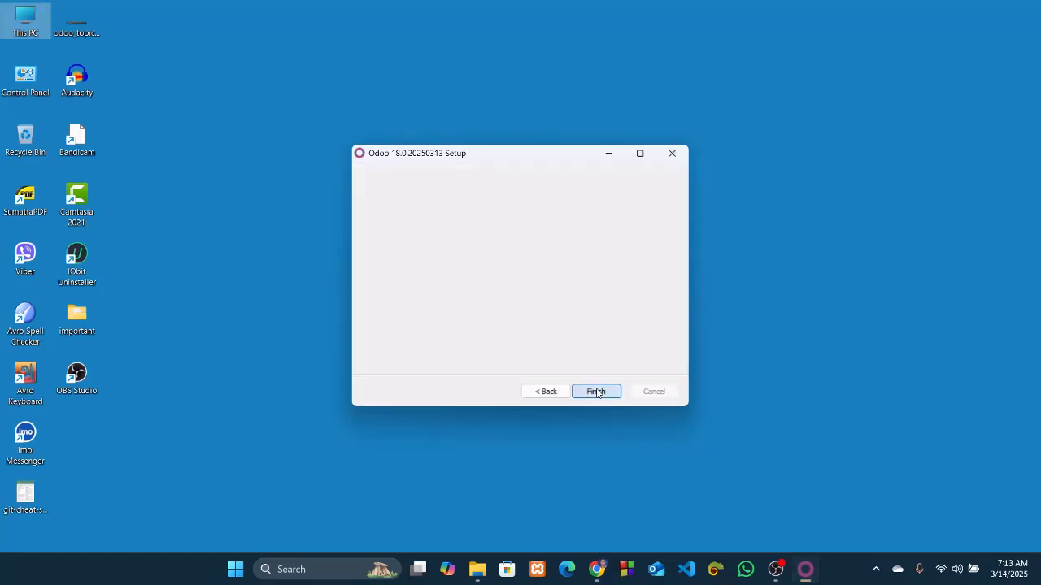
left_click(595, 391)
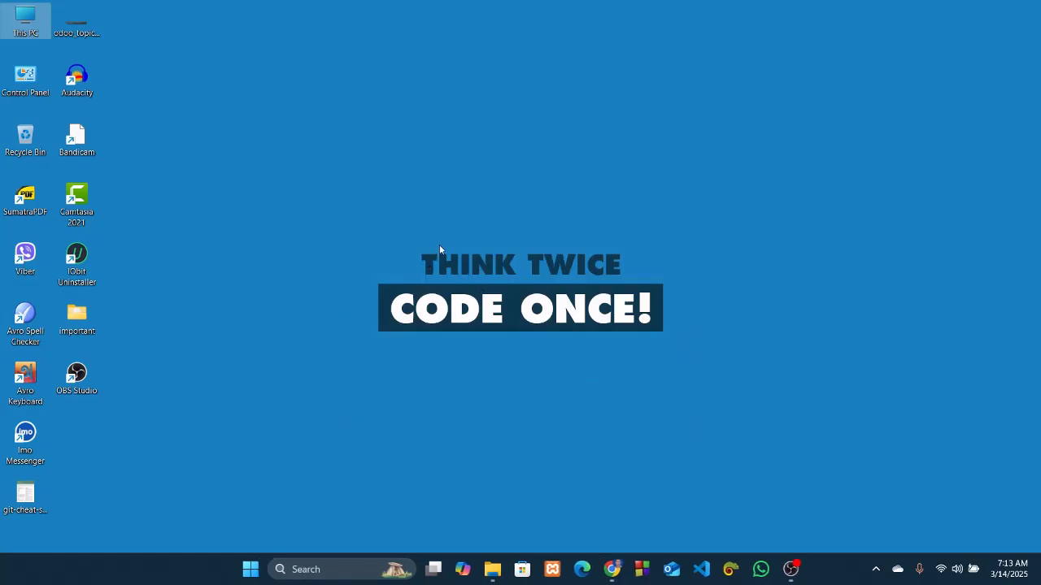
mouse_move(322, 397)
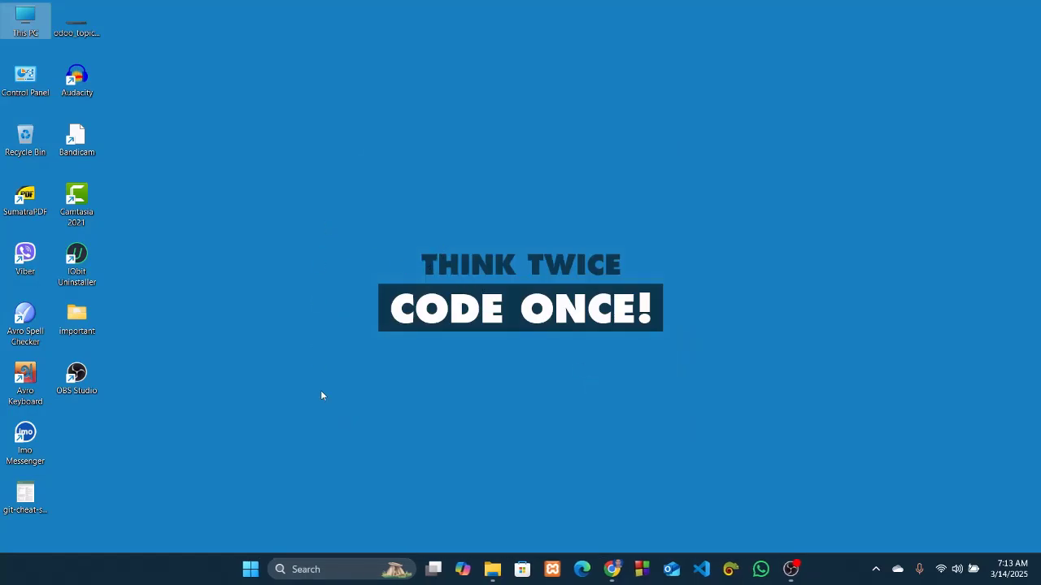
Step: Launch Command Prompt from the taskbar search for 'cmd'
left_click(342, 570)
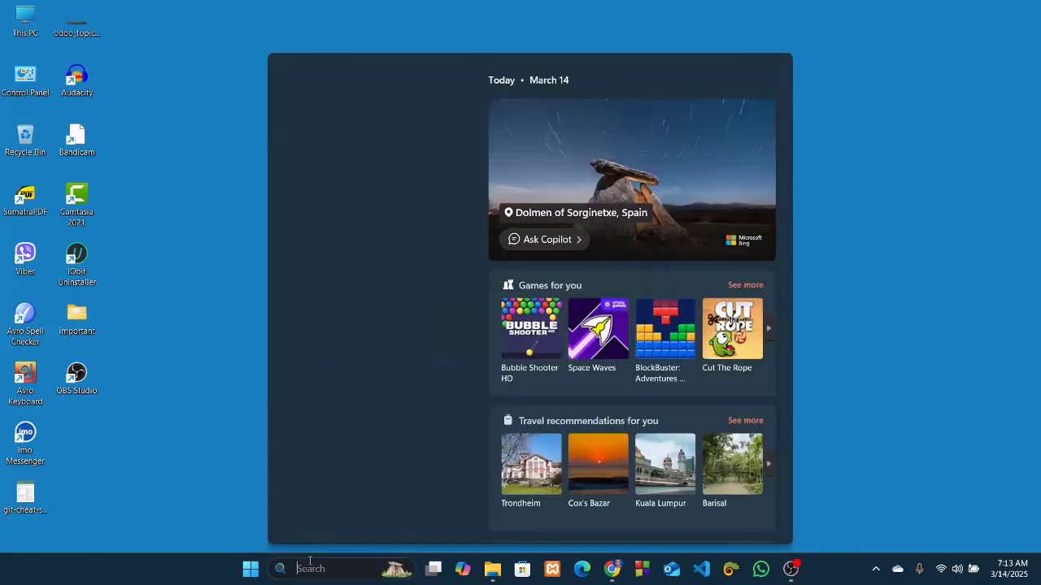
type("cmd")
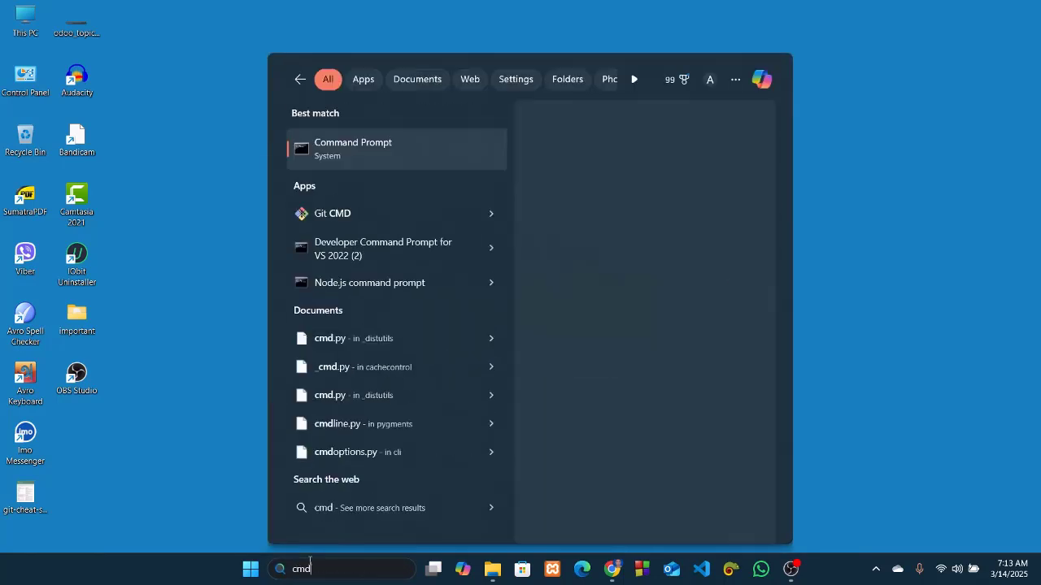
left_click(352, 148)
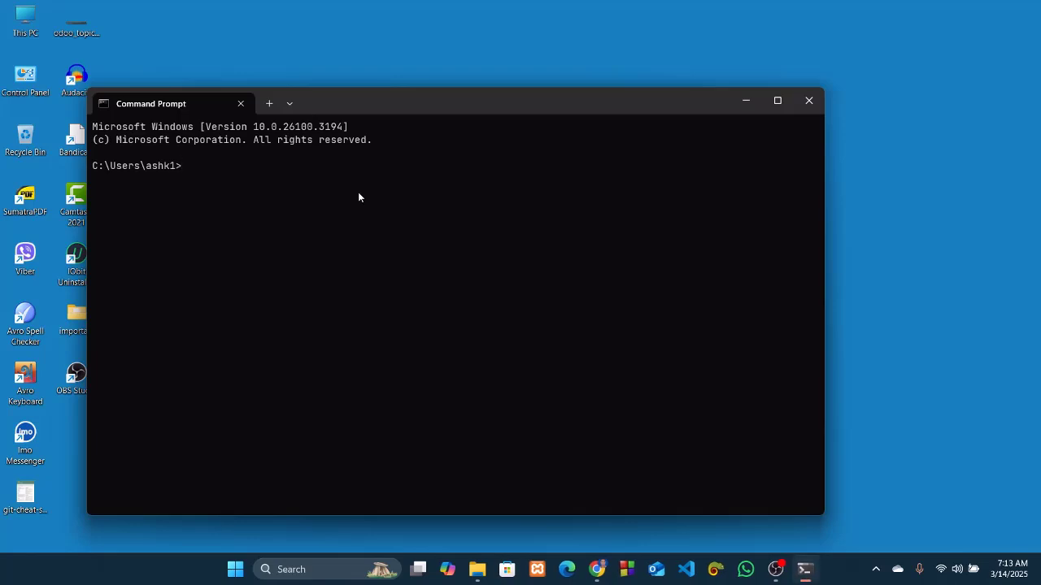
Step: Run psql -U postgres -h localhost to reach the postgres=# prompt
type("psql -")
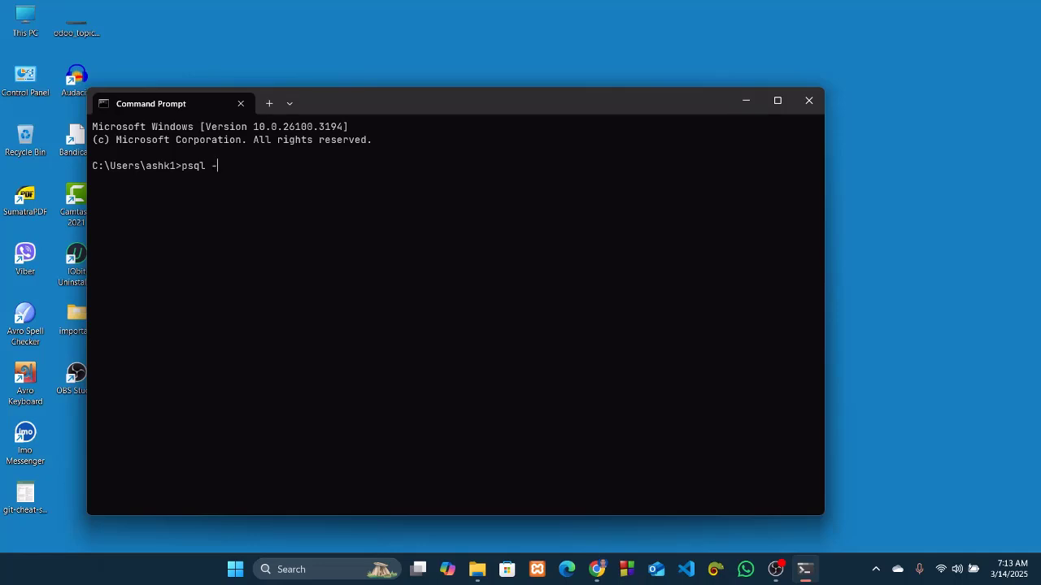
type("U")
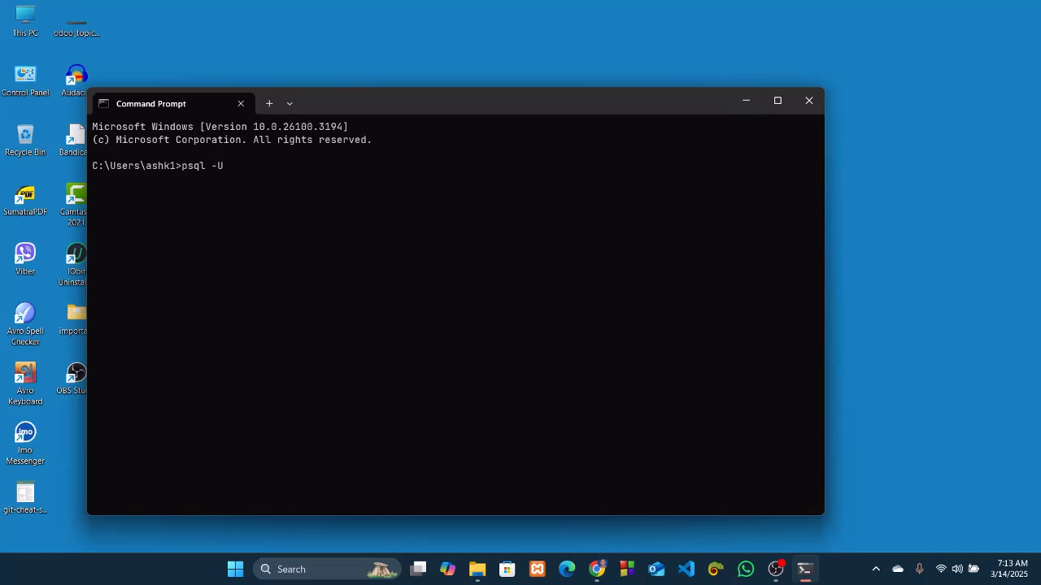
type("post")
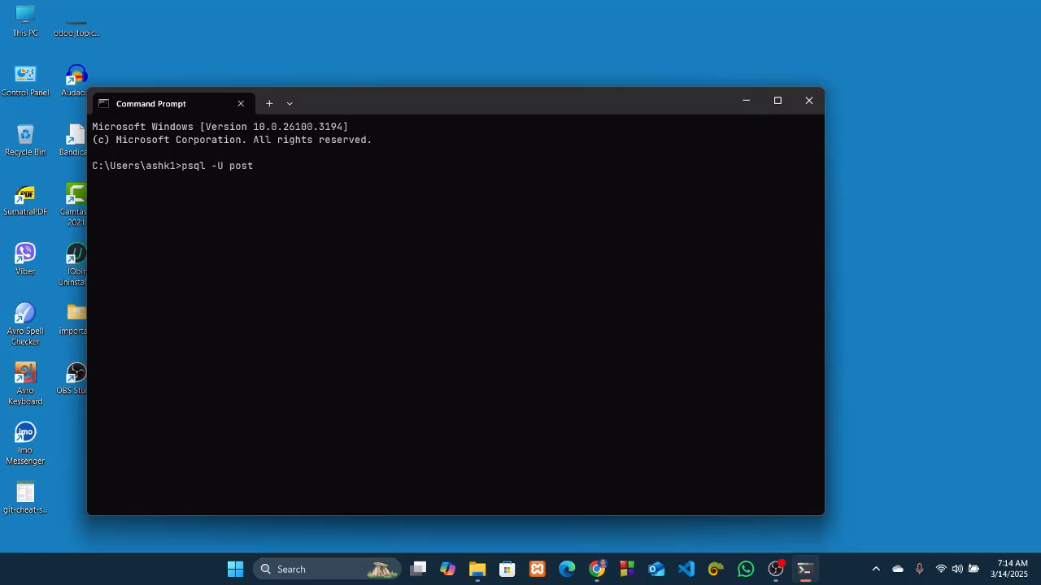
type("gres")
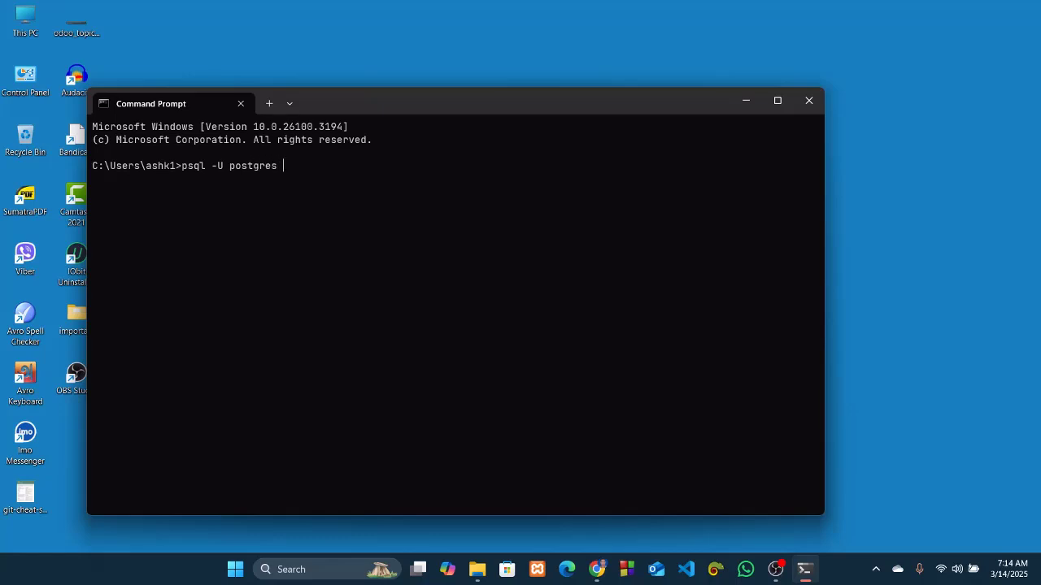
type("-h")
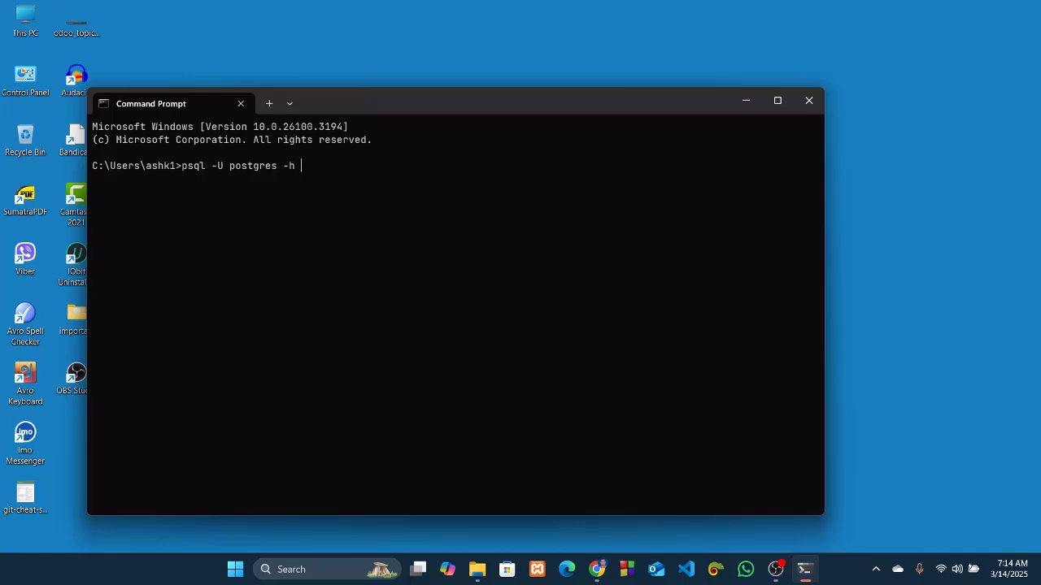
type("localhost")
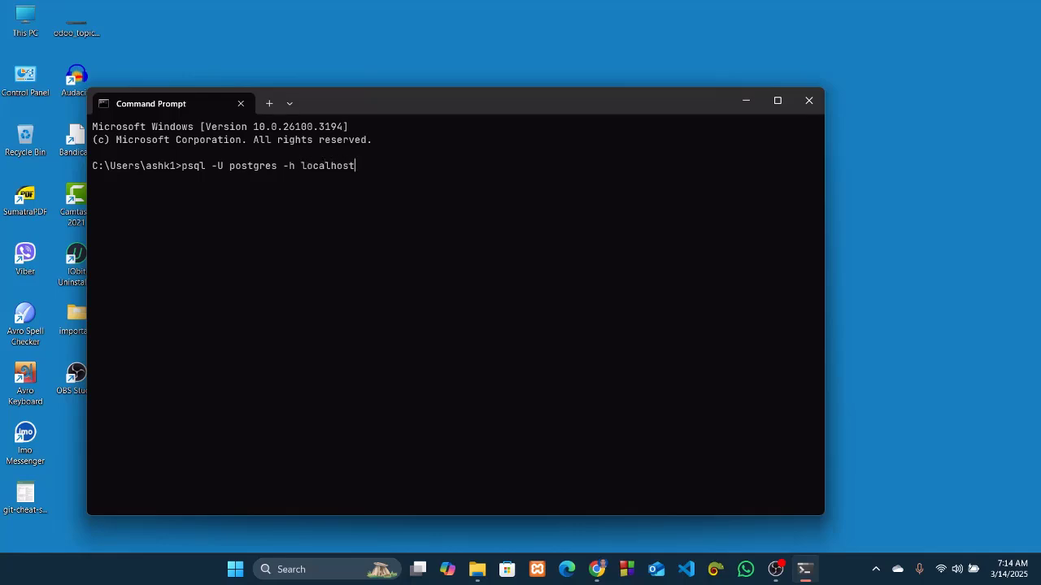
key("enter")
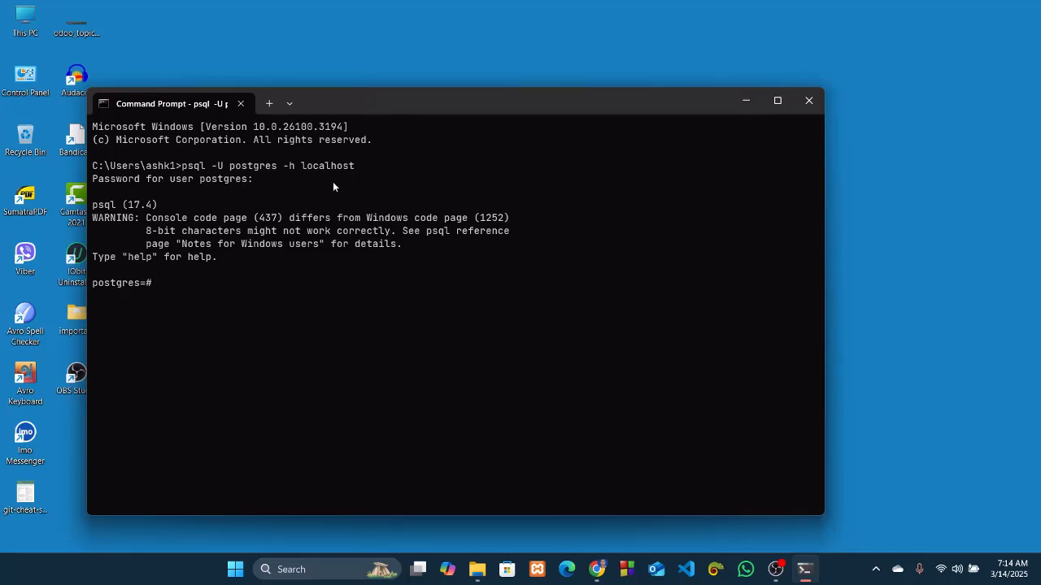
type("CREATE us")
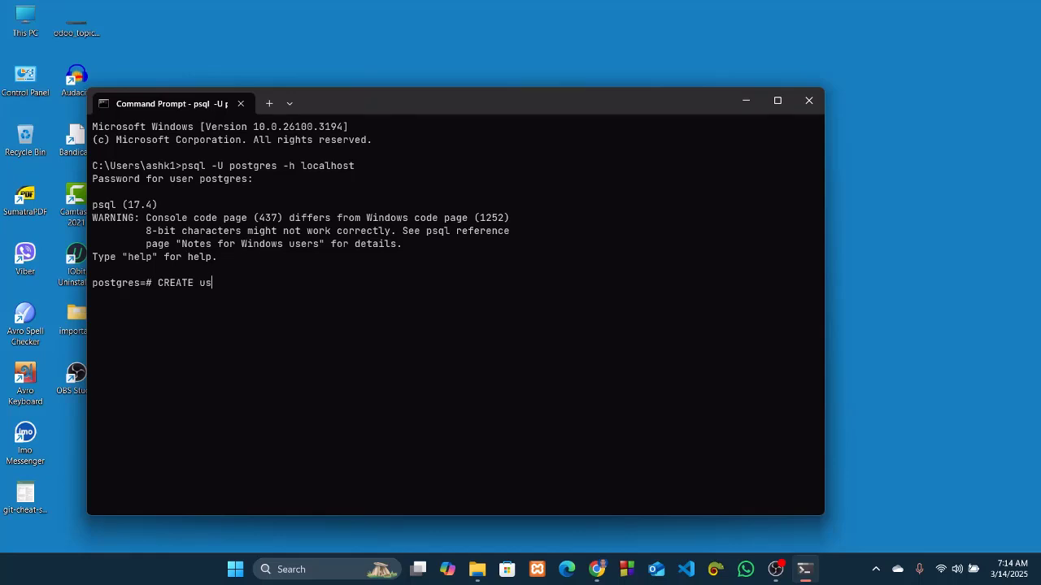
type("er")
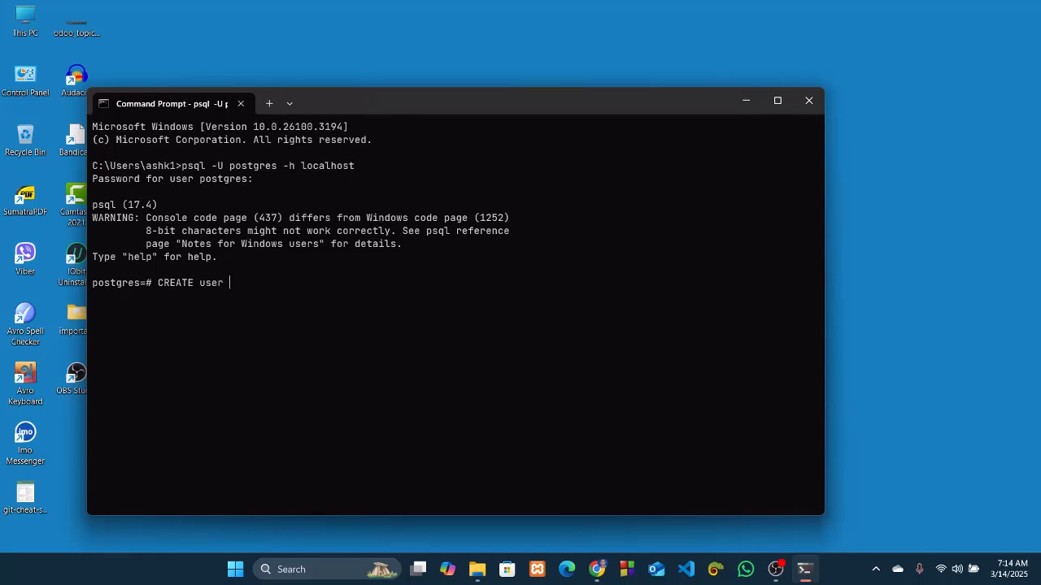
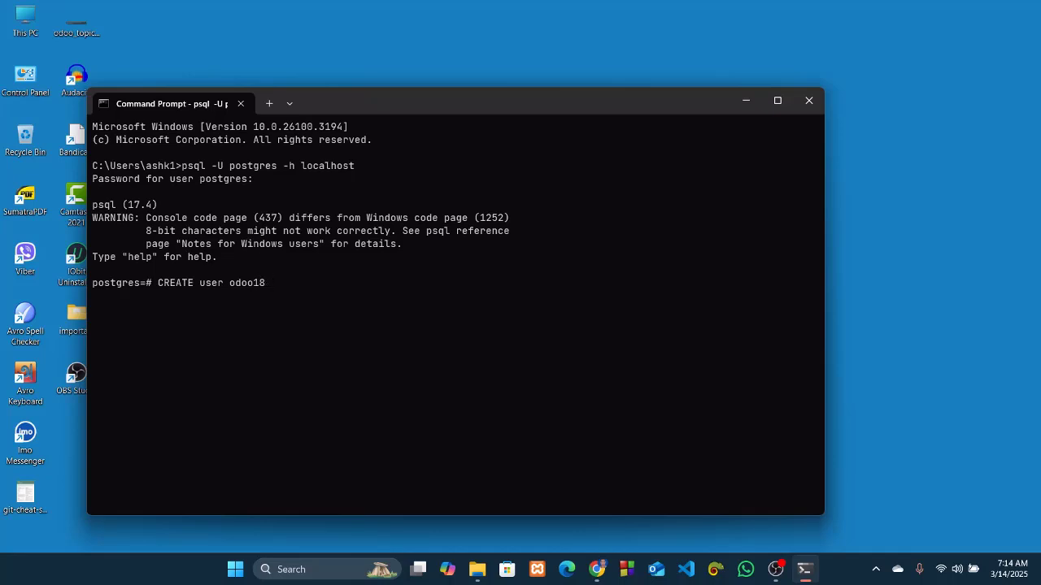
type("\" \"")
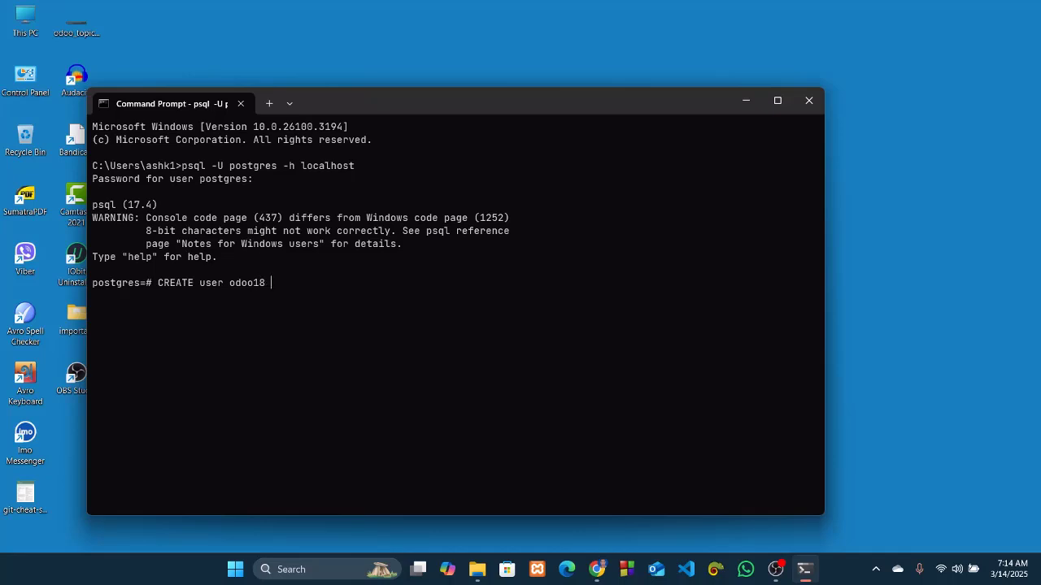
type("passwoe")
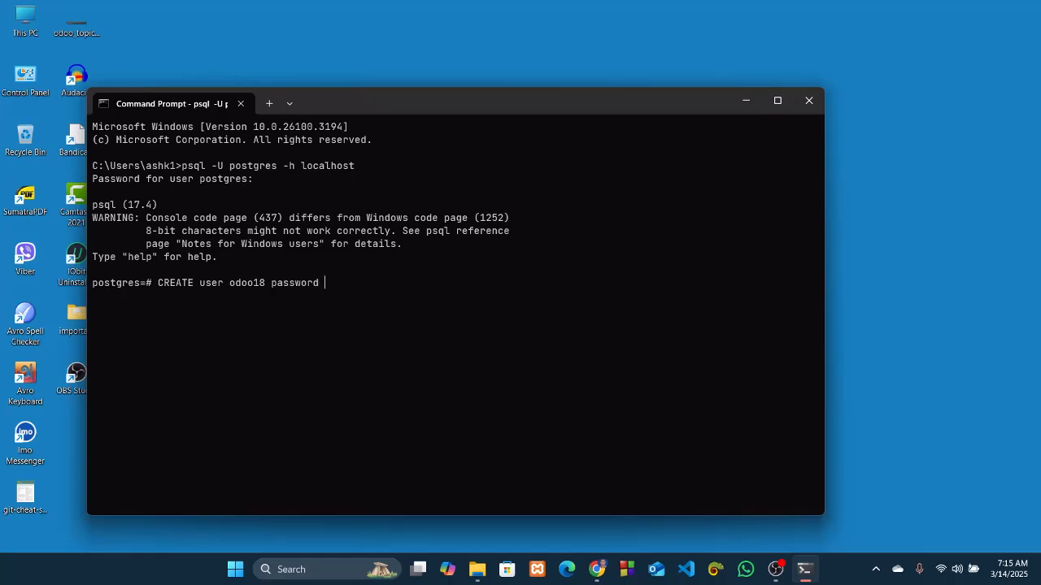
type("''")
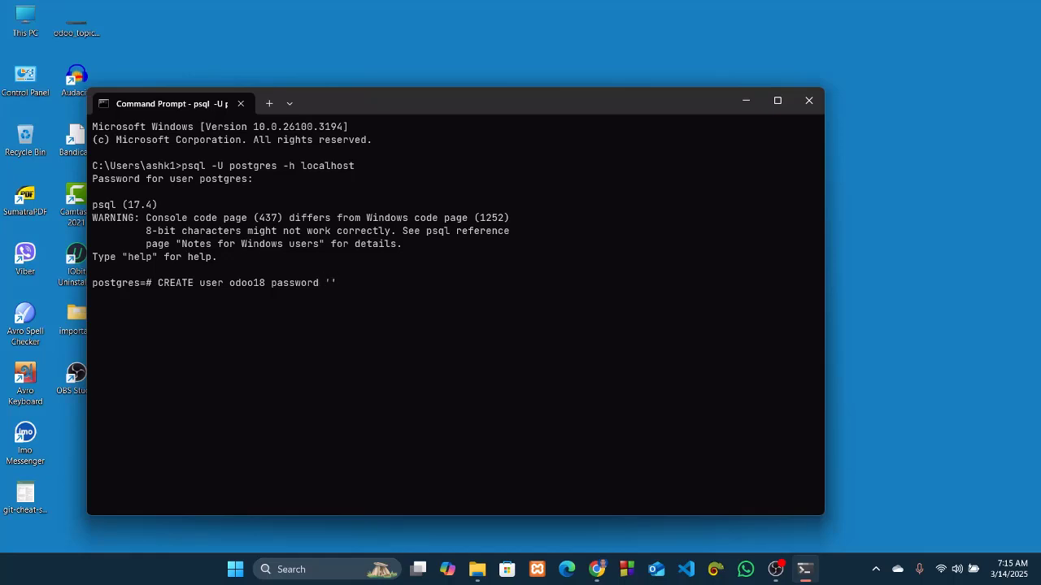
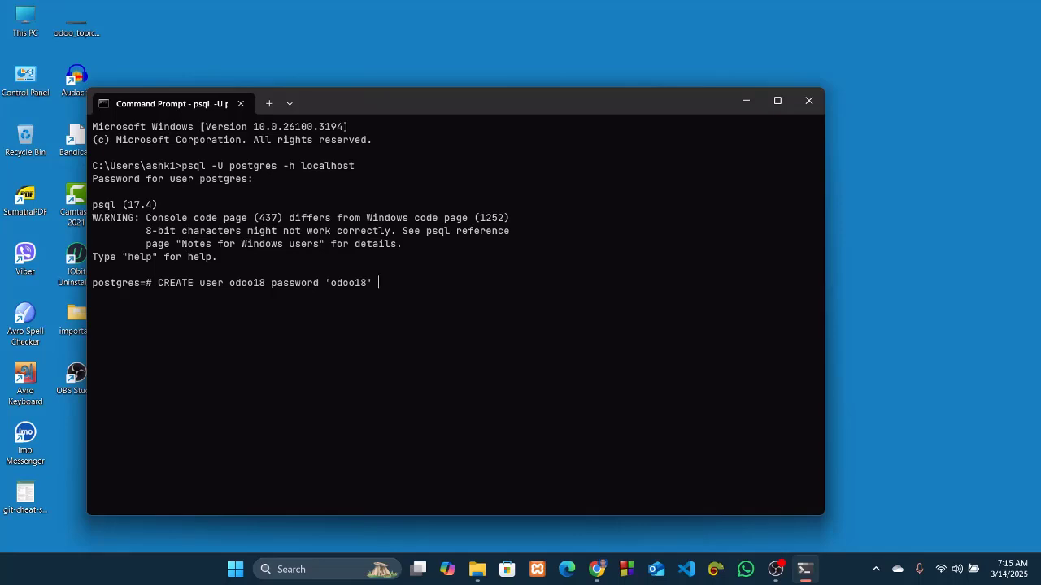
type("CREATE")
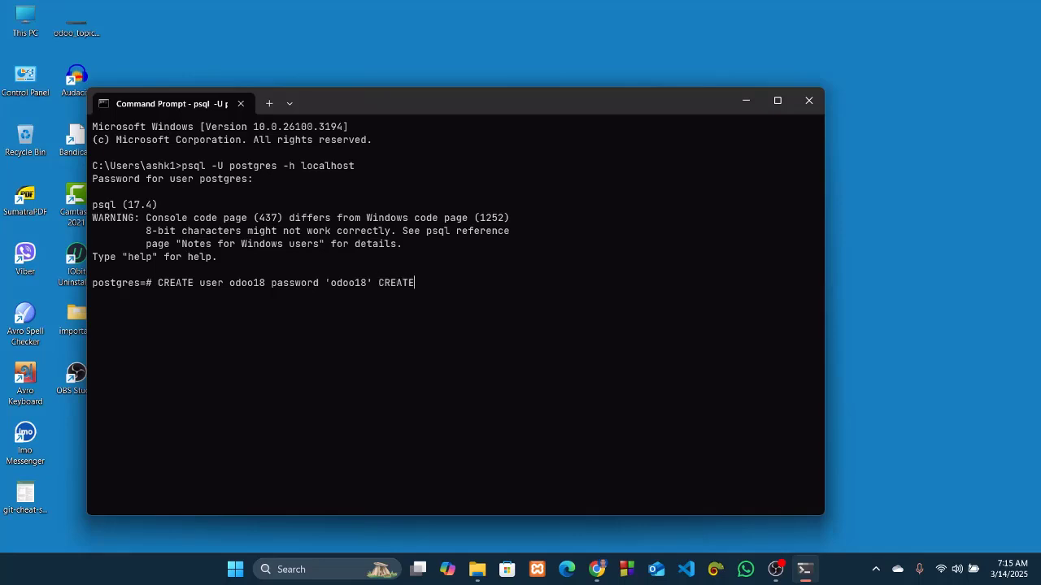
type("ROLE SUPER")
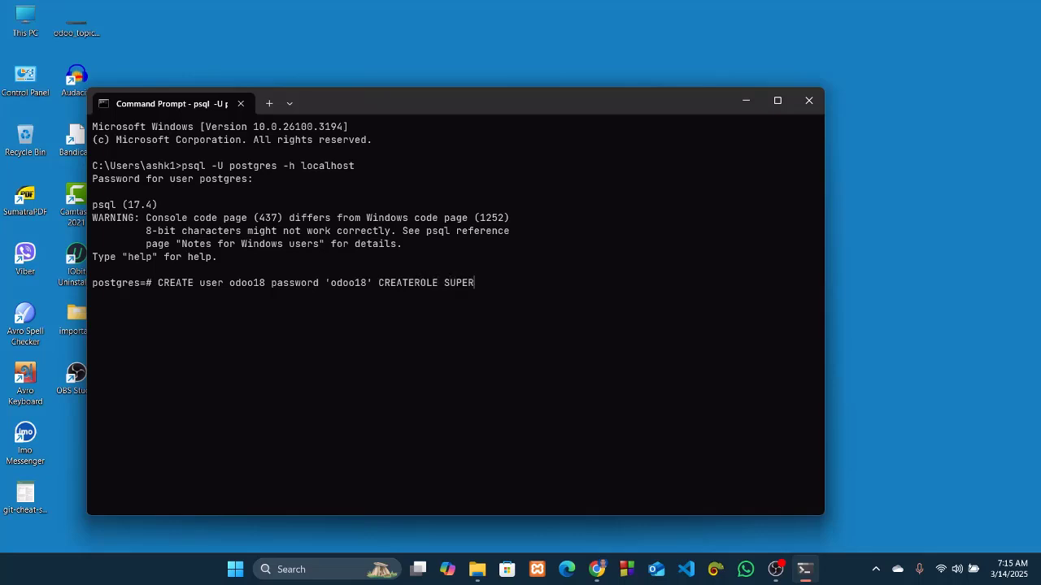
type("USER CREATED")
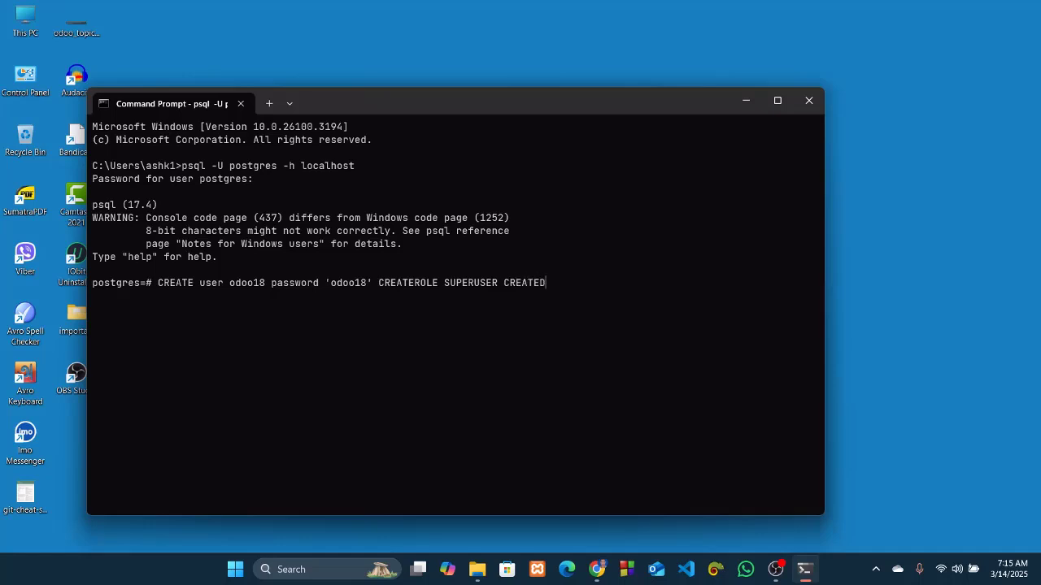
type("B;")
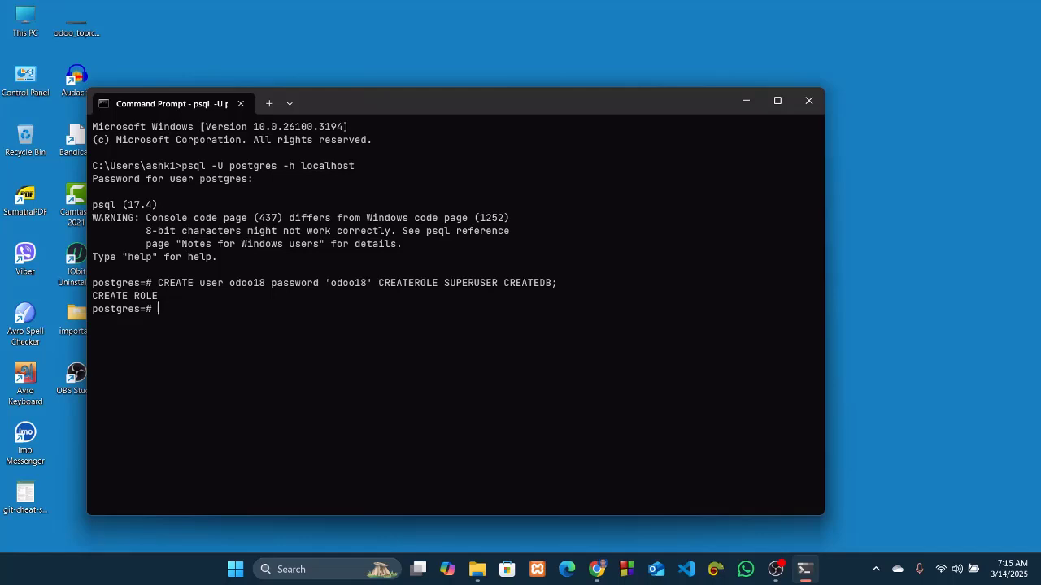
type("\\")
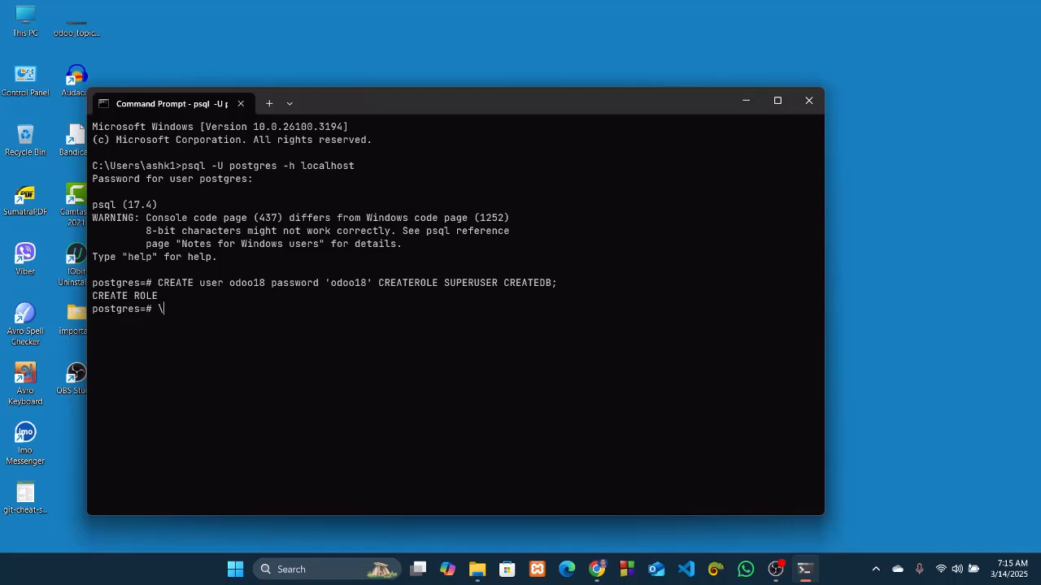
type("du")
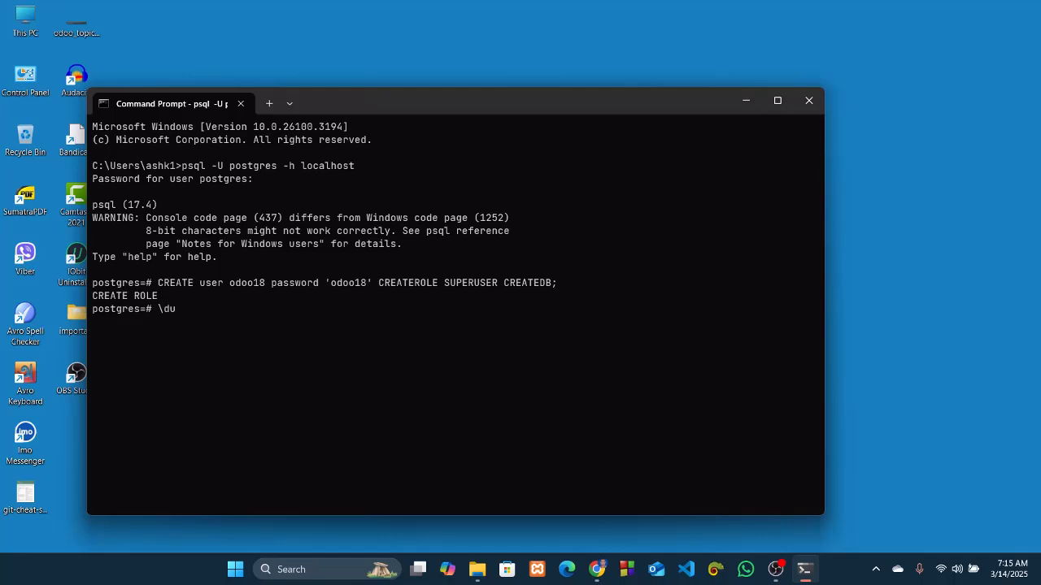
key("enter")
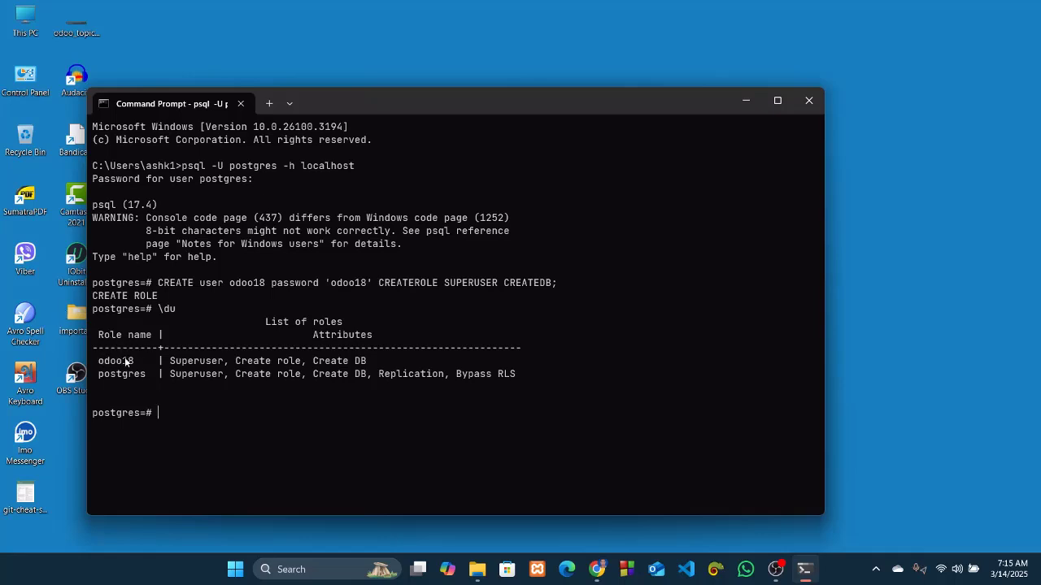
mouse_move(278, 340)
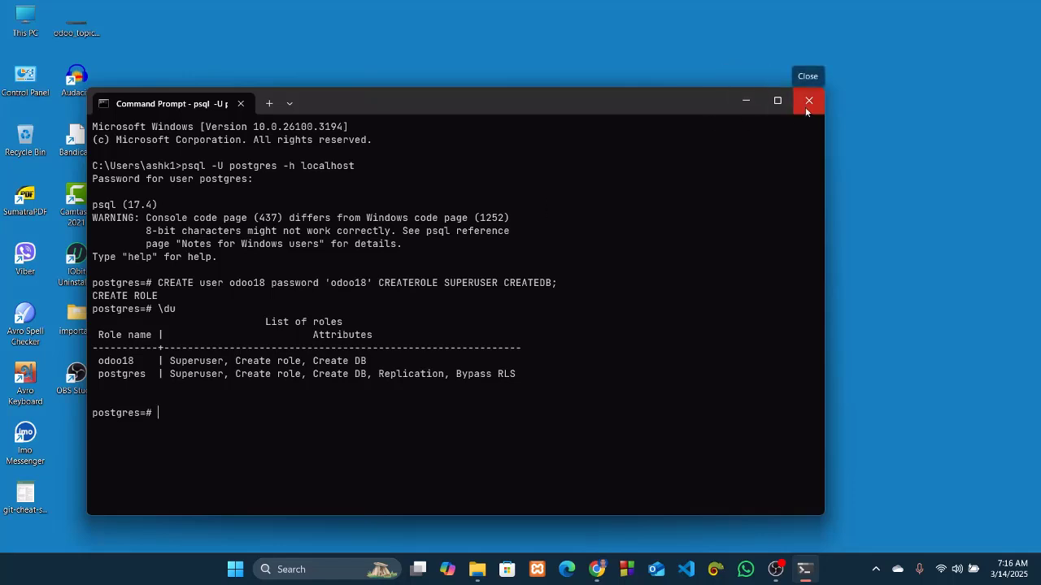
mouse_move(808, 100)
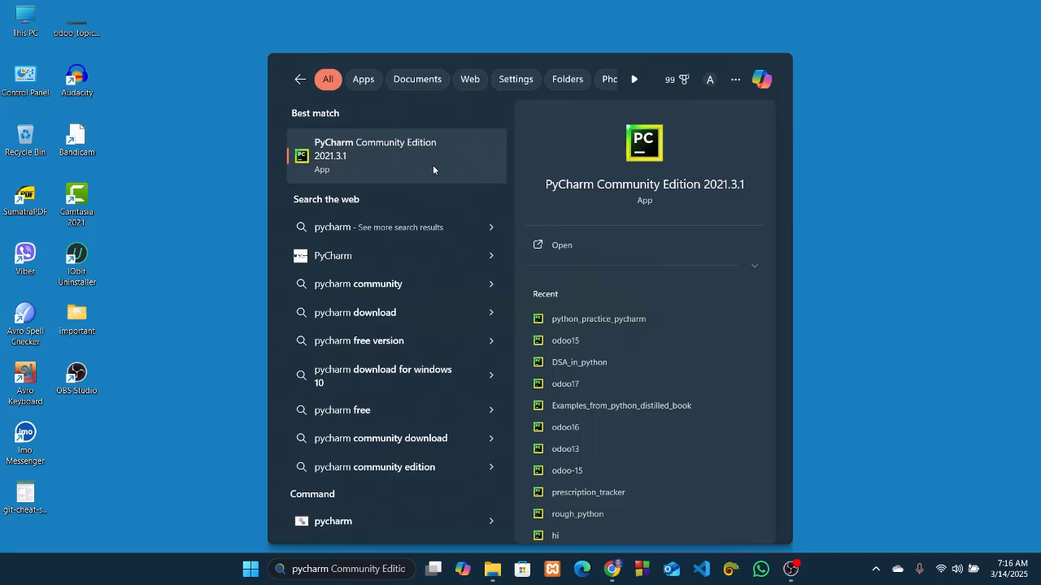
left_click(374, 156)
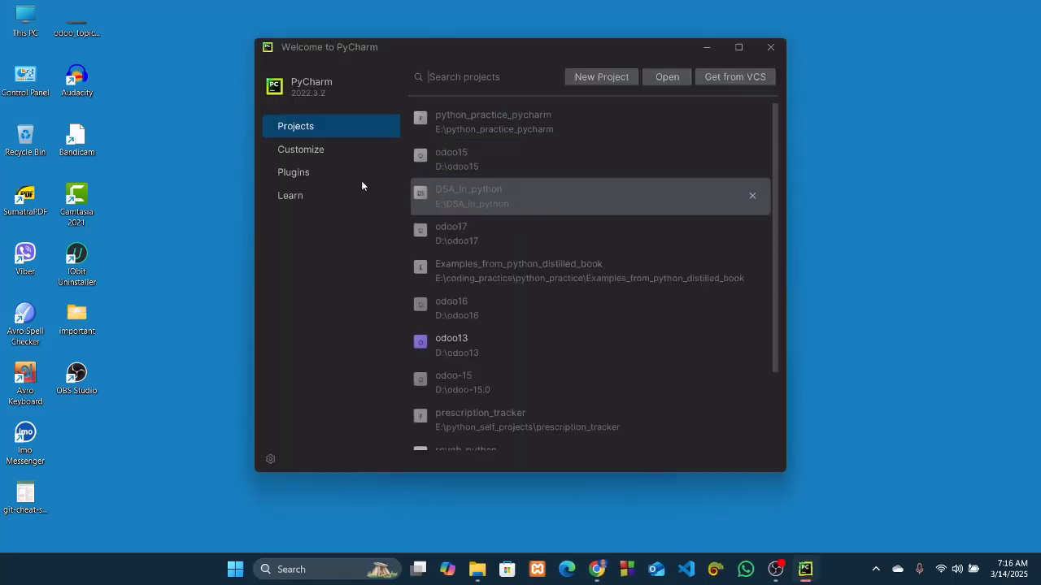
mouse_move(285, 301)
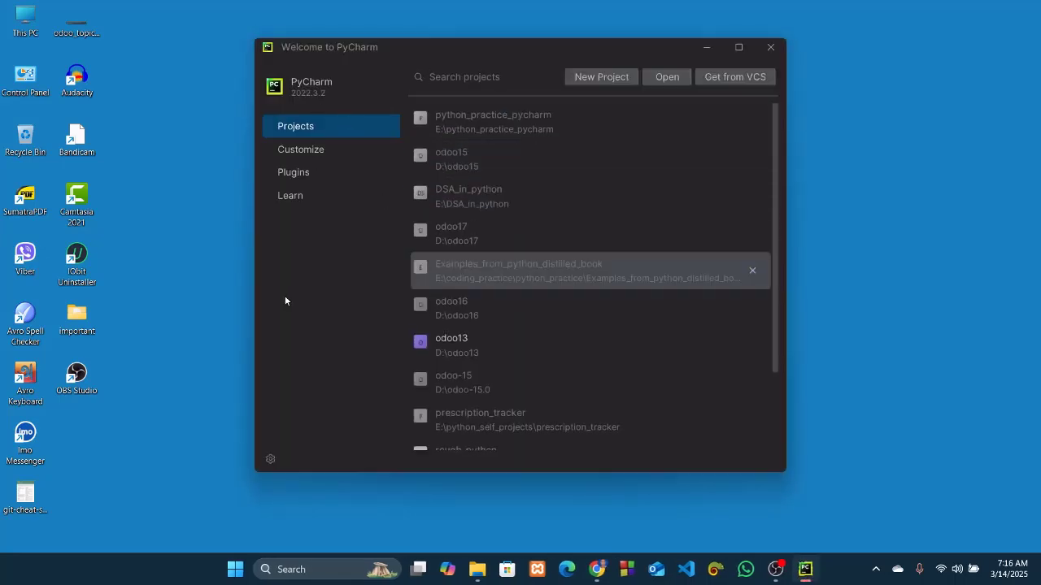
mouse_move(666, 77)
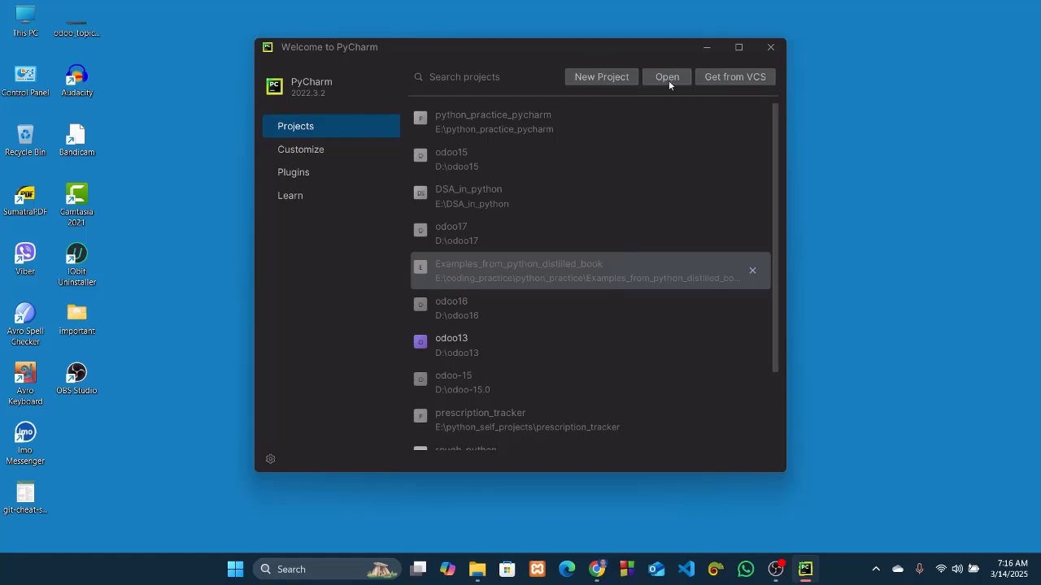
left_click(667, 76)
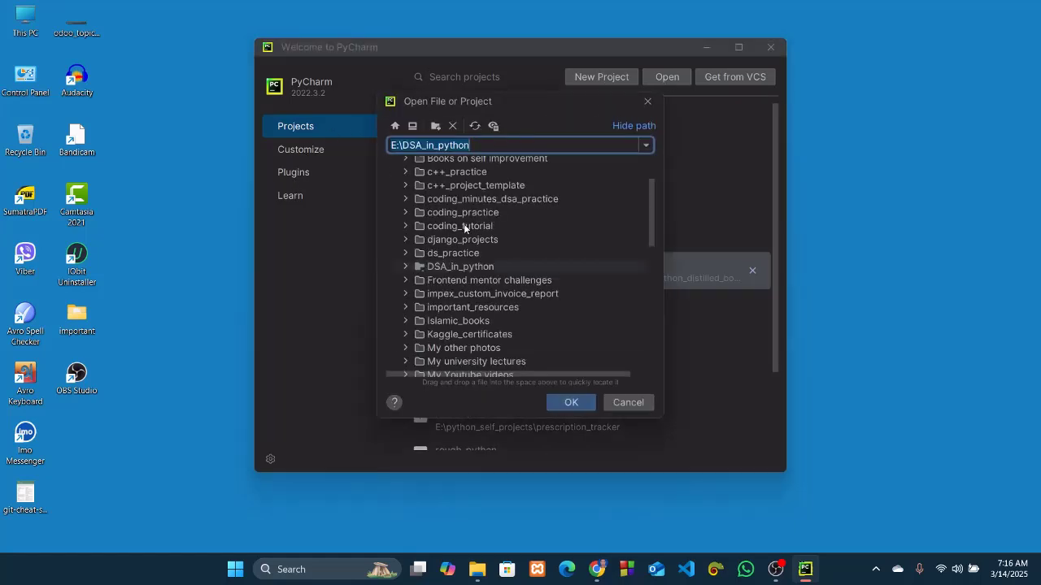
scroll("down", 3)
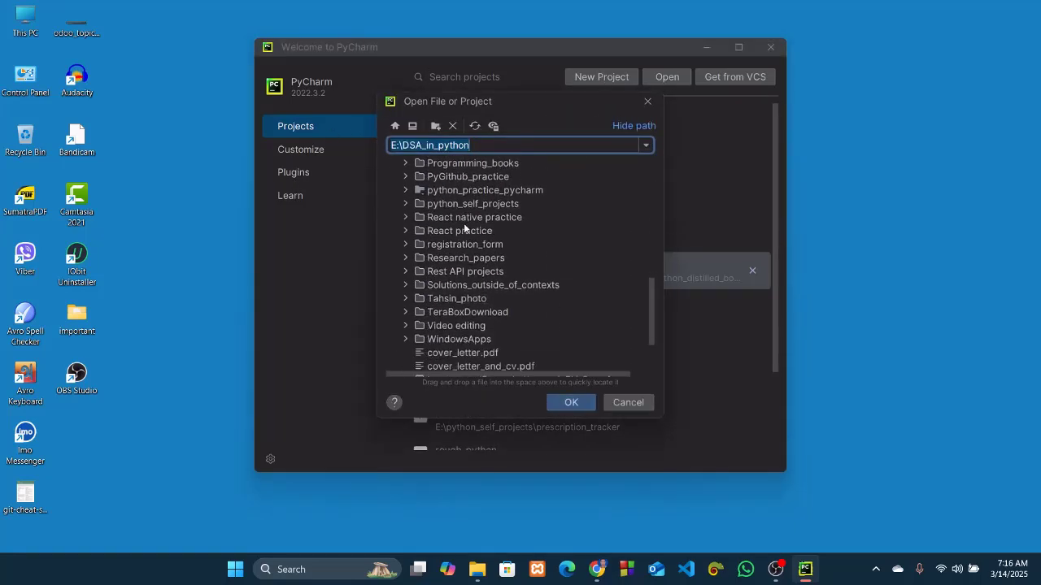
scroll("up", 3)
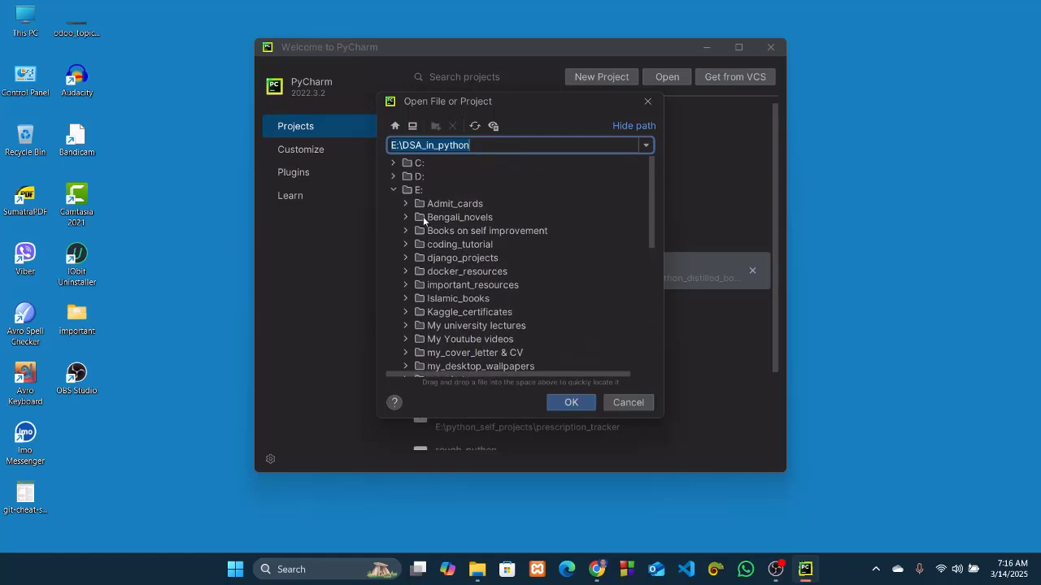
left_click(393, 175)
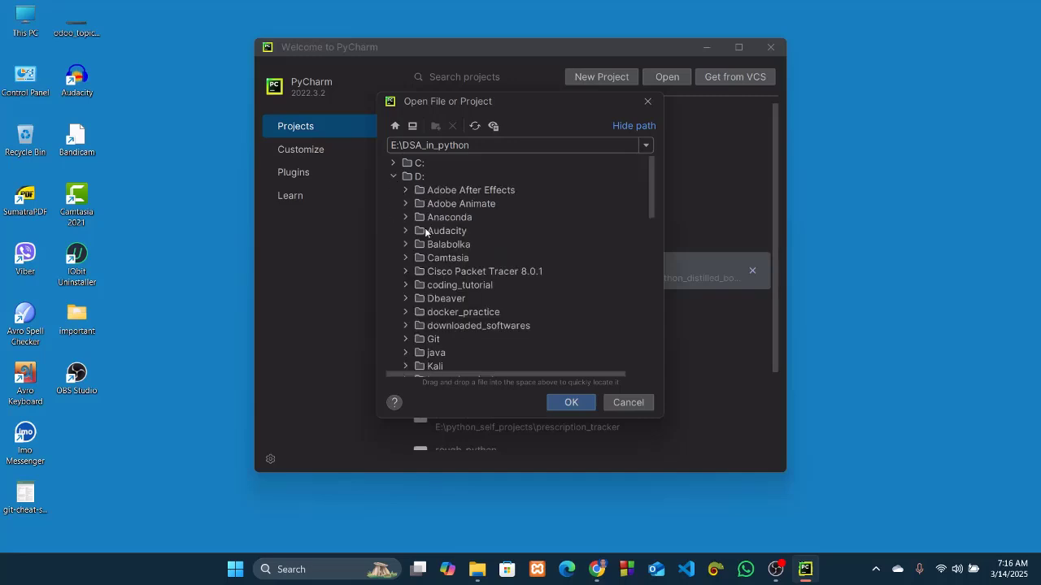
scroll("down", 3)
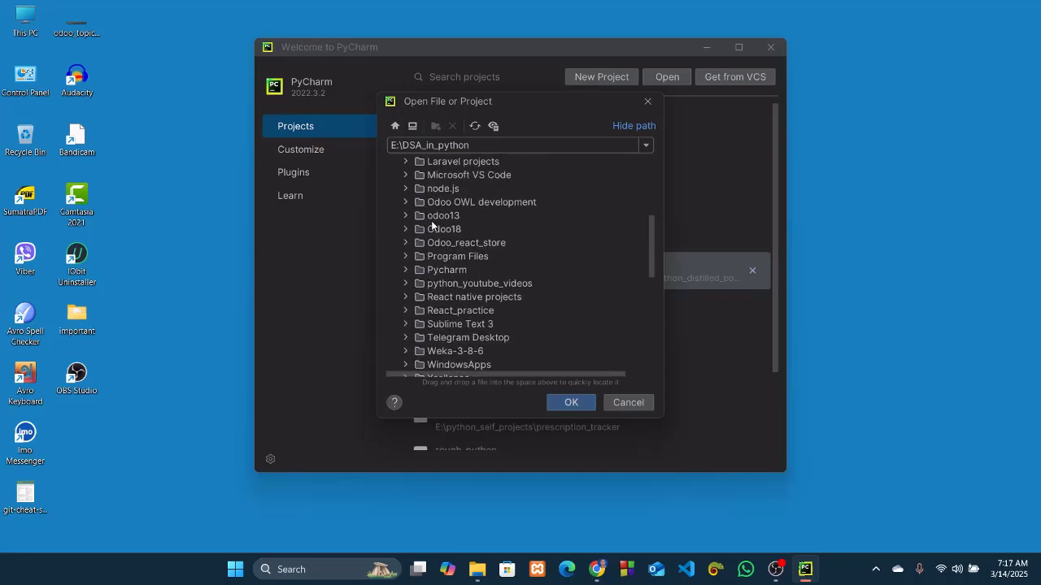
left_click(443, 228)
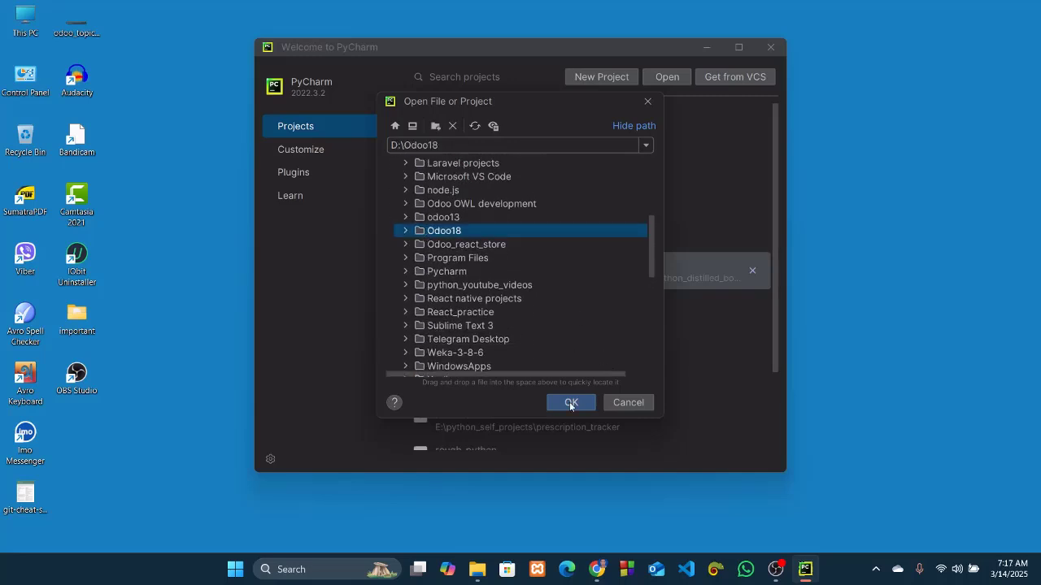
left_click(569, 403)
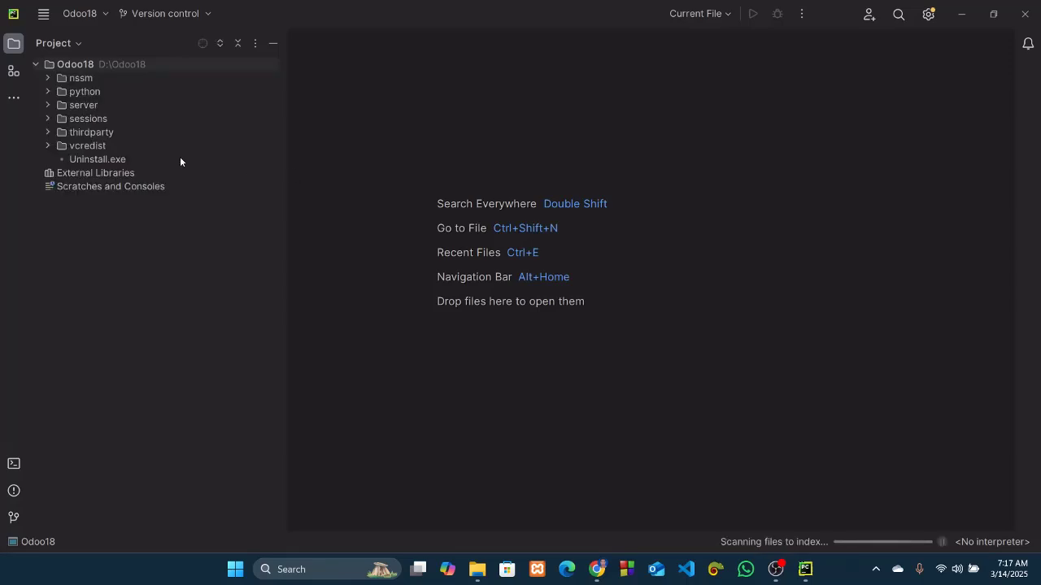
Step: Copy odoo.conf in the server folder and paste it as odoo-copy.conf
left_click(82, 78)
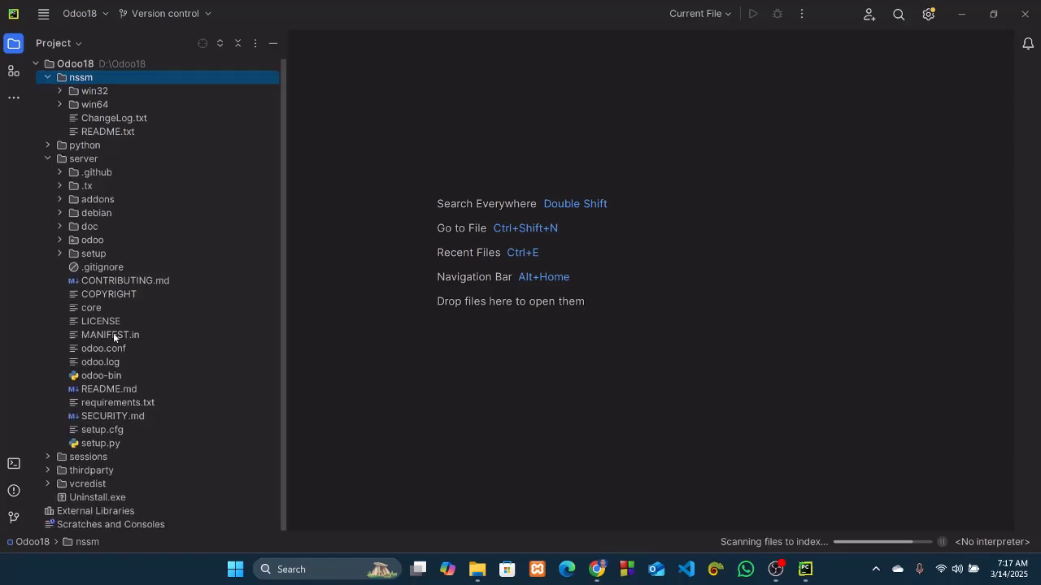
left_click(104, 348)
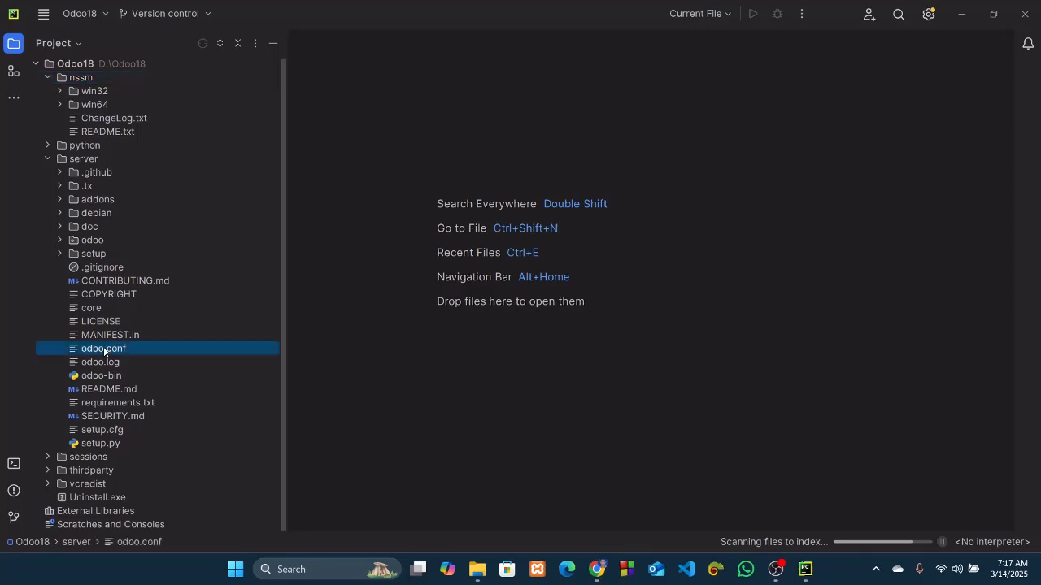
right_click(104, 348)
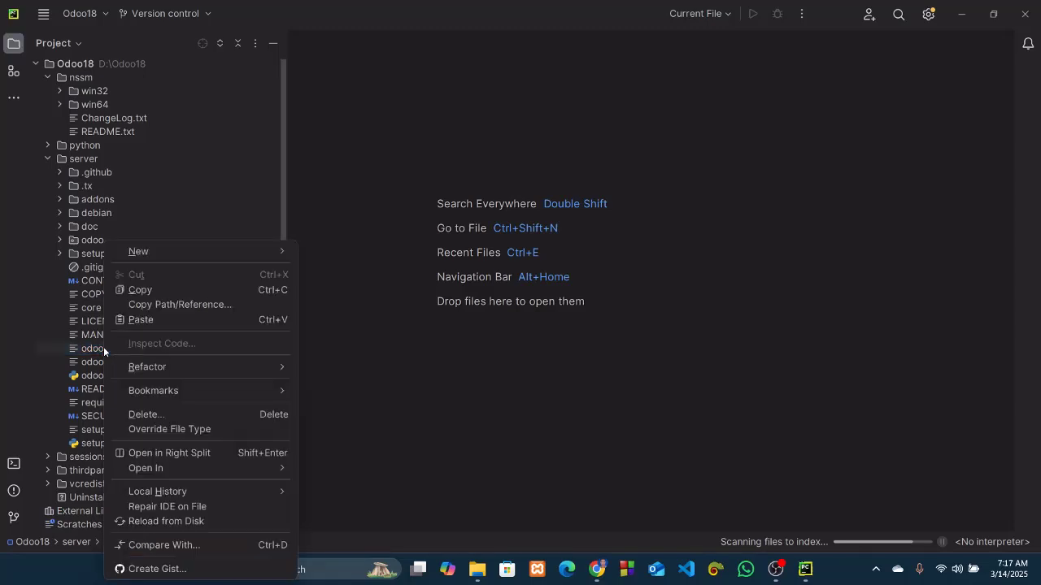
mouse_move(138, 250)
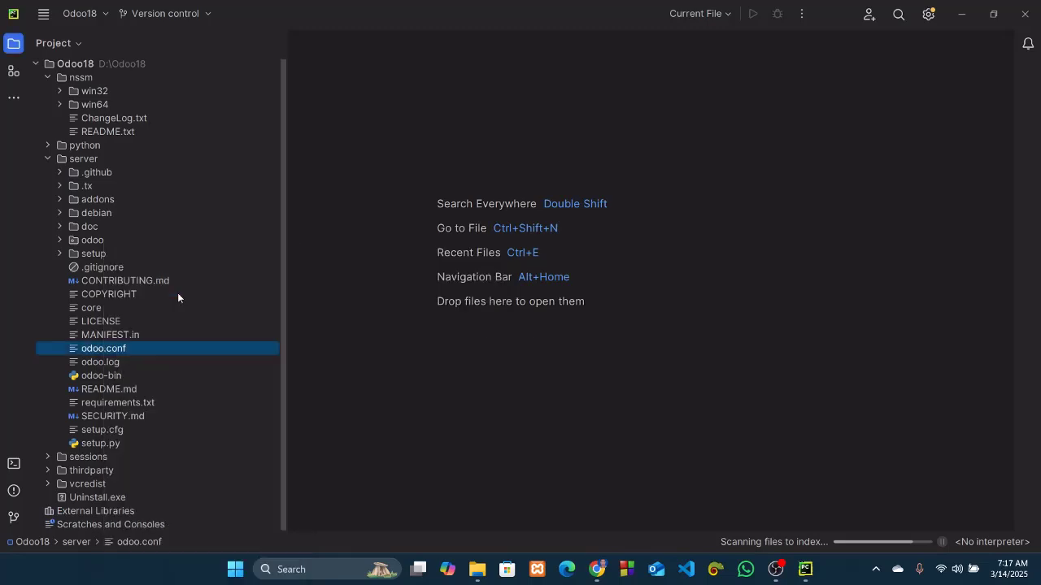
right_click(104, 348)
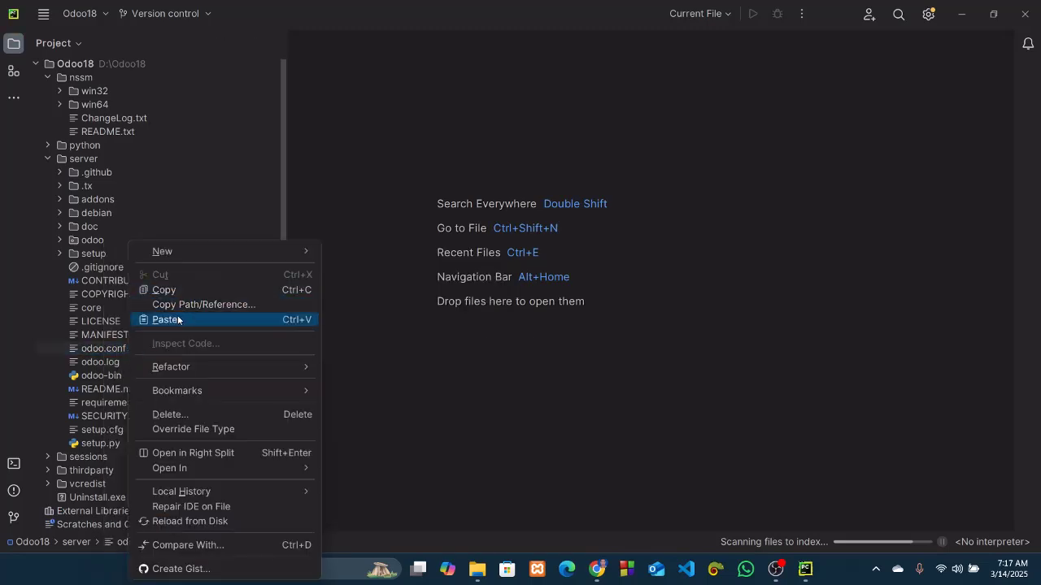
left_click(165, 318)
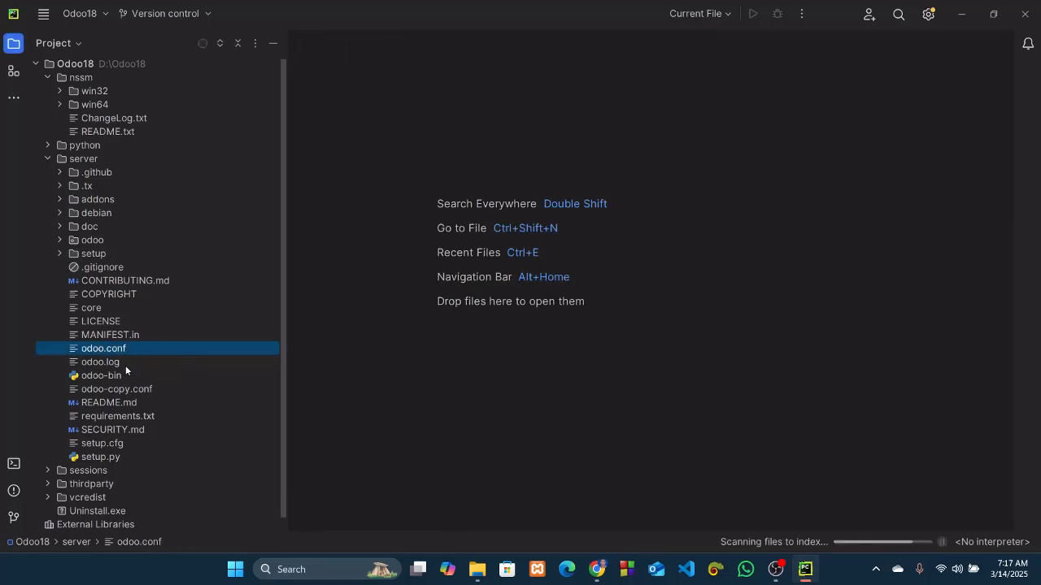
Step: Edit odoo.conf down to addons path, admin password, database connection, http port and an empty pg_path
double_click(104, 348)
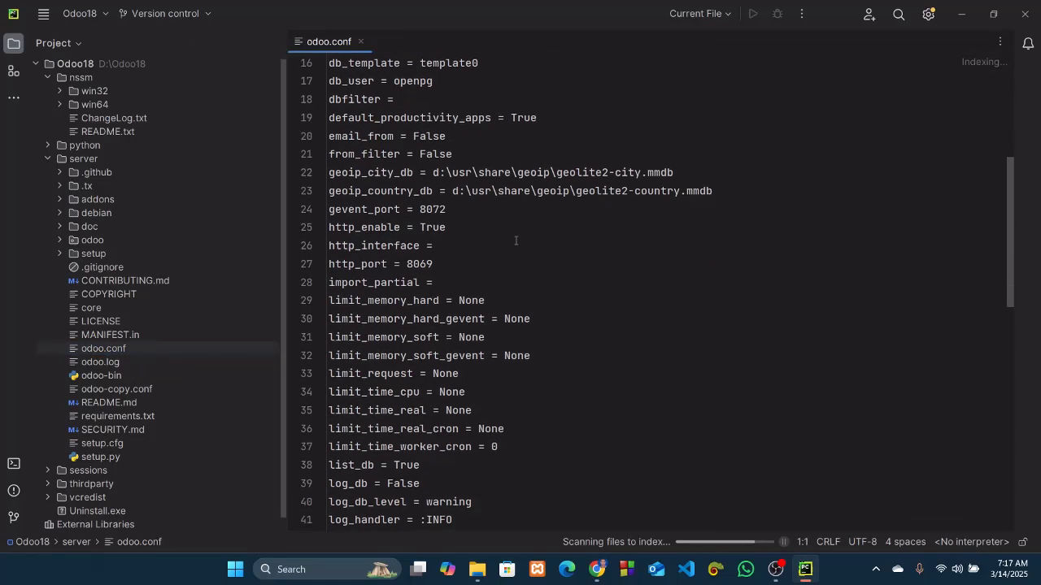
scroll("up", 3)
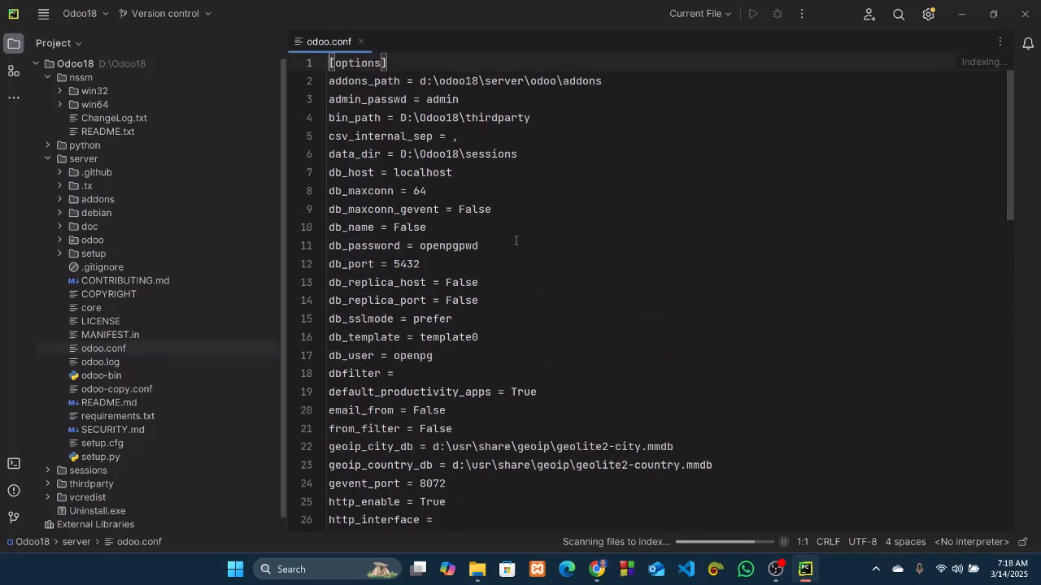
scroll("down", 3)
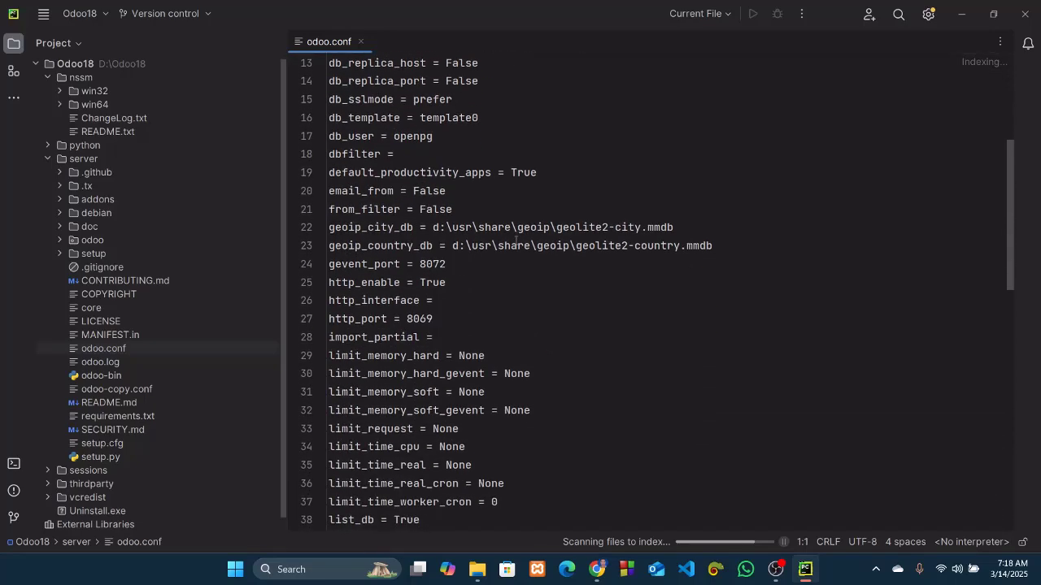
scroll("up", 3)
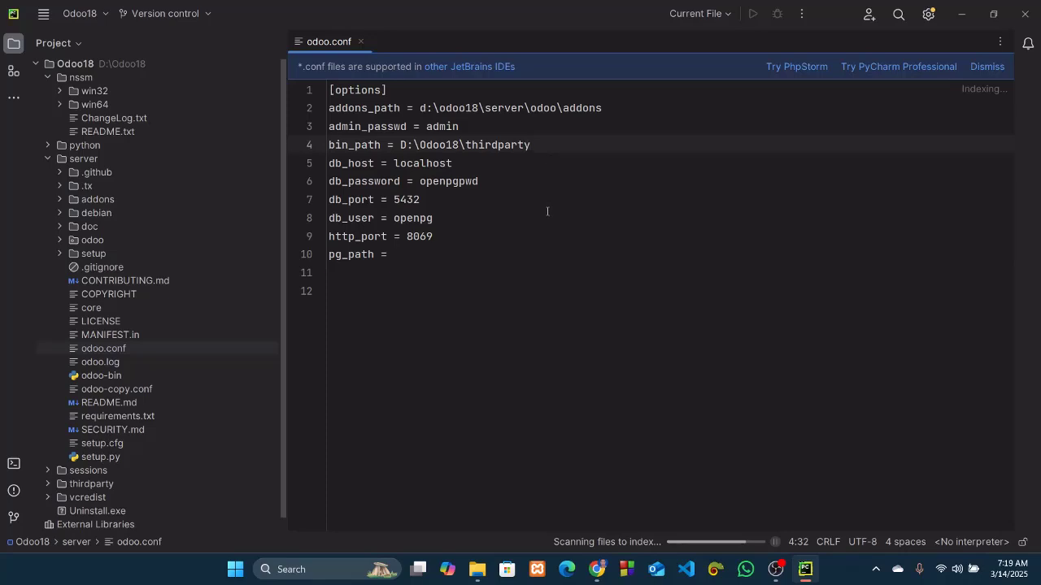
left_click(398, 253)
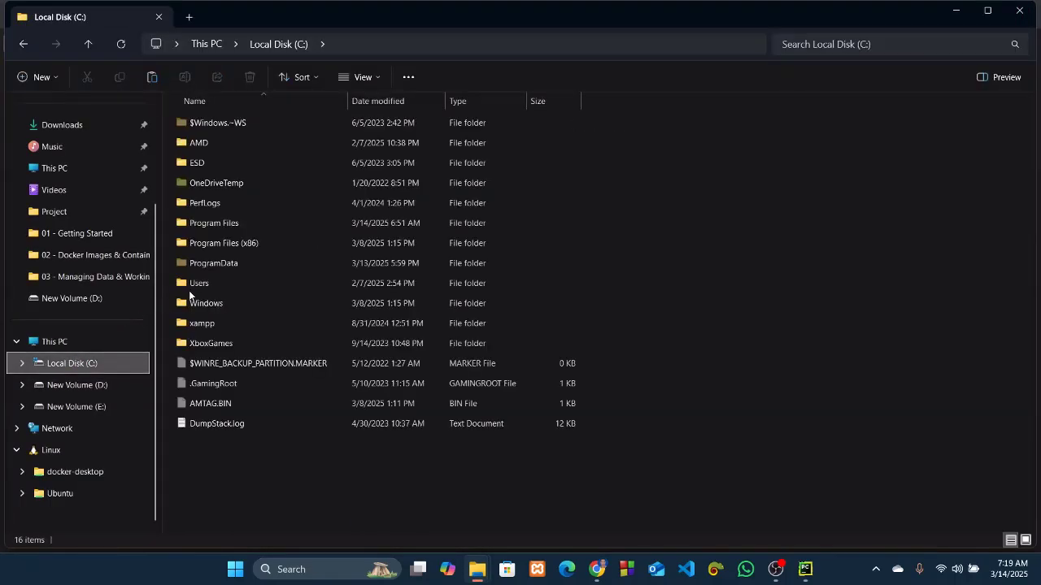
Step: Browse to C:\Program Files\PostgreSQL\17\bin and reveal its full path for pg_path
left_click(214, 222)
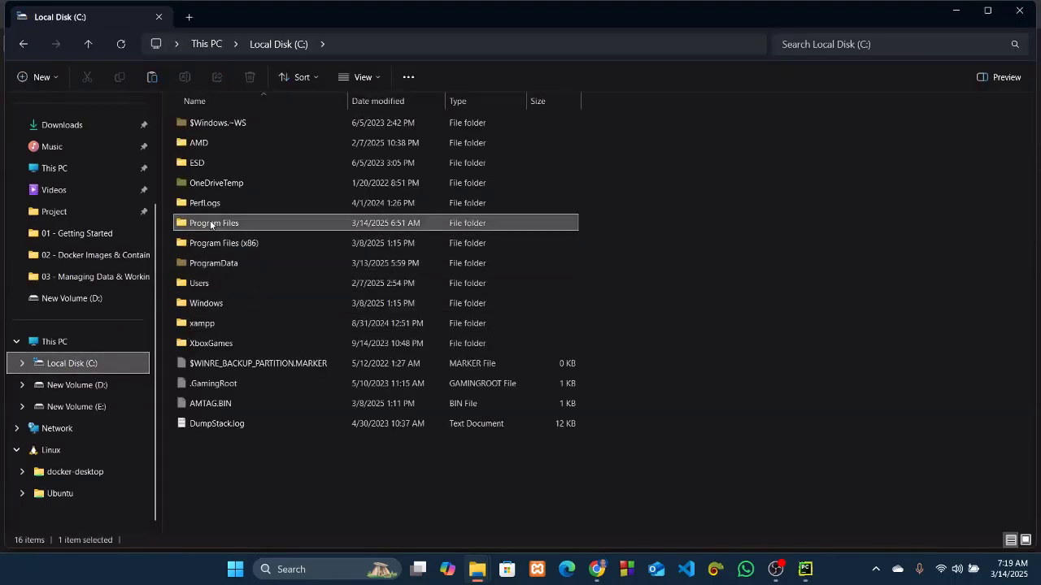
double_click(215, 221)
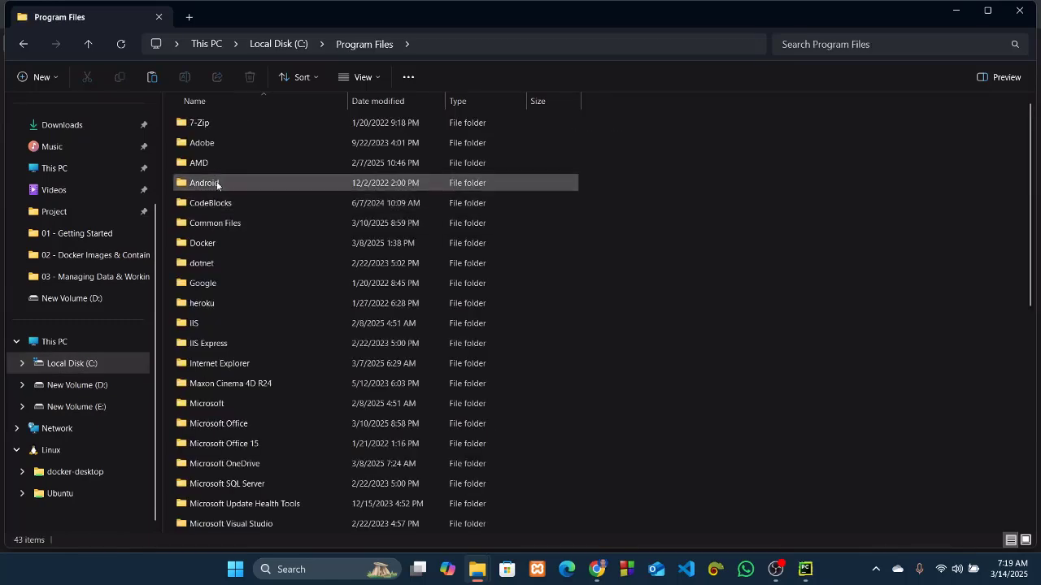
scroll("down", 3)
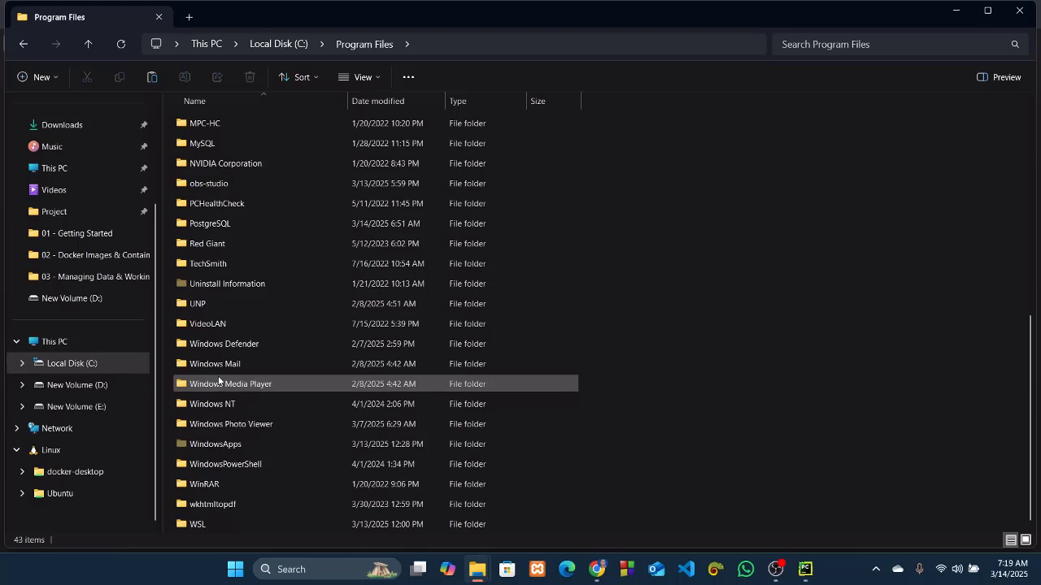
double_click(210, 223)
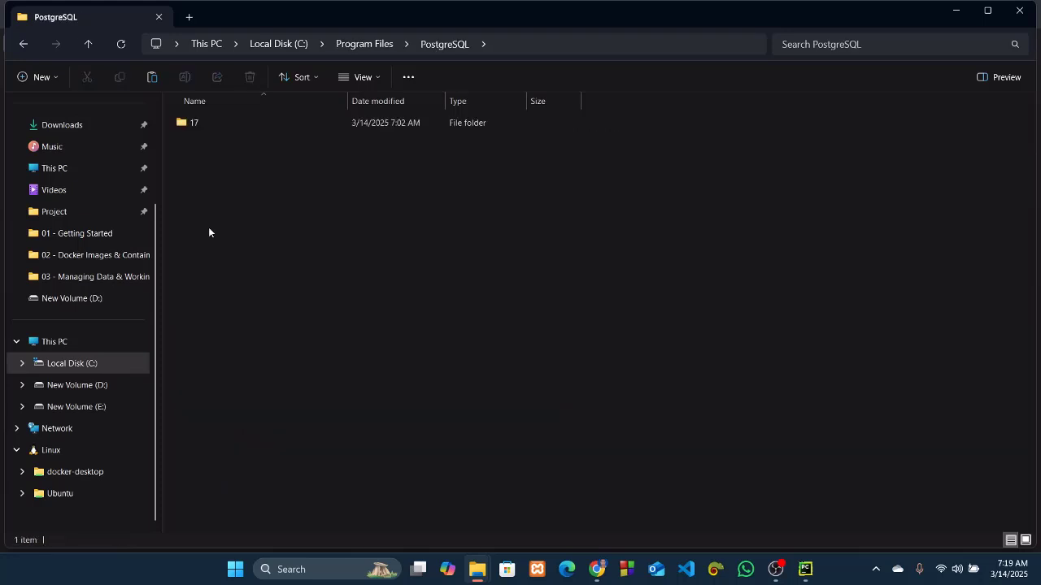
double_click(194, 123)
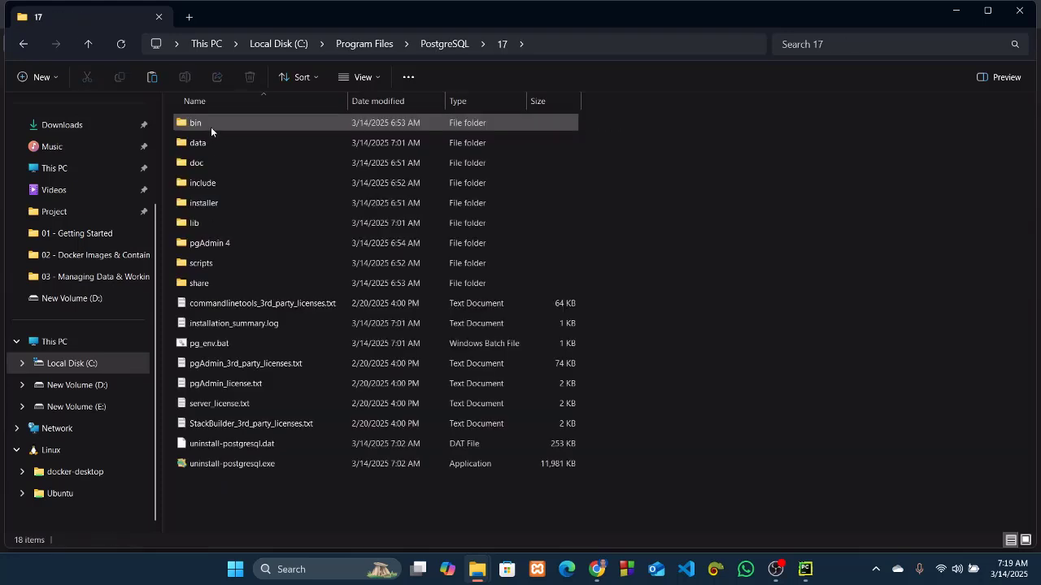
double_click(195, 122)
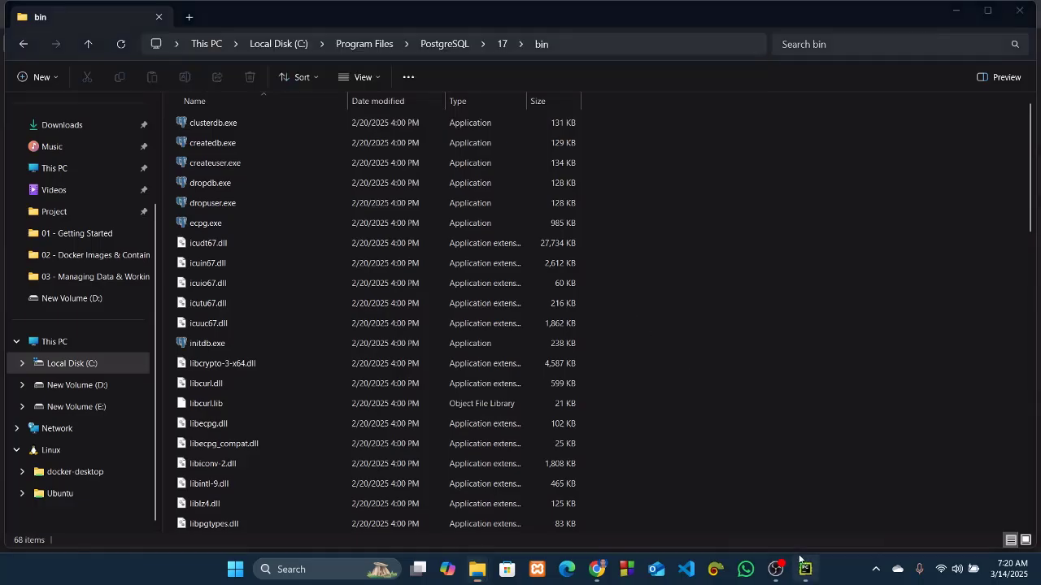
left_click(803, 569)
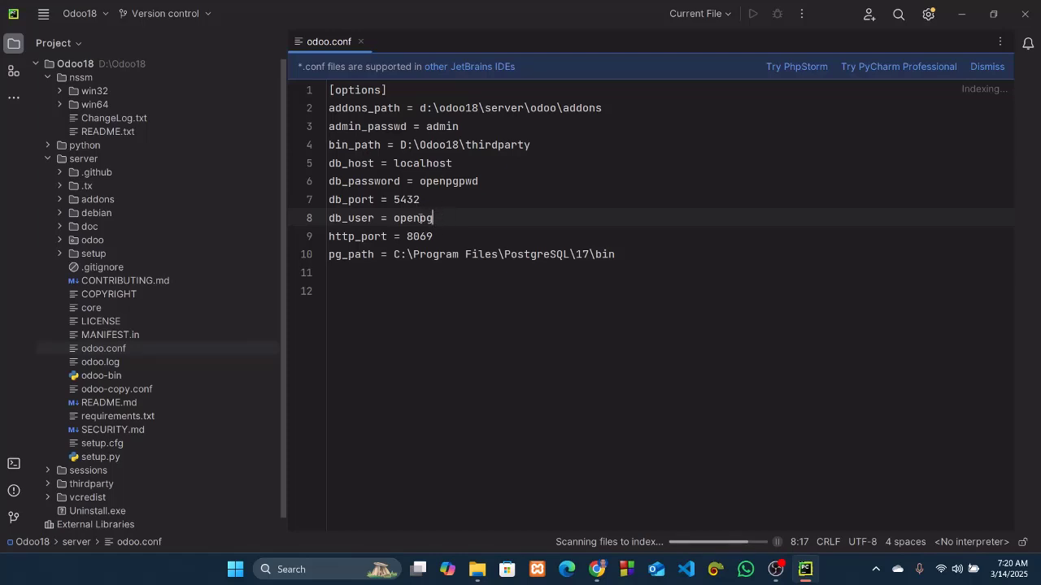
double_click(413, 218)
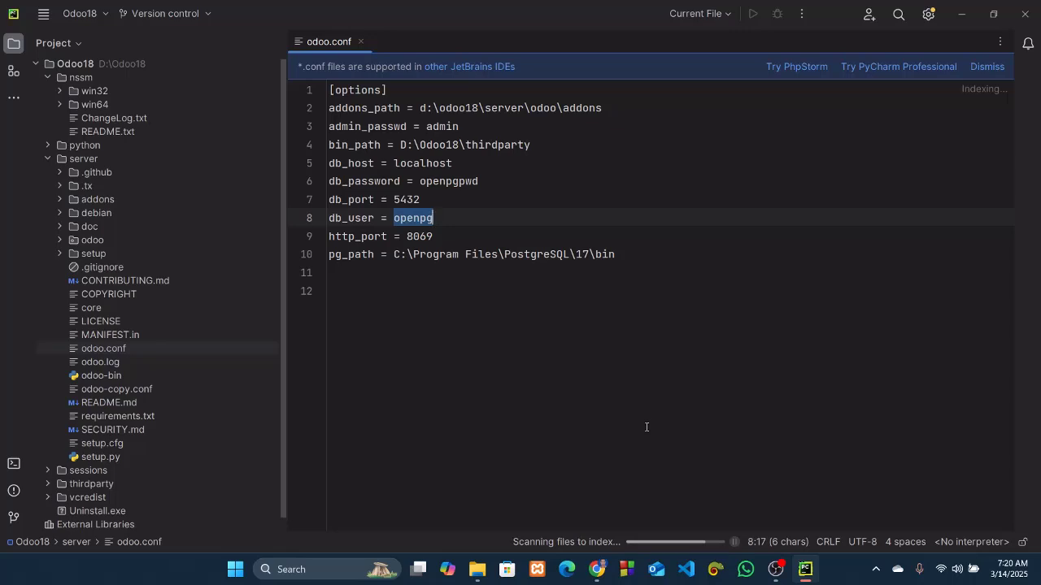
key("Delete")
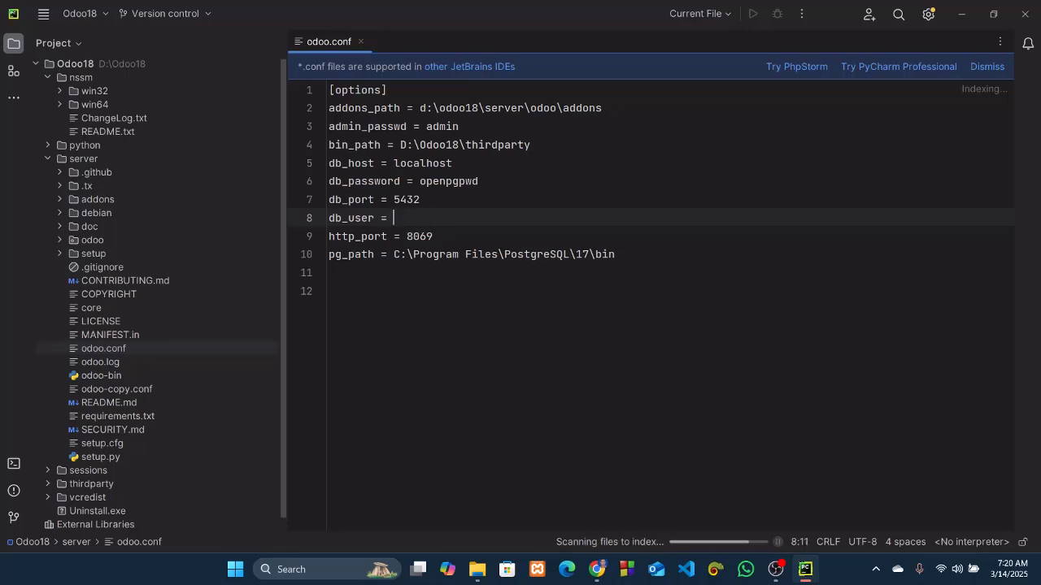
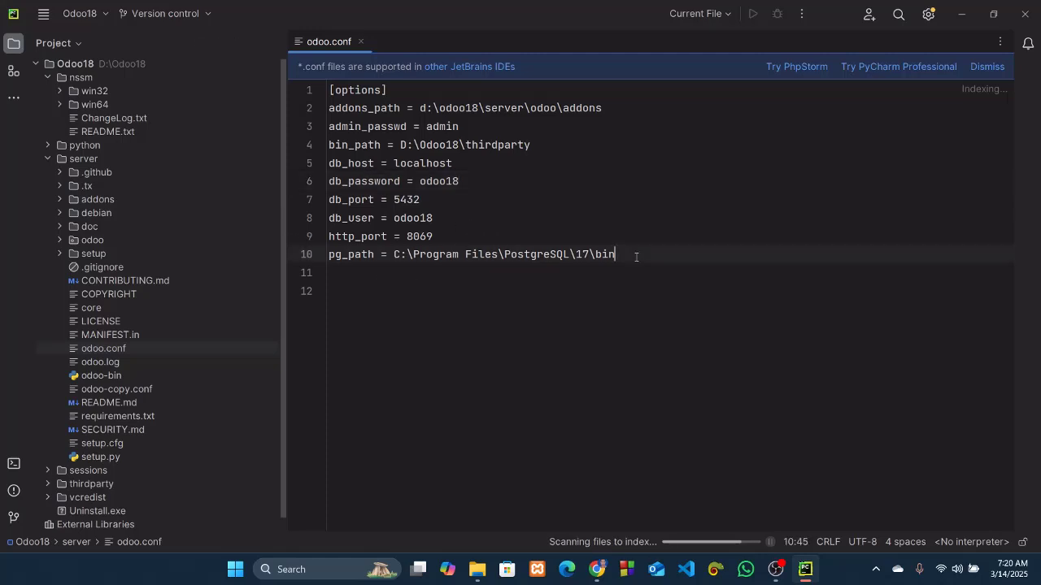
left_click(101, 374)
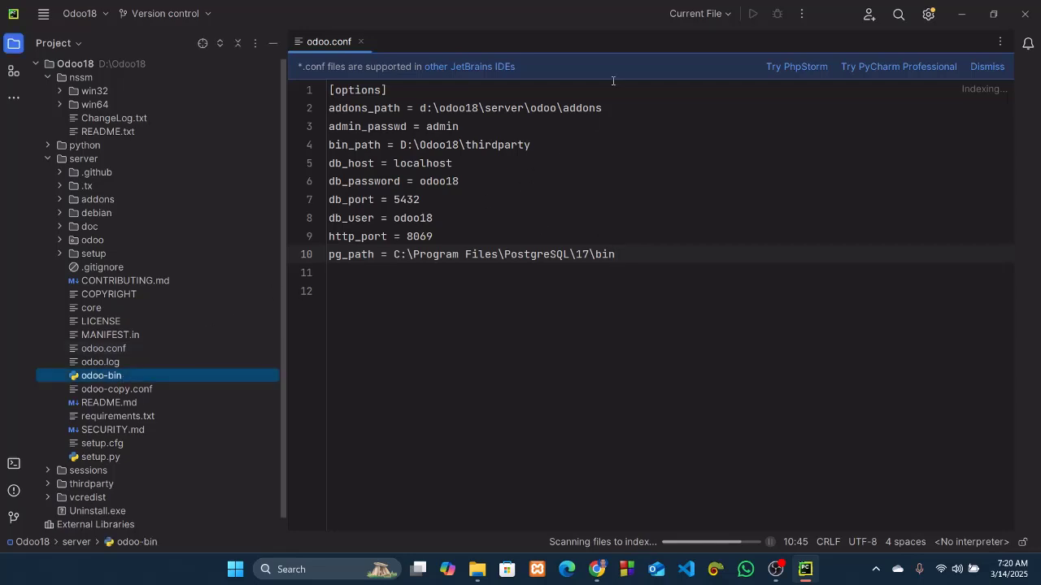
left_click(696, 13)
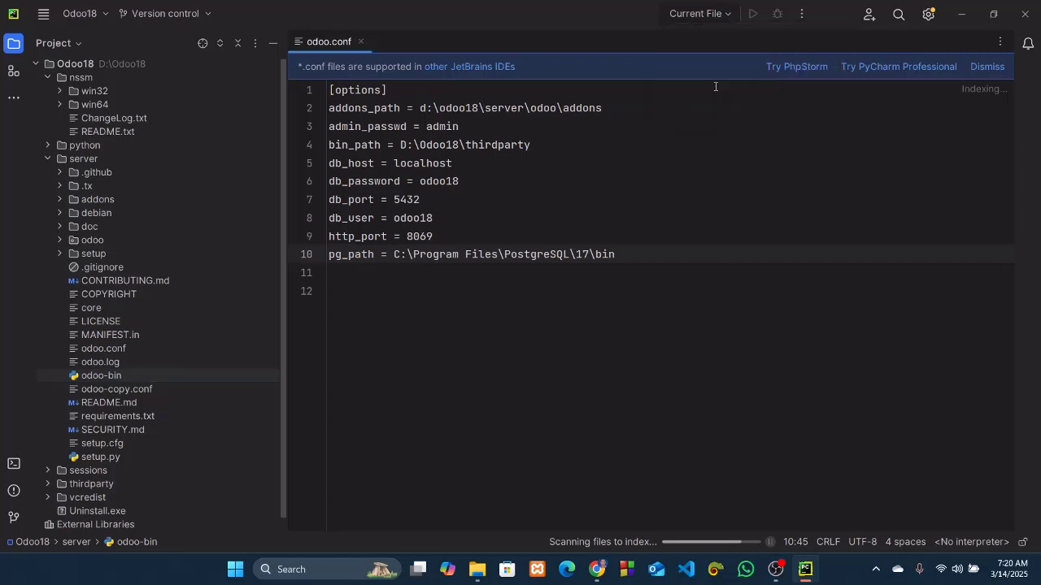
left_click(696, 13)
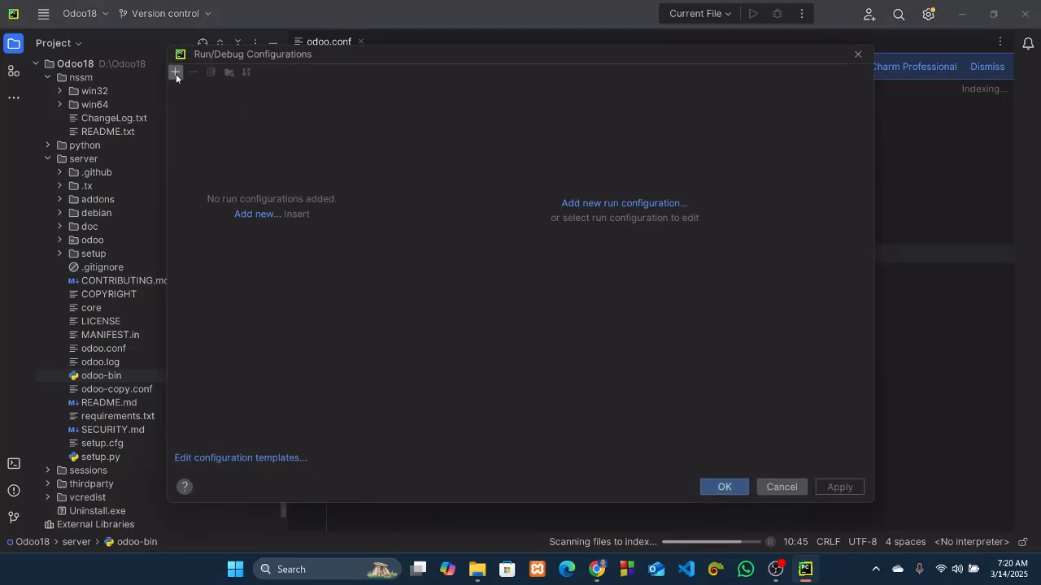
left_click(176, 71)
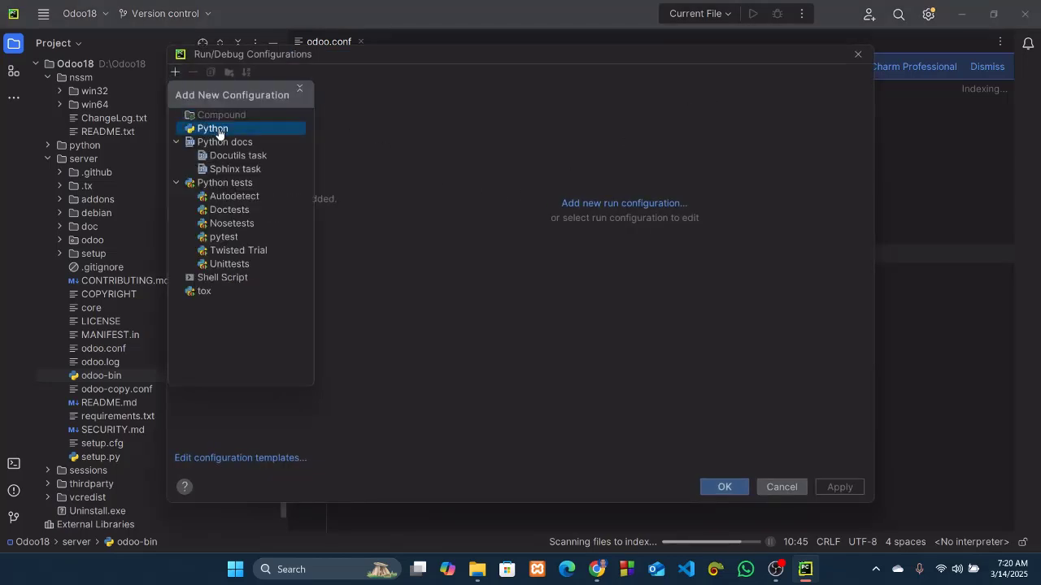
left_click(212, 128)
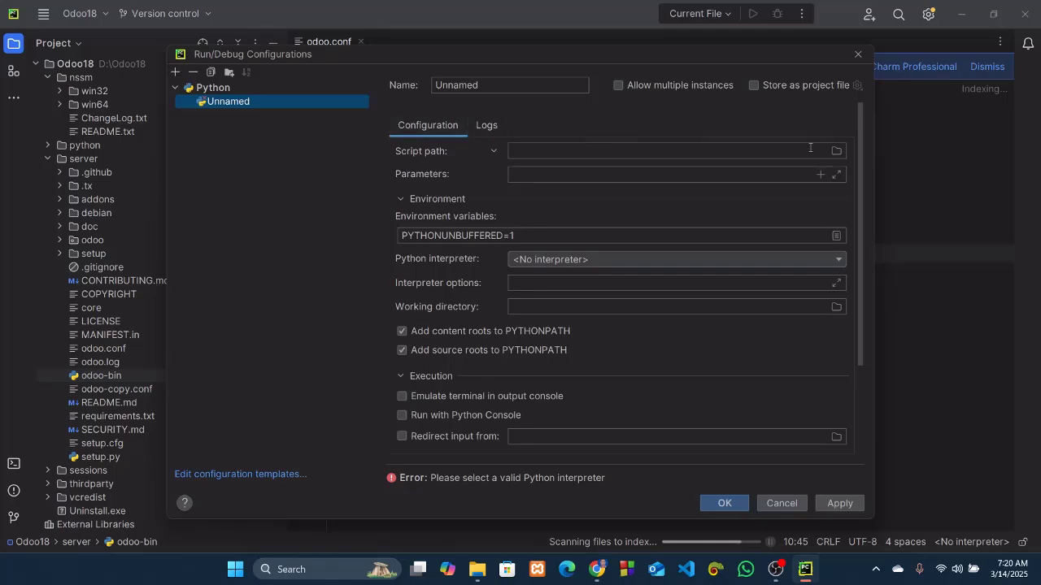
mouse_move(836, 149)
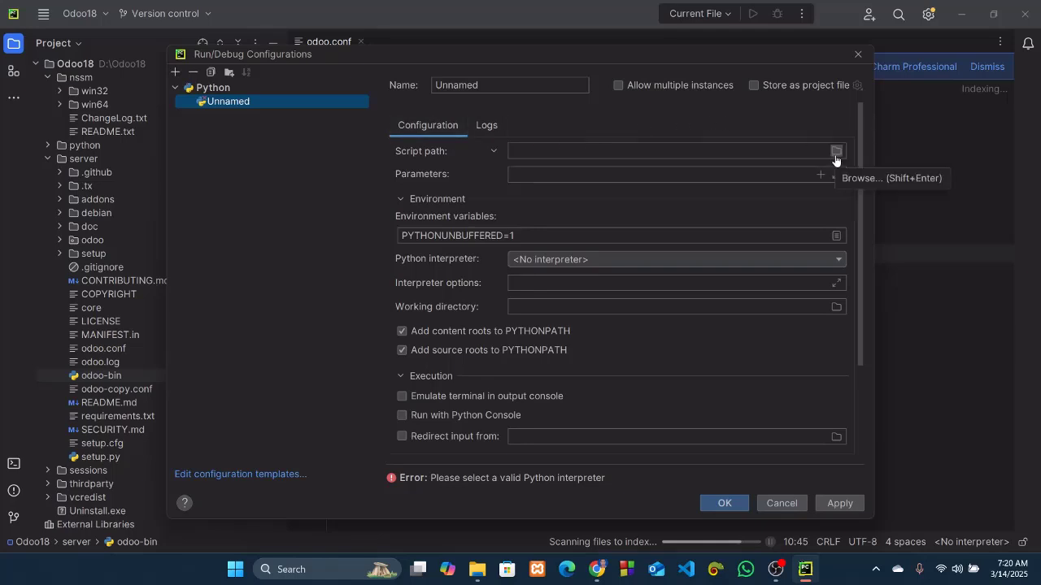
left_click(836, 149)
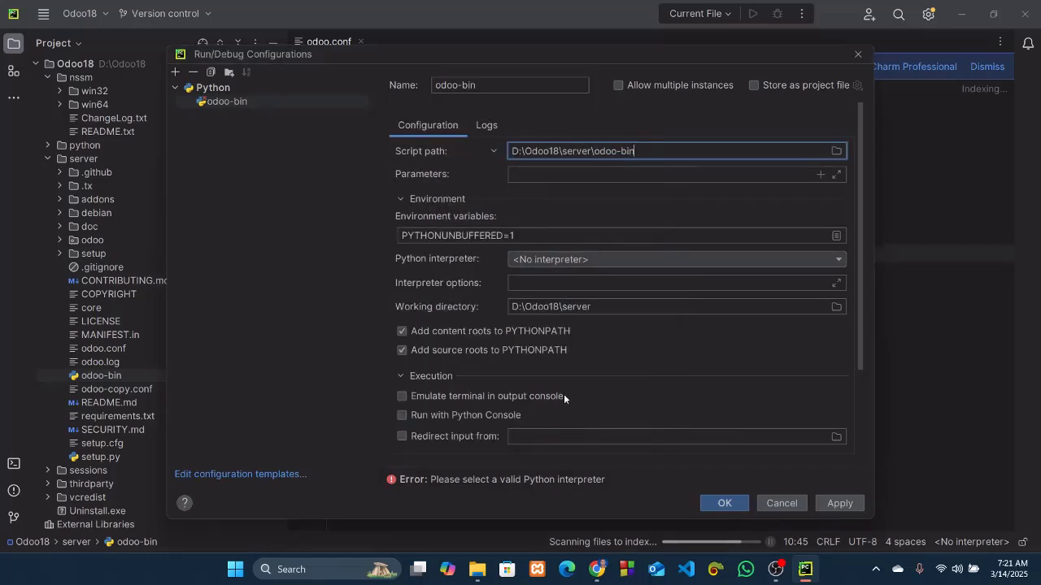
Step: Set the parameters to '-c odoo.conf --dev xml', apply and save the configuration
left_click(667, 173)
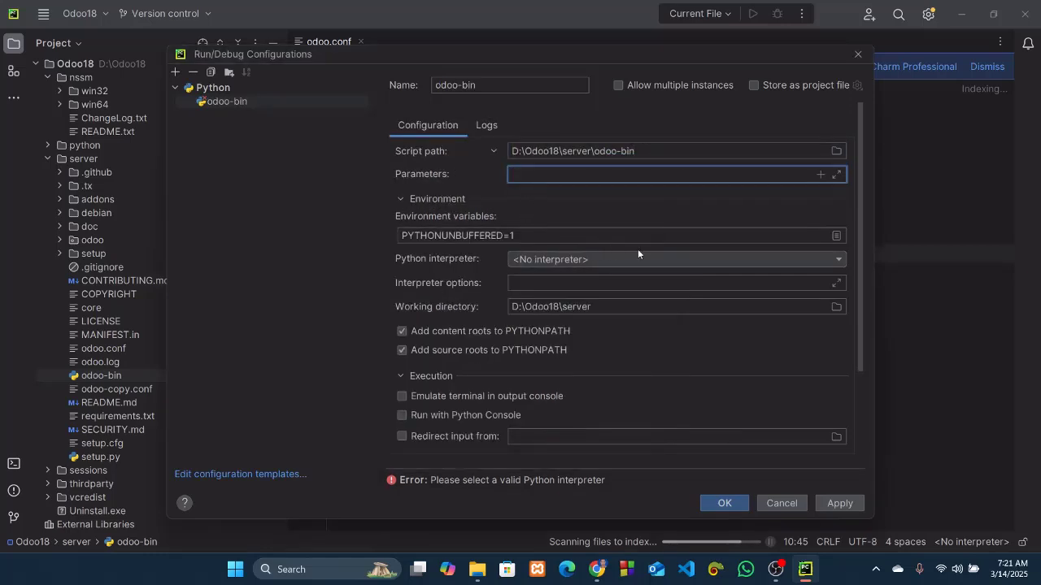
mouse_move(989, 205)
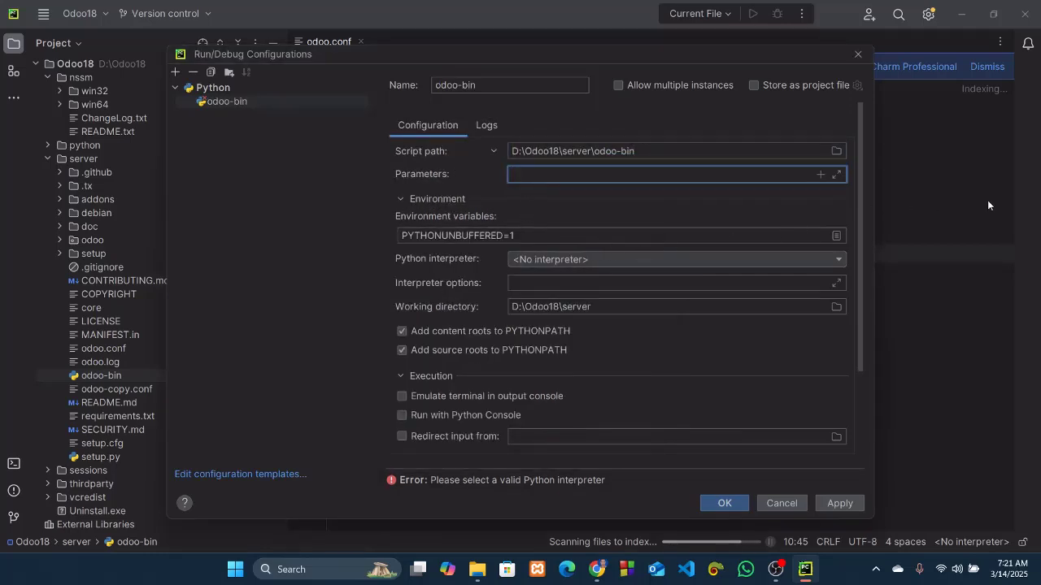
type("-c")
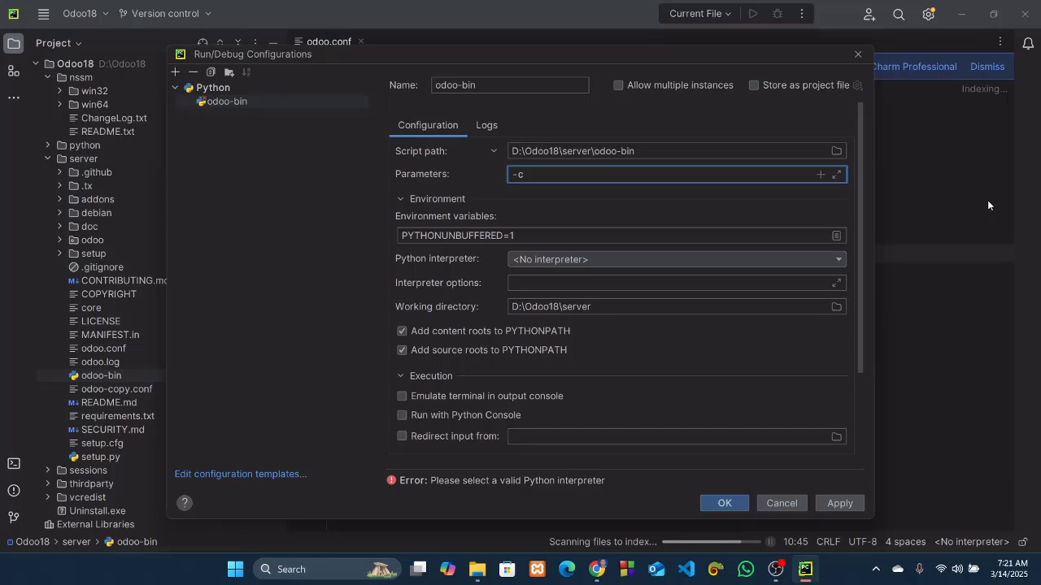
type("o")
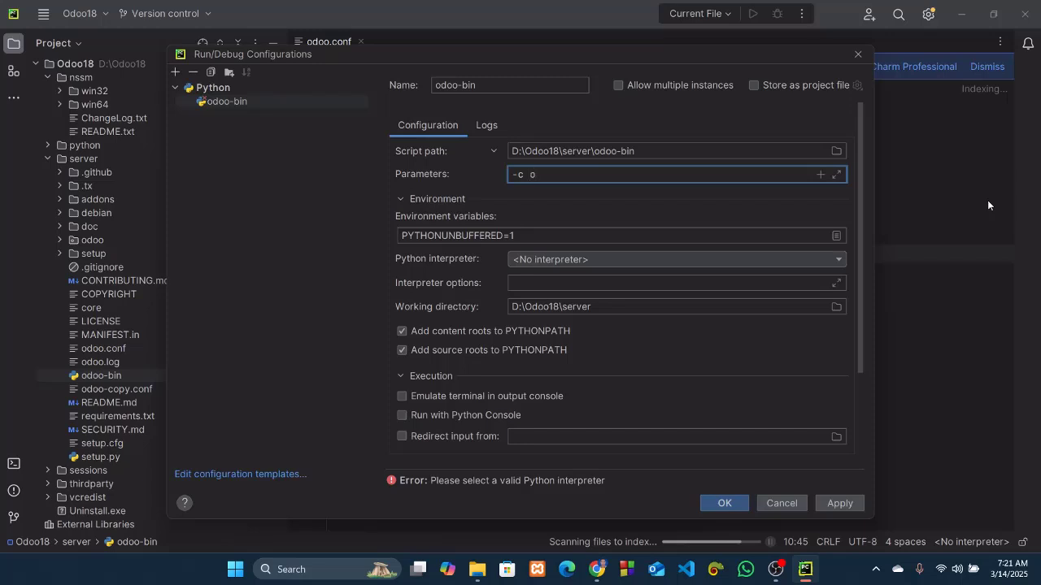
type("doo.conf --dev x")
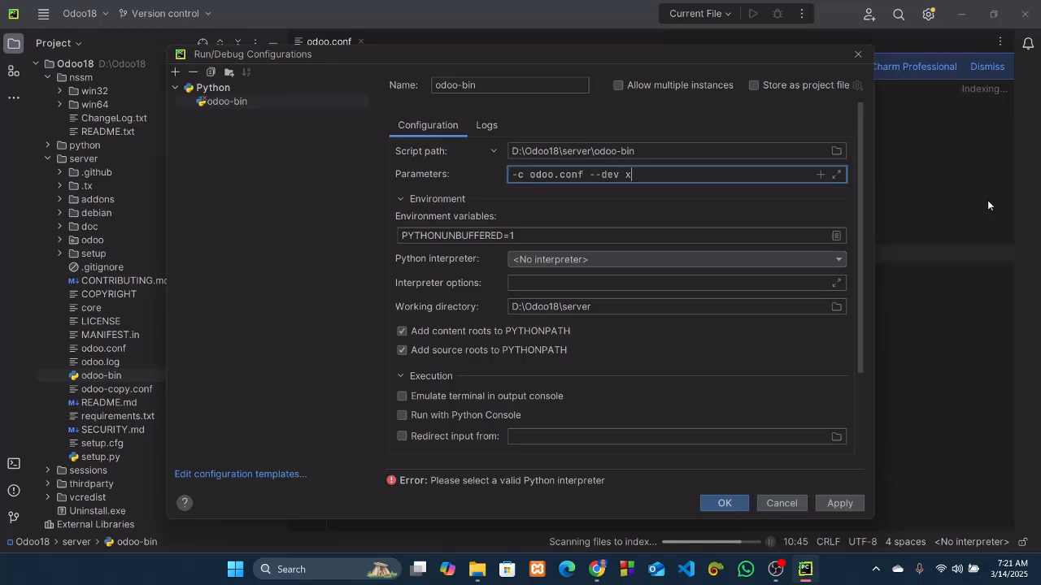
type("ml")
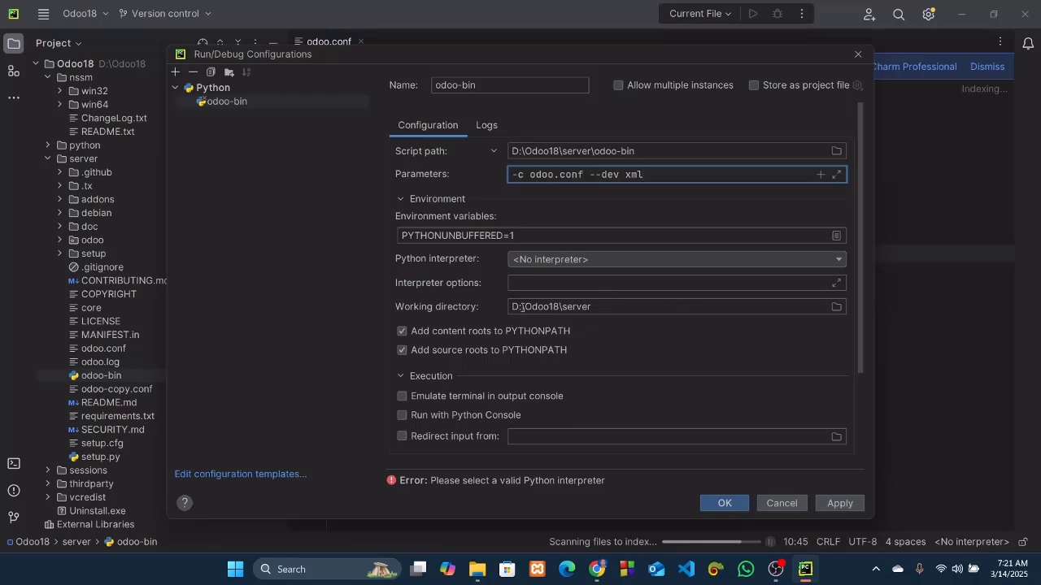
mouse_move(602, 367)
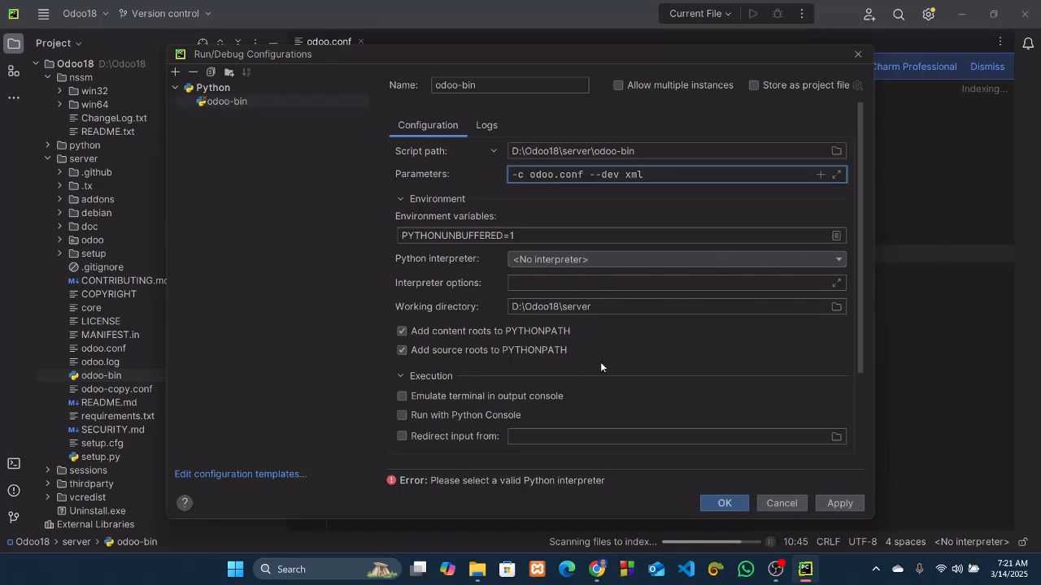
mouse_move(519, 380)
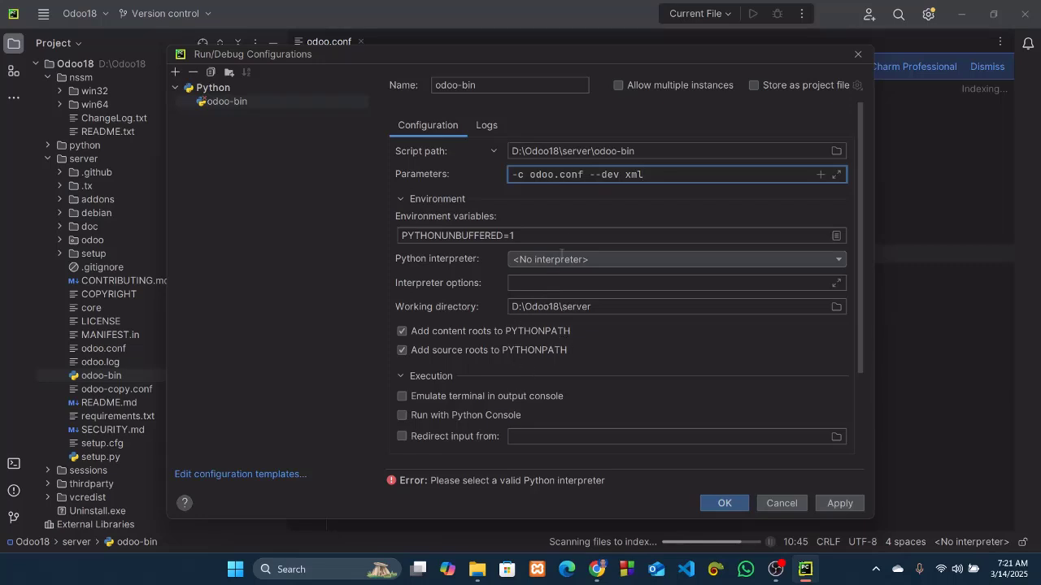
mouse_move(777, 460)
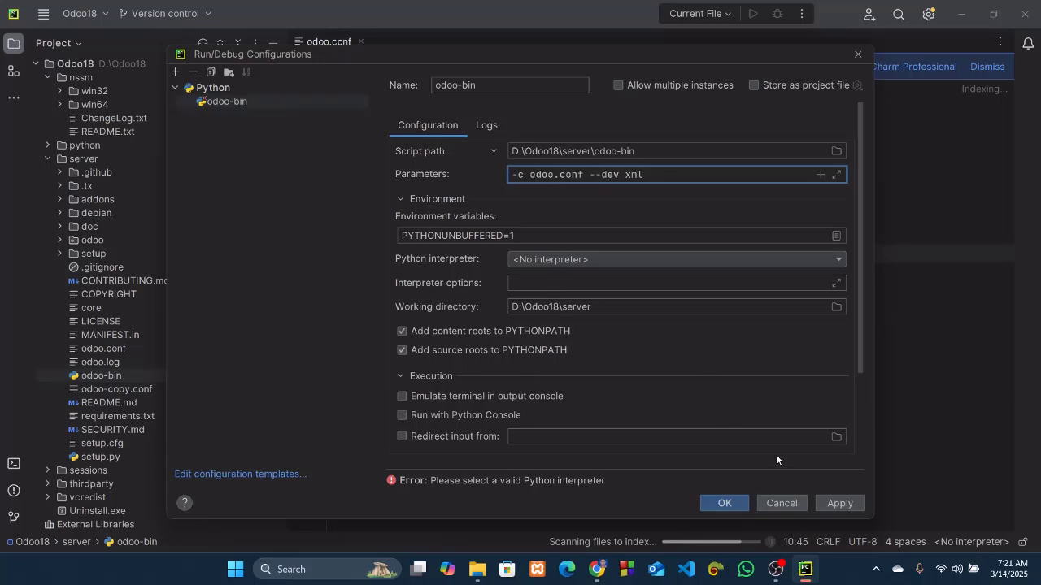
mouse_move(835, 468)
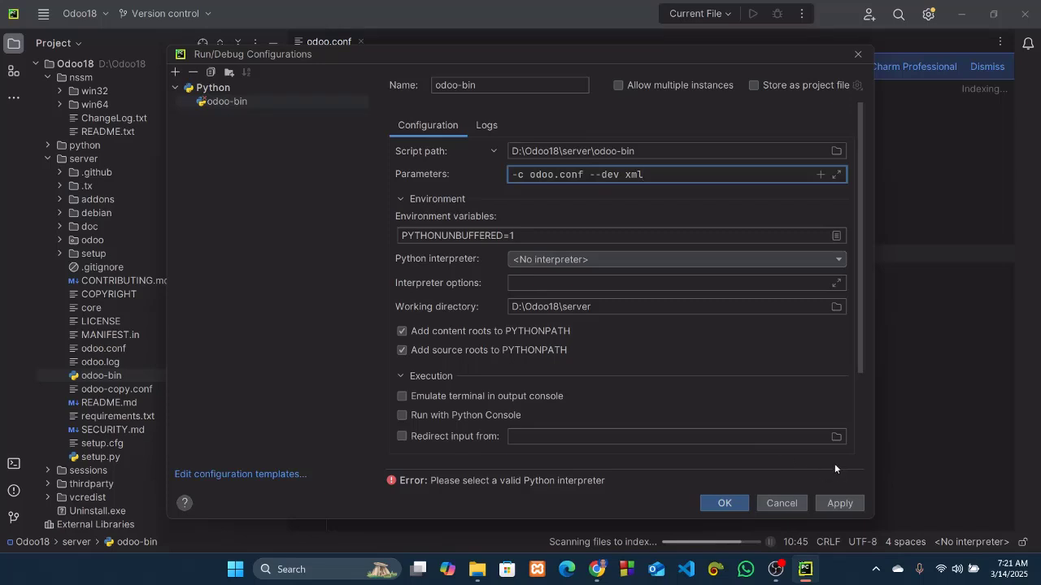
left_click(839, 502)
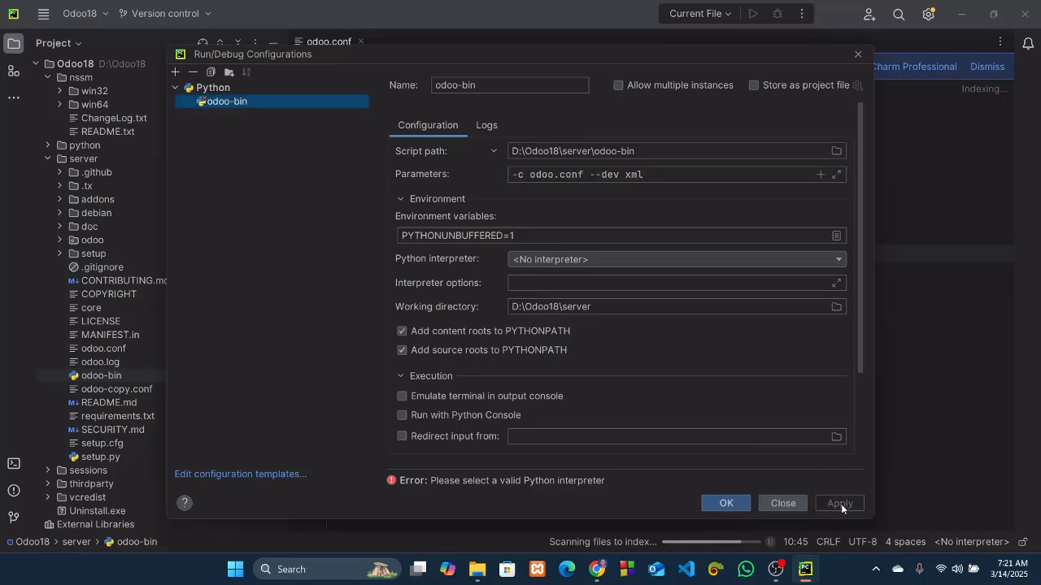
left_click(780, 503)
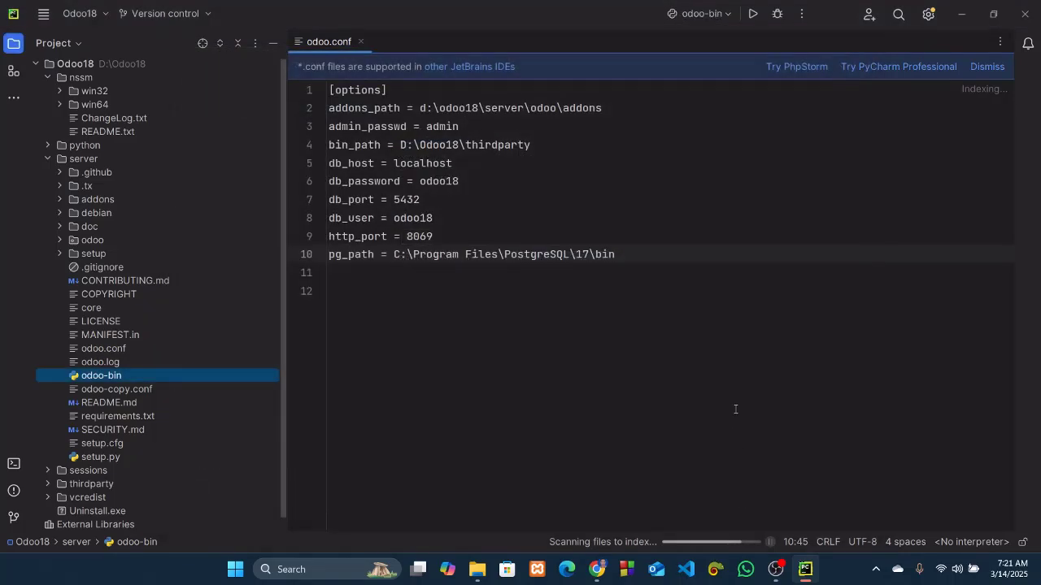
mouse_move(784, 400)
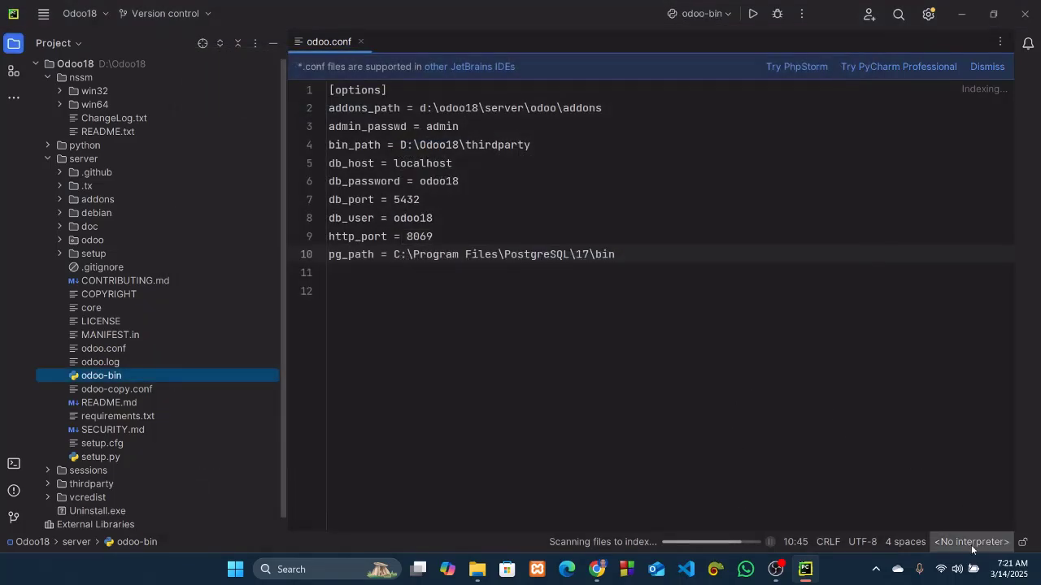
left_click(969, 542)
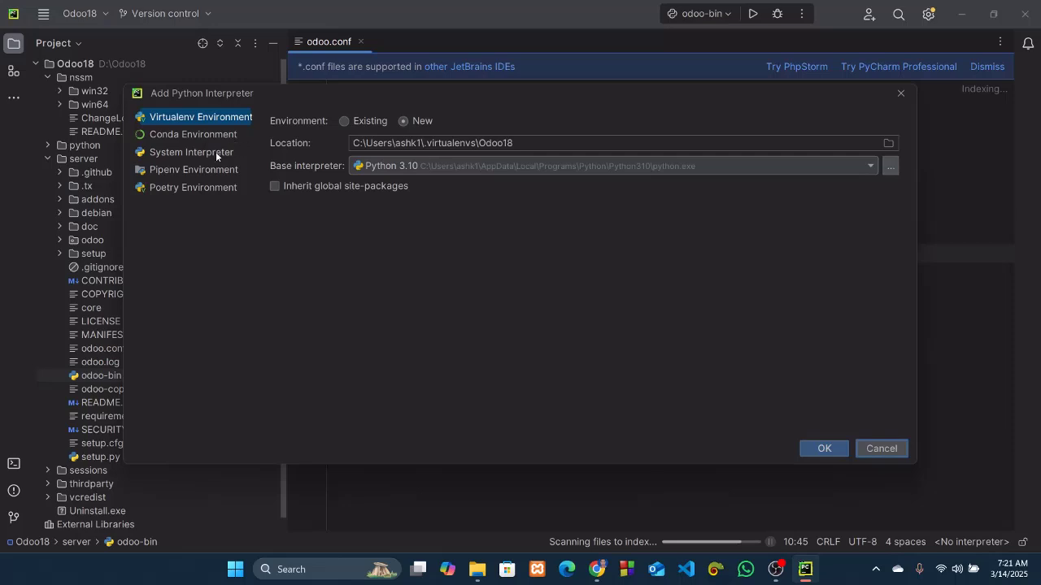
left_click(191, 152)
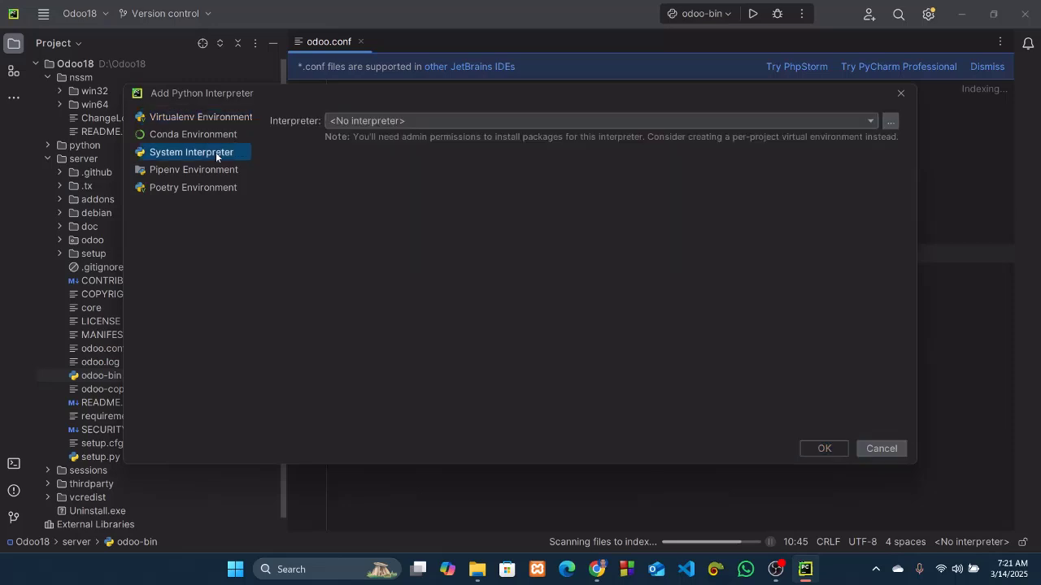
left_click(202, 118)
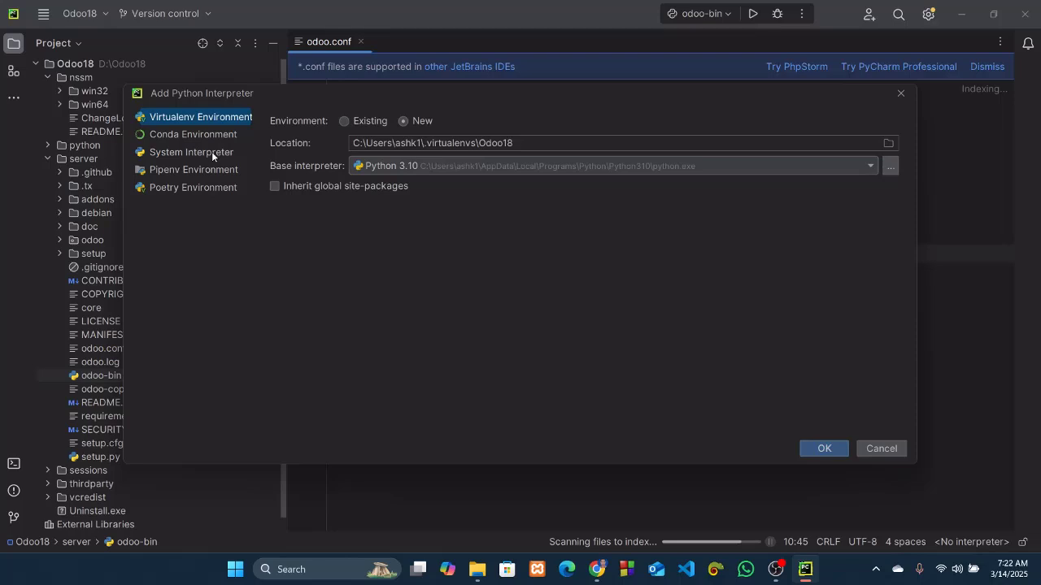
left_click(192, 152)
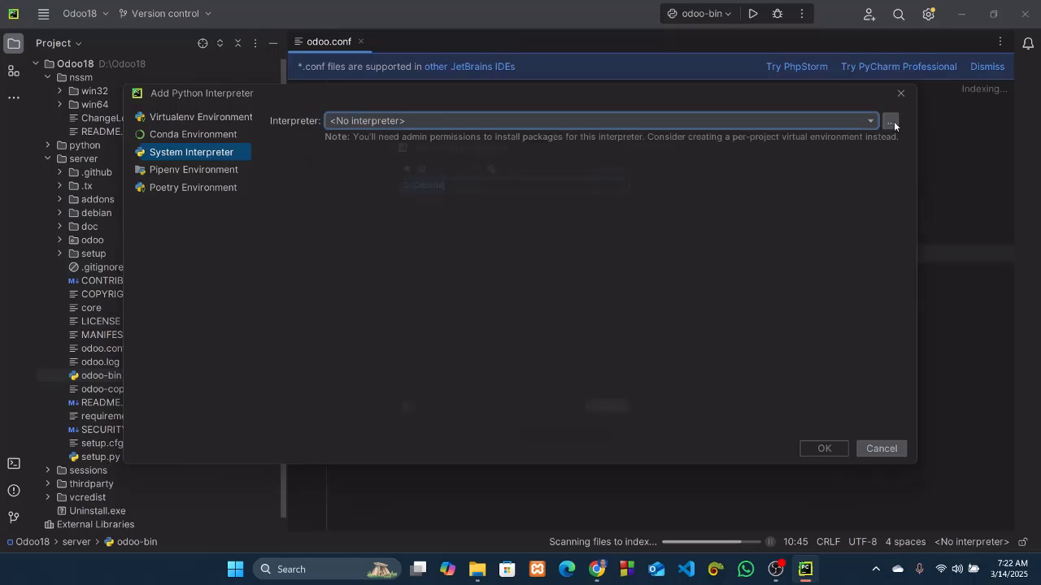
left_click(889, 120)
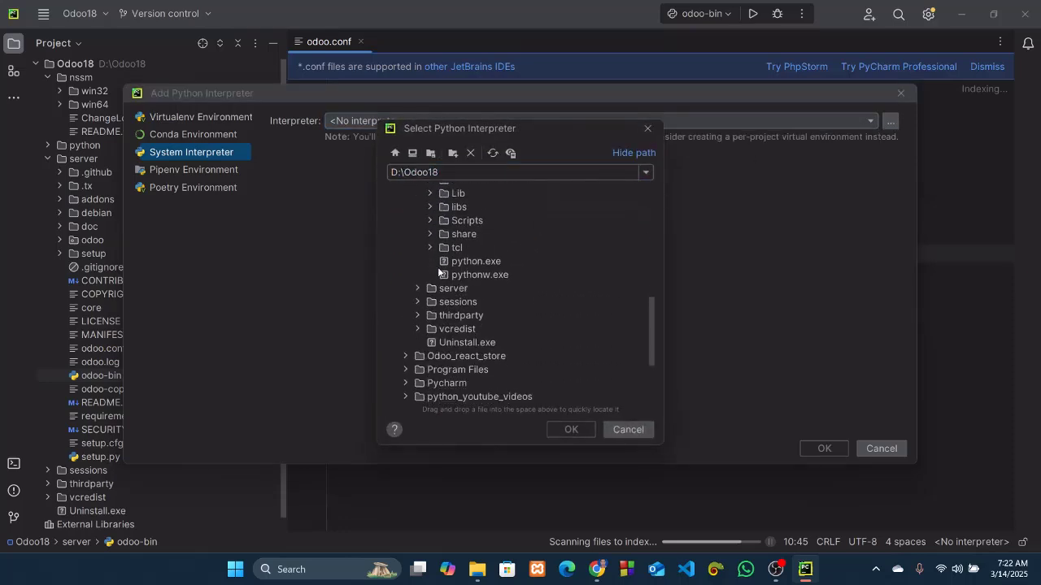
left_click(569, 429)
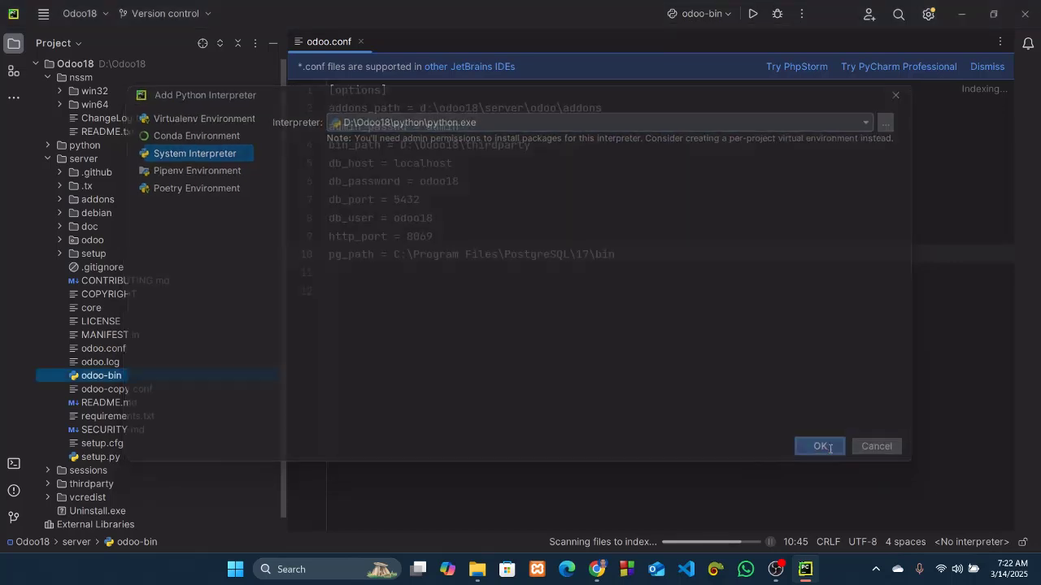
left_click(819, 446)
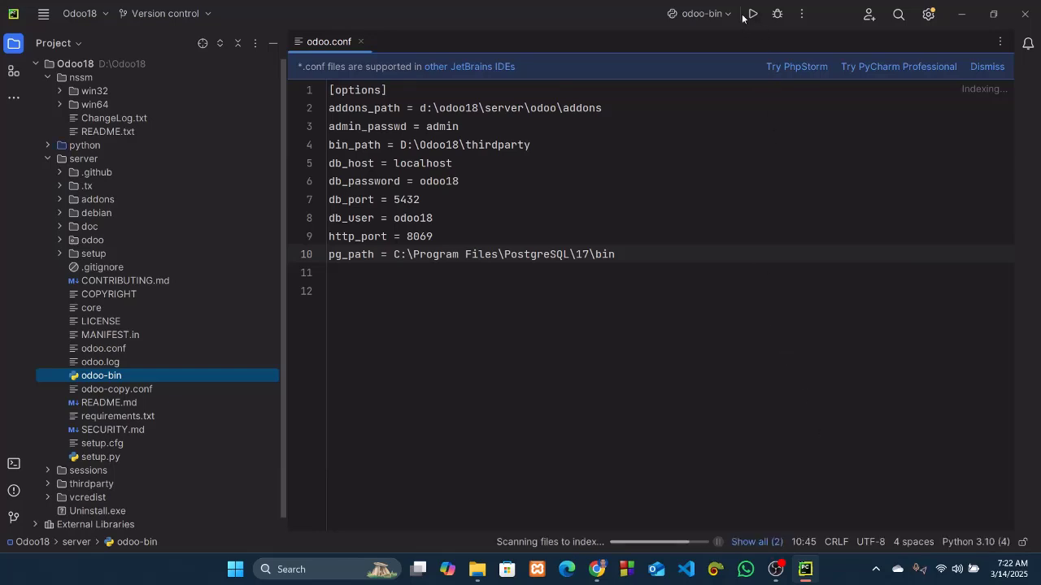
left_click(701, 13)
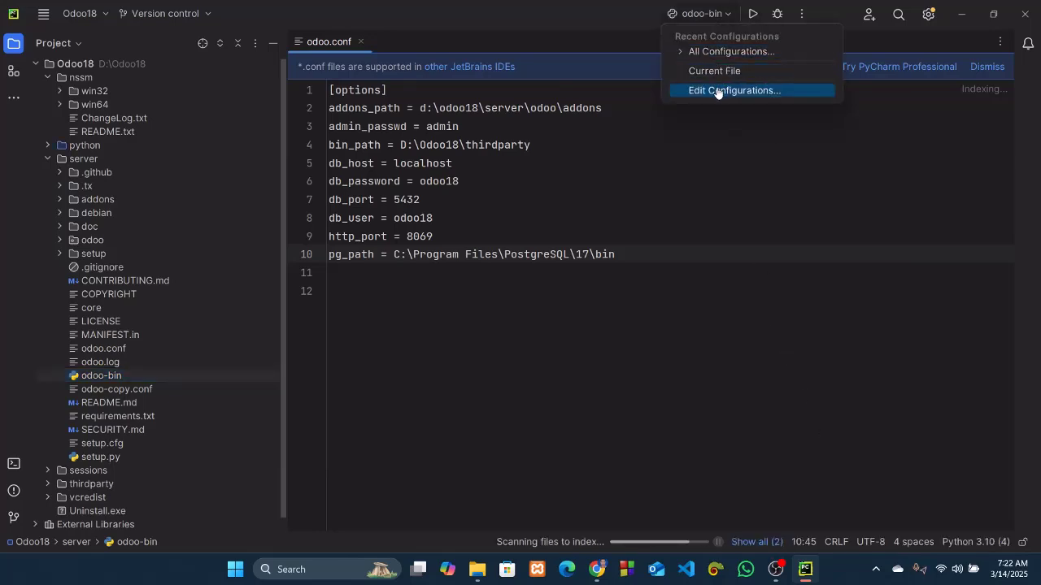
left_click(733, 91)
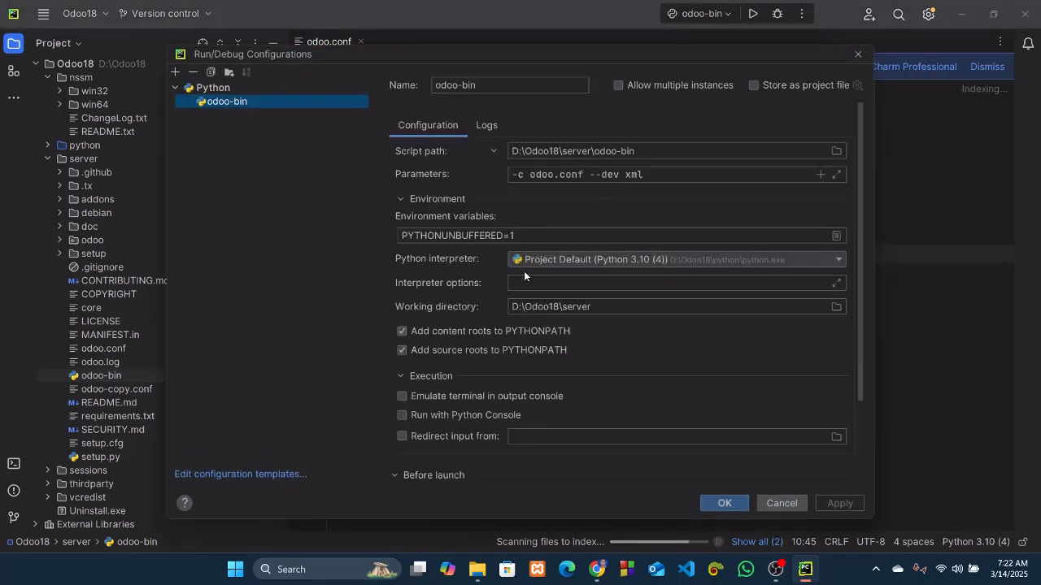
mouse_move(436, 269)
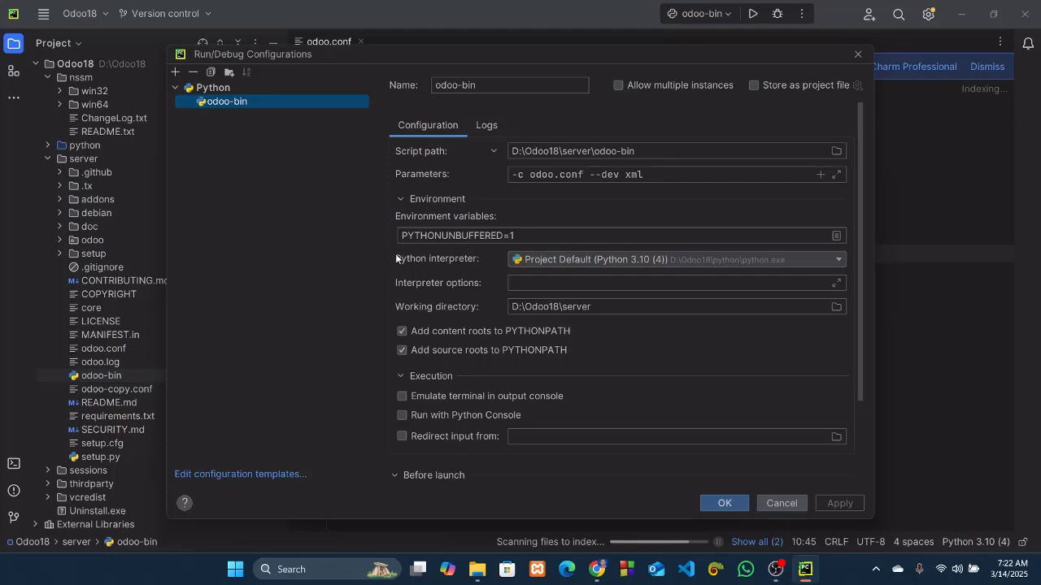
mouse_move(599, 263)
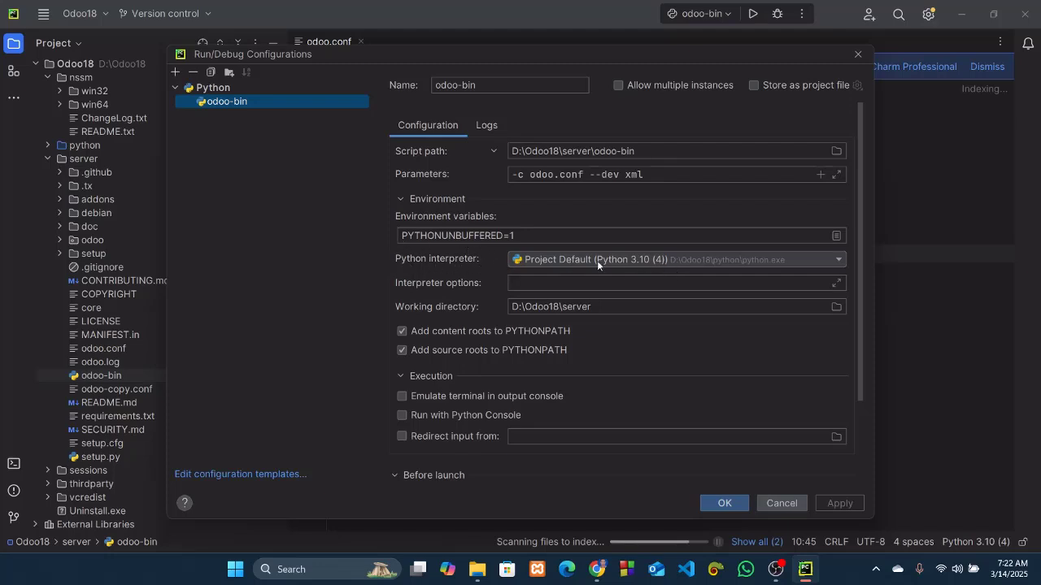
mouse_move(698, 270)
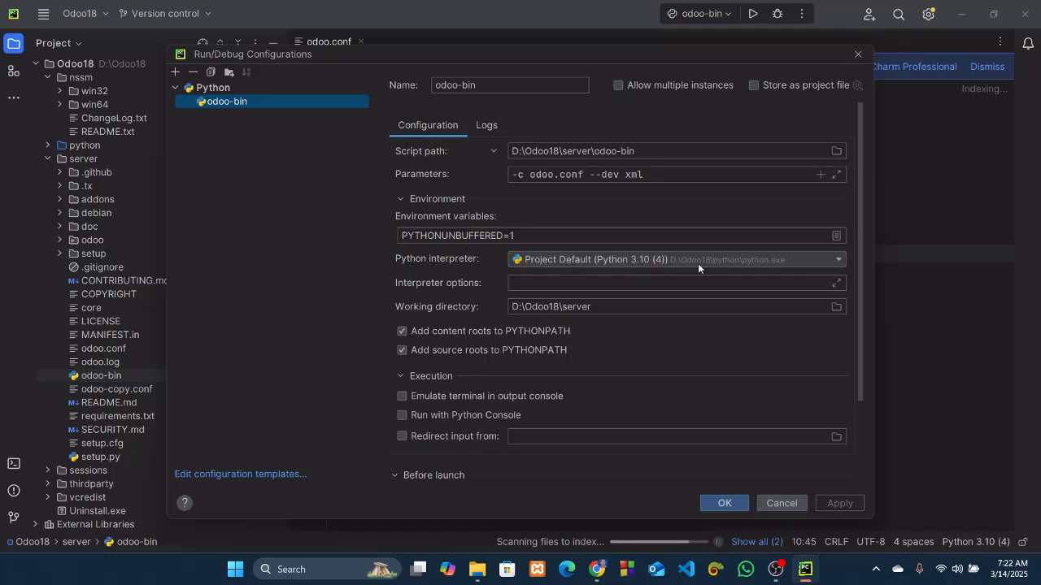
mouse_move(782, 273)
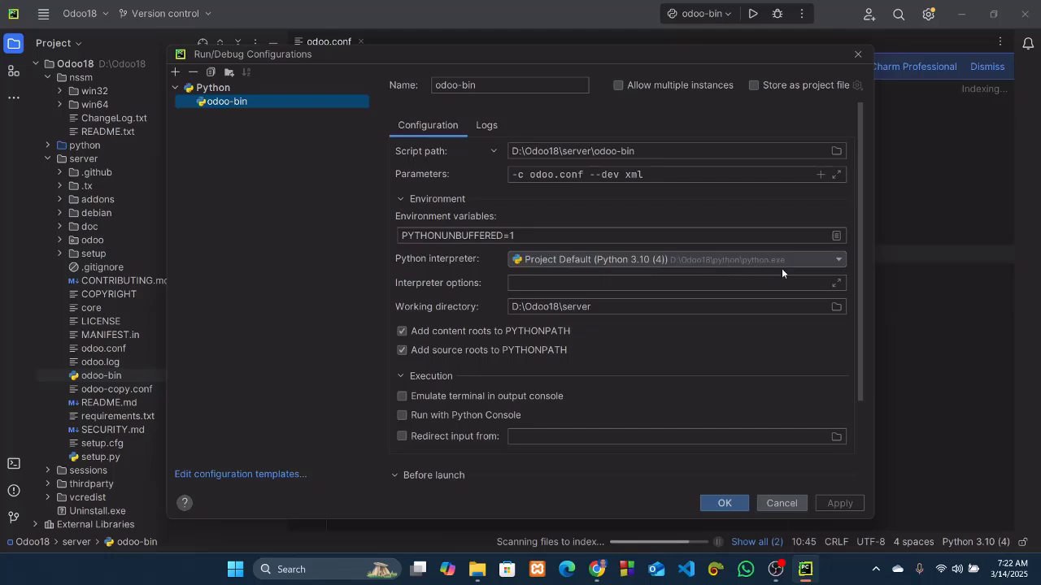
mouse_move(725, 384)
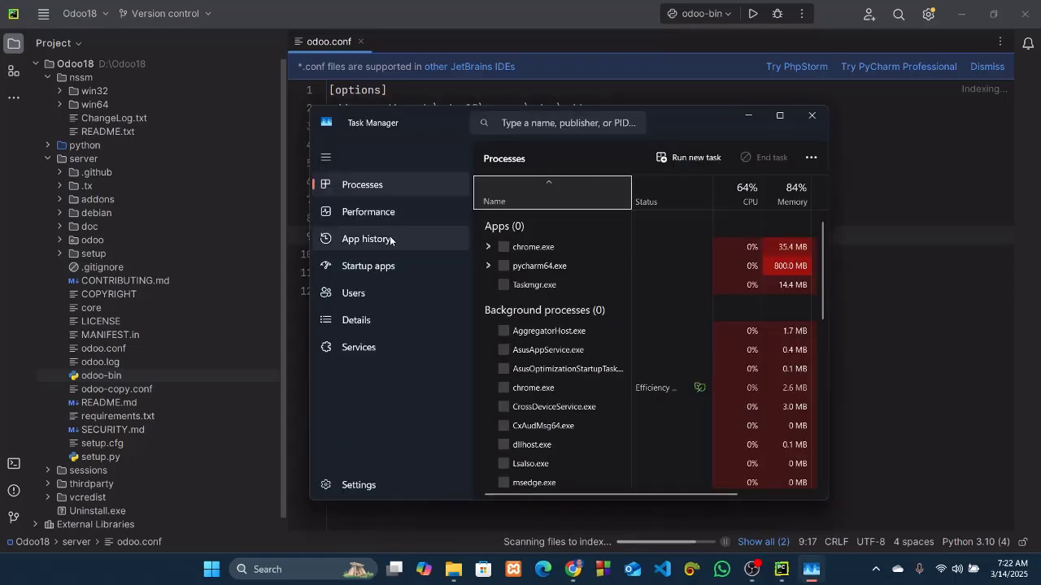
mouse_move(358, 348)
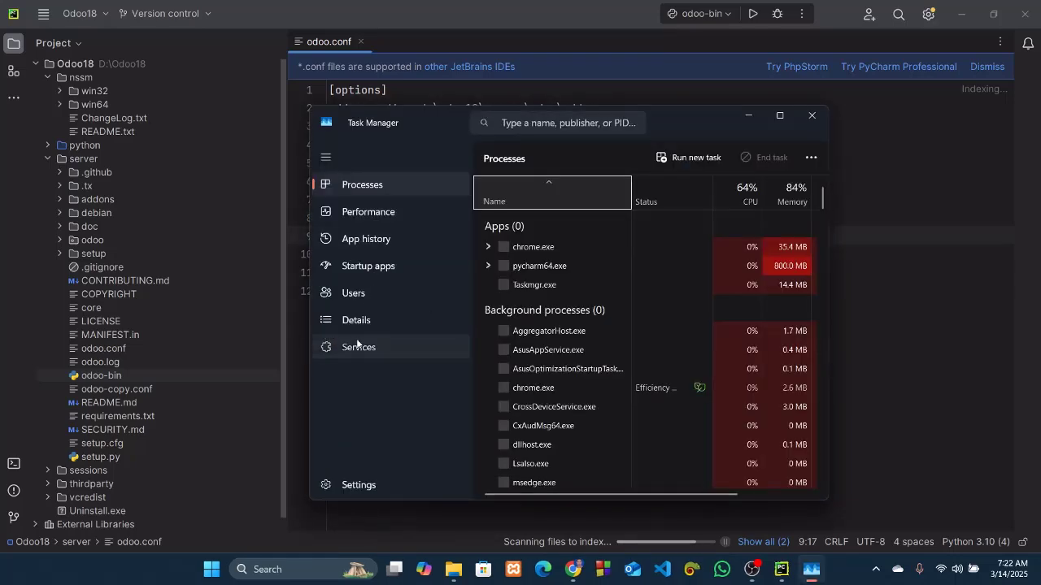
Step: Locate the odoo-server-18.0 service in Task Manager's Services list and bring up its actions
left_click(357, 348)
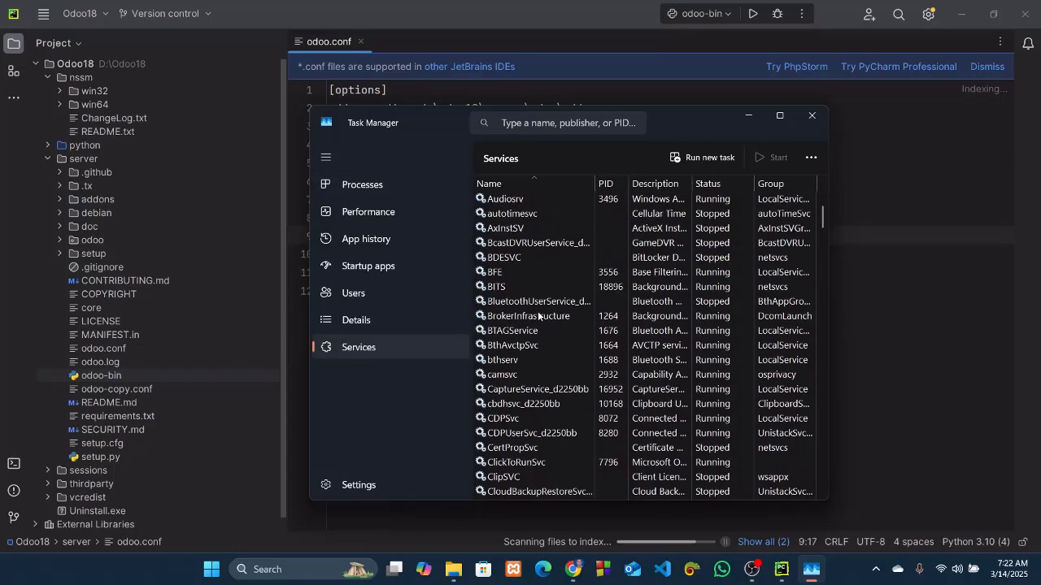
scroll("down", 3)
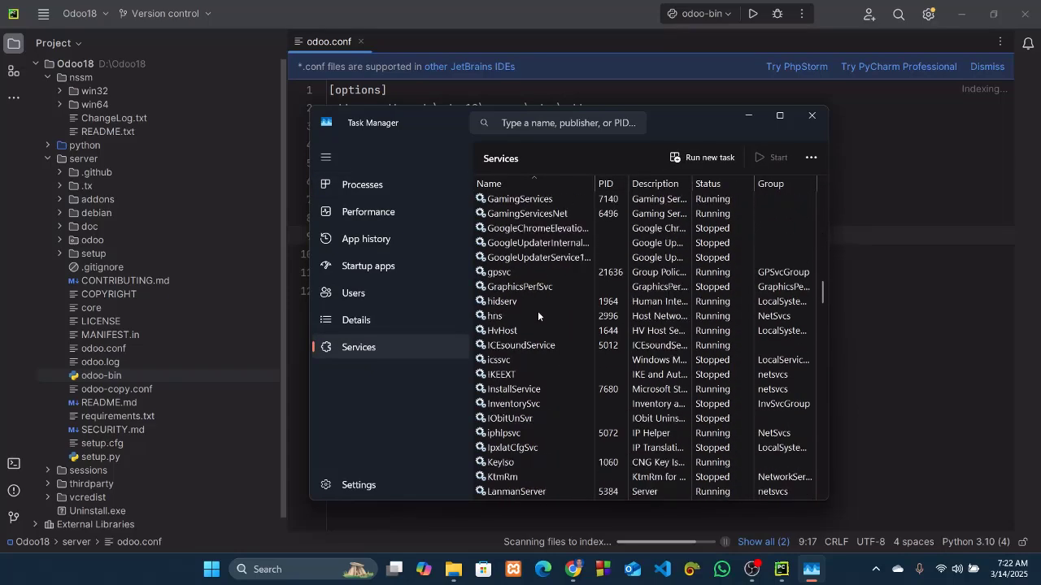
scroll("down", 3)
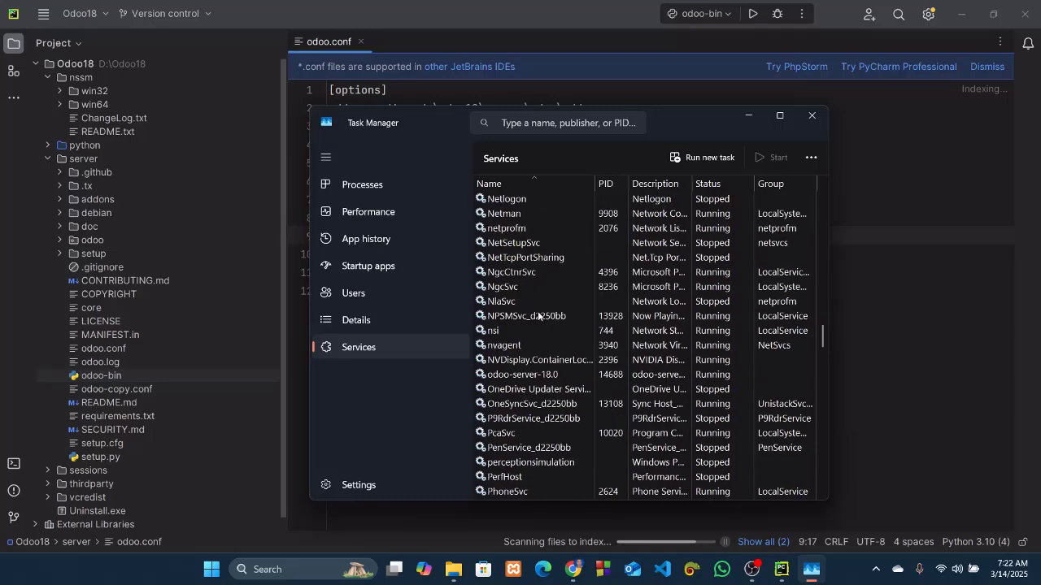
left_click(521, 374)
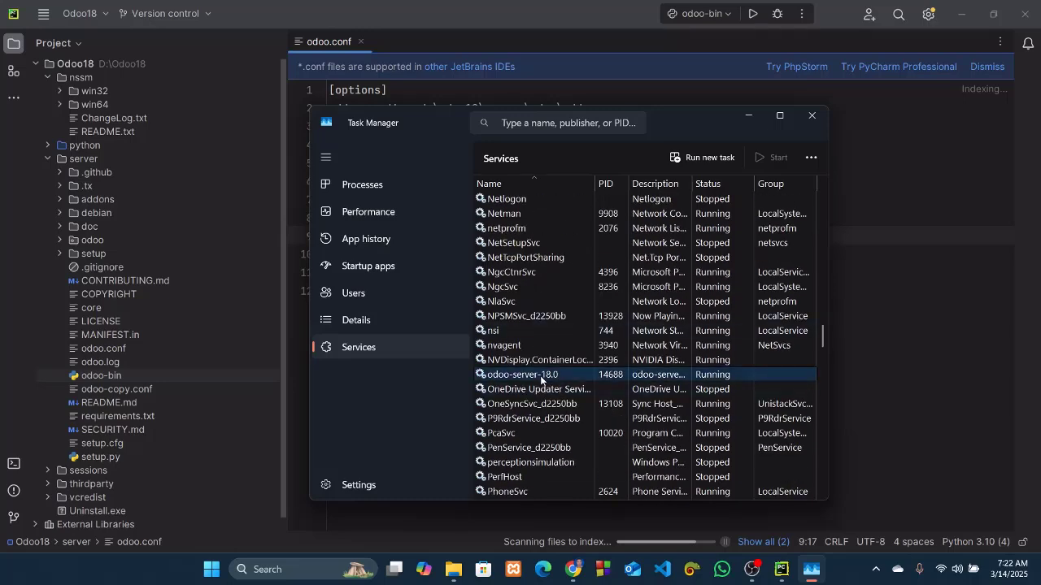
right_click(521, 374)
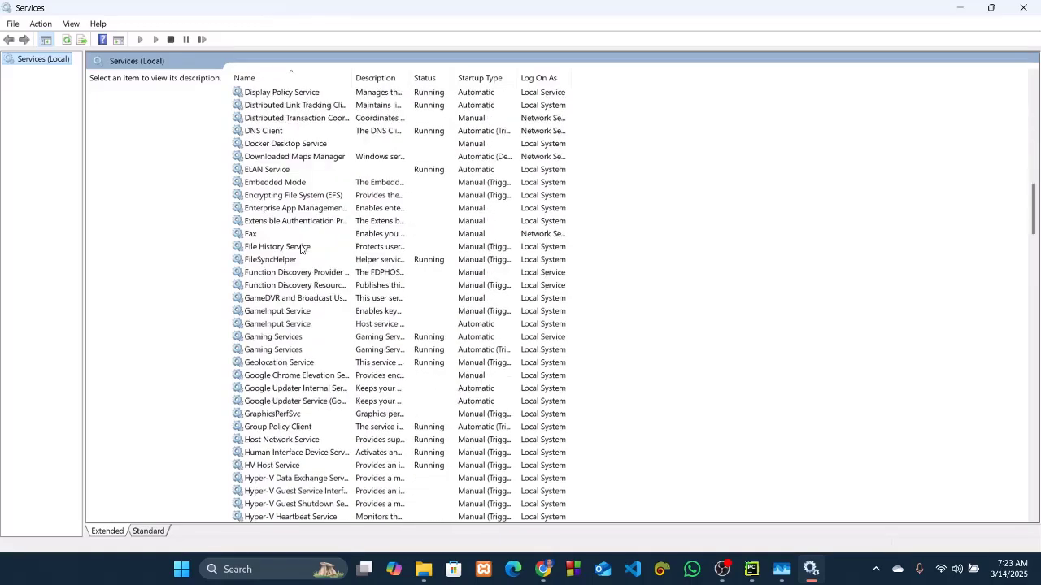
Step: In the odoo-server-18.0 properties, stop the service and set its startup type to Disabled
scroll("down", 3)
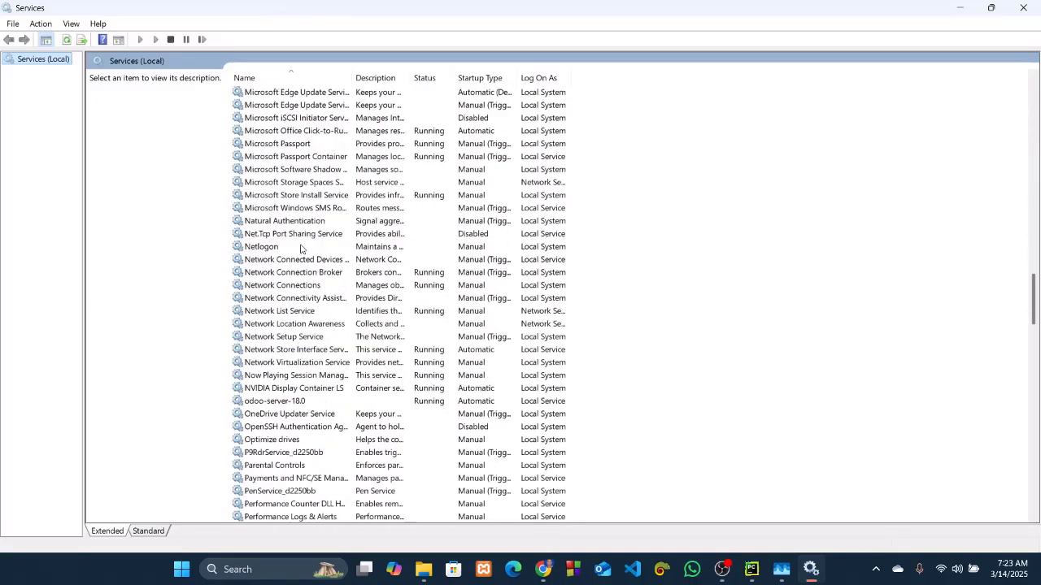
right_click(273, 400)
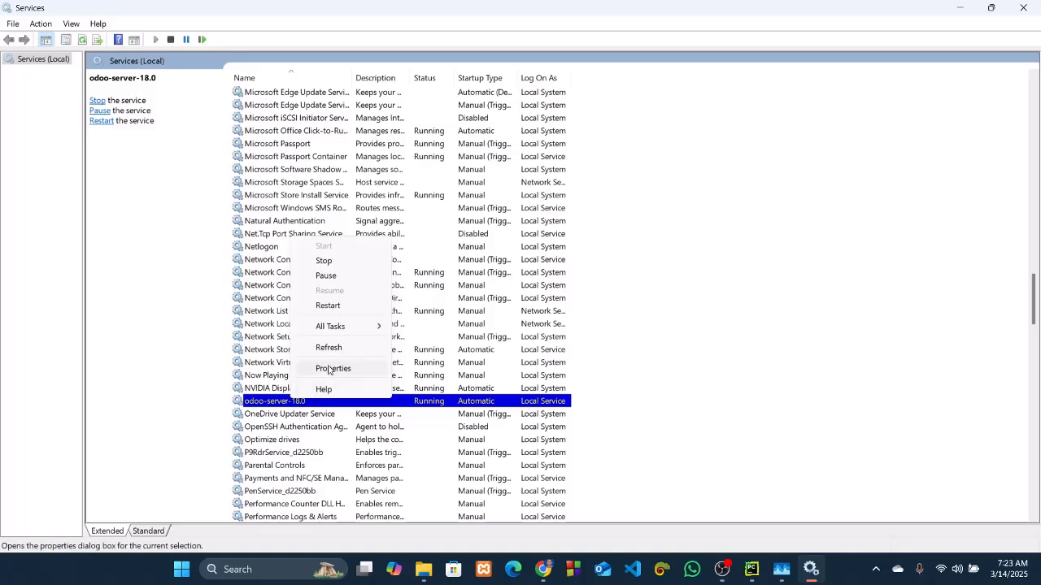
left_click(333, 367)
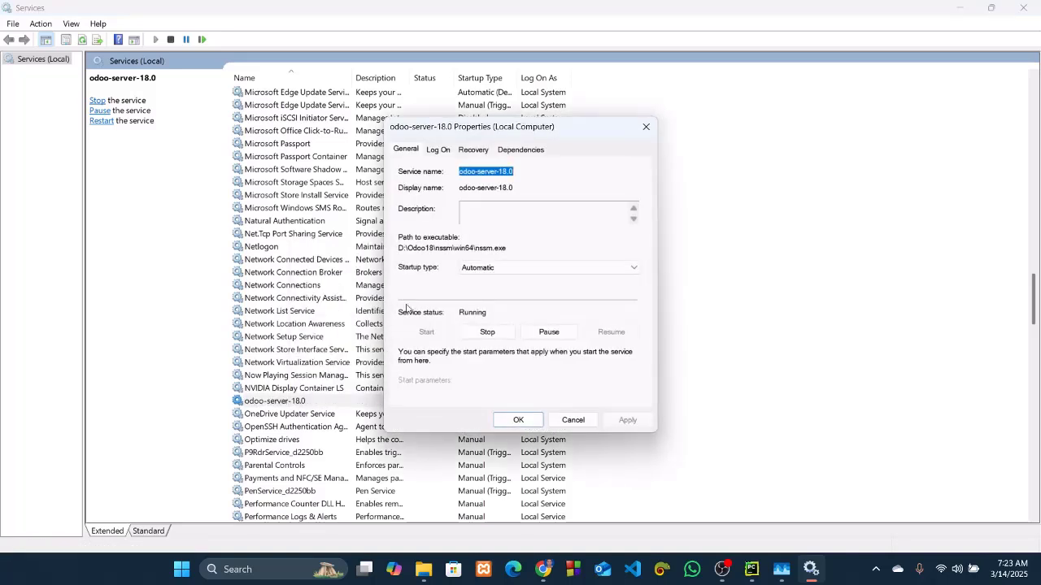
left_click(549, 266)
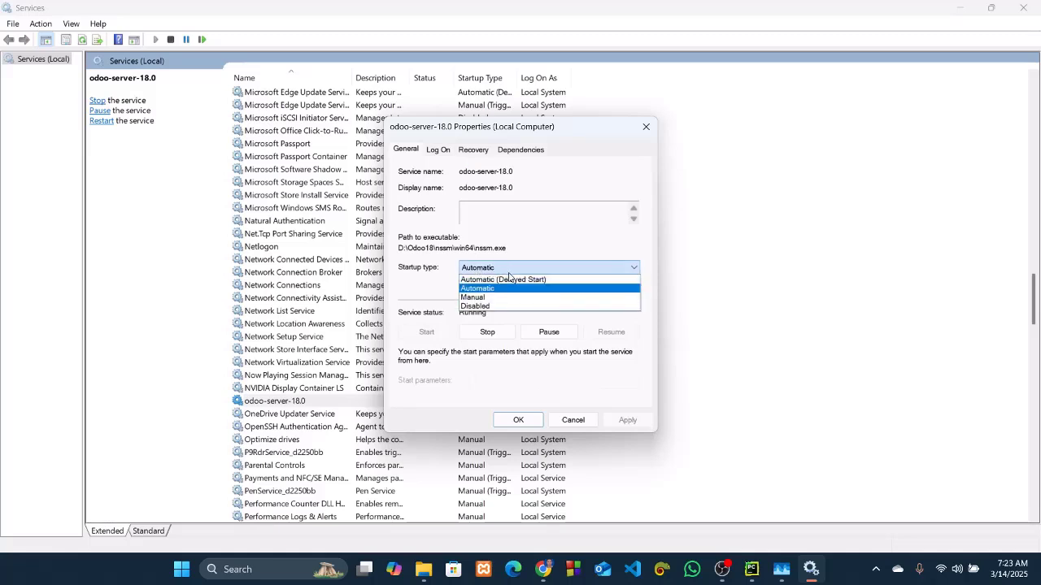
left_click(475, 306)
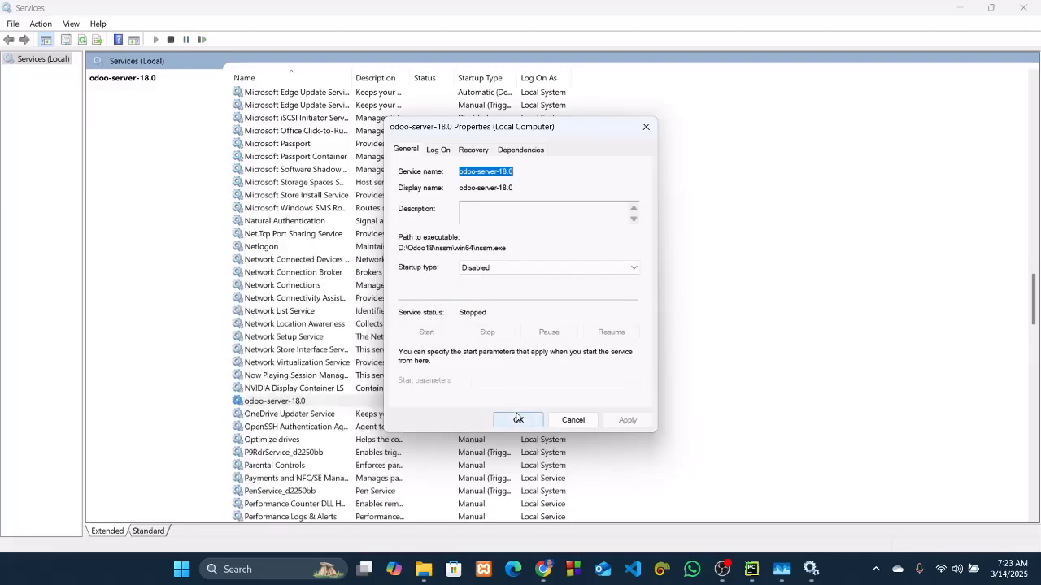
left_click(517, 420)
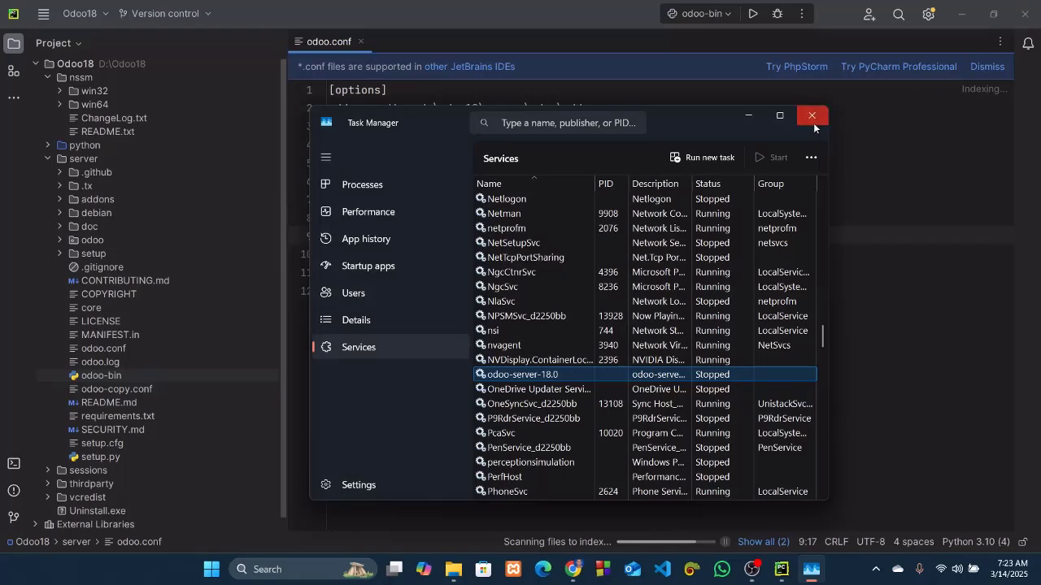
Step: Close Task Manager, run odoo-bin from PyCharm and allow Python through the Windows firewall
left_click(809, 115)
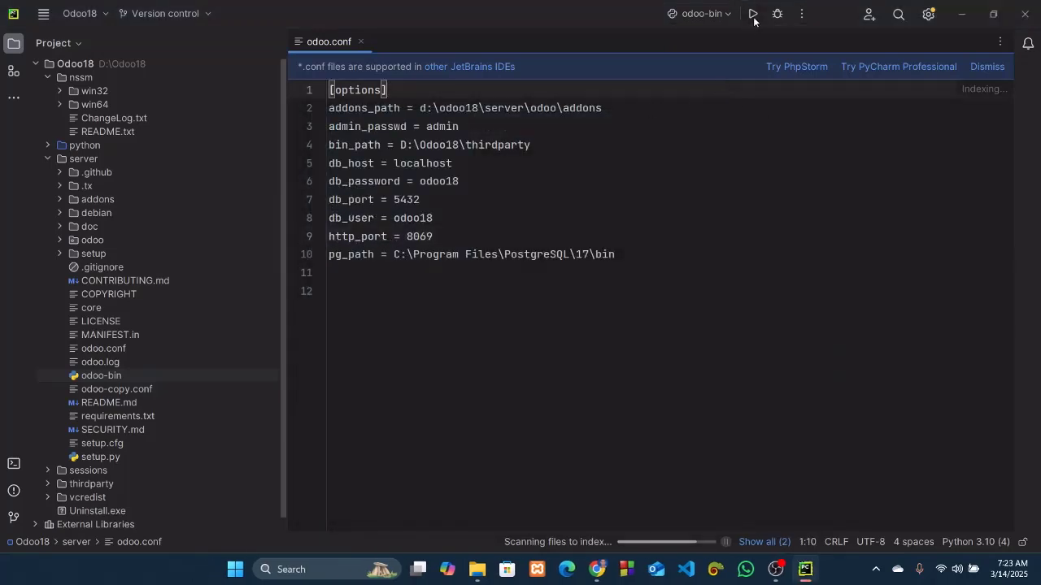
mouse_move(753, 13)
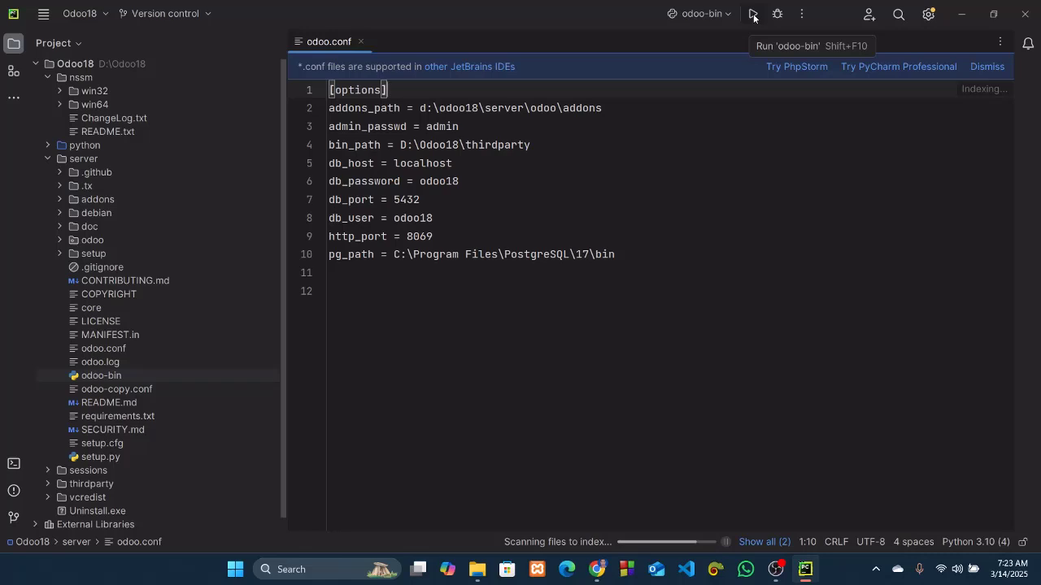
mouse_move(753, 15)
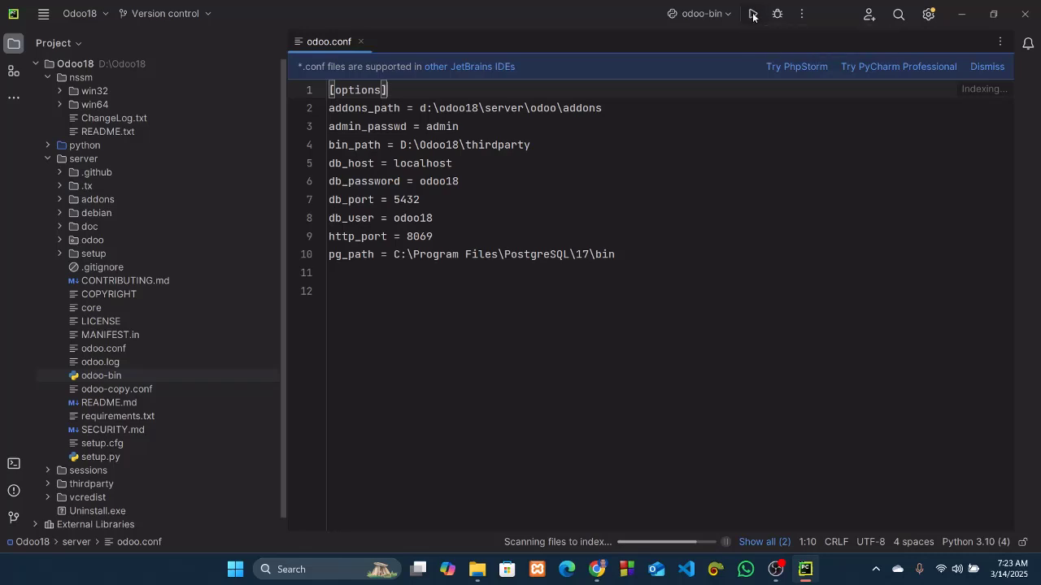
left_click(751, 13)
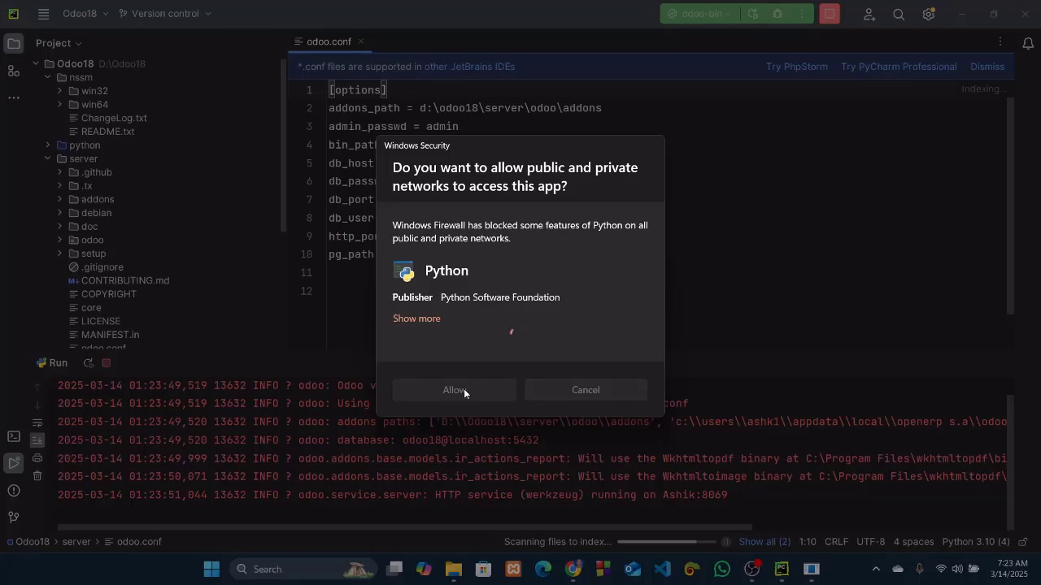
left_click(452, 390)
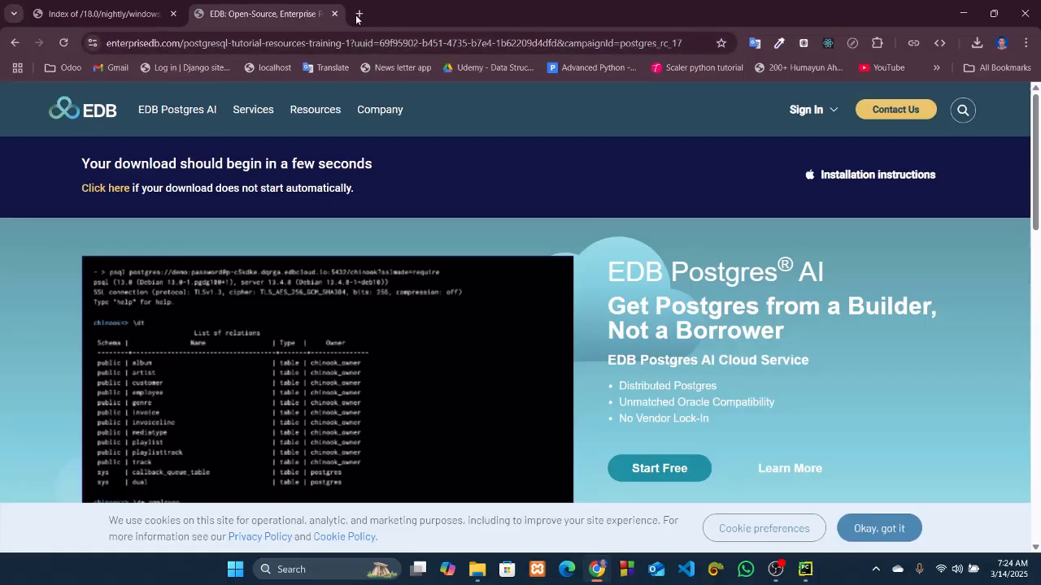
Step: In a new Chrome tab, load localhost:8069 to reach Odoo's database manager page
left_click(358, 13)
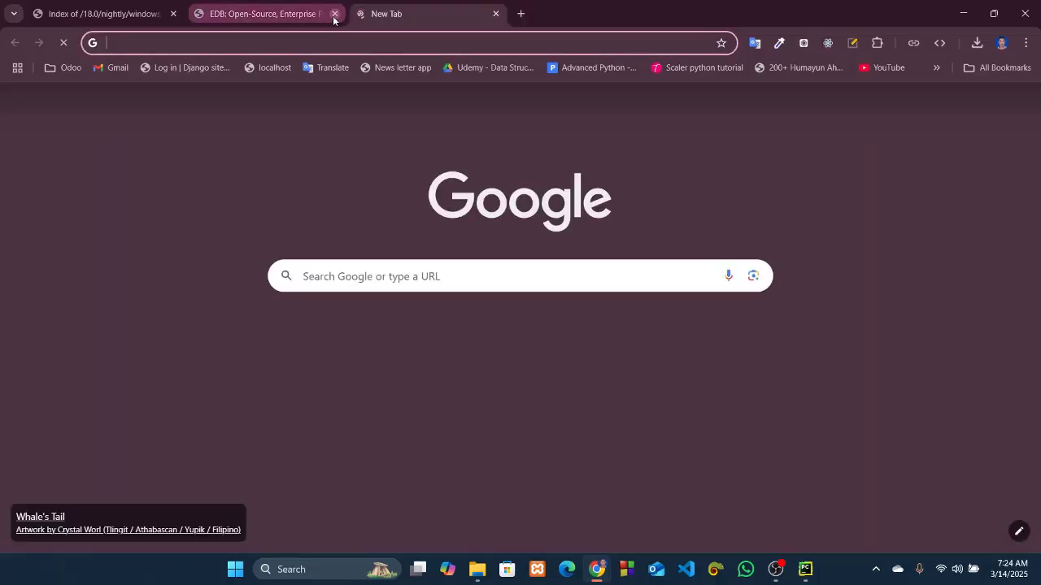
left_click(335, 13)
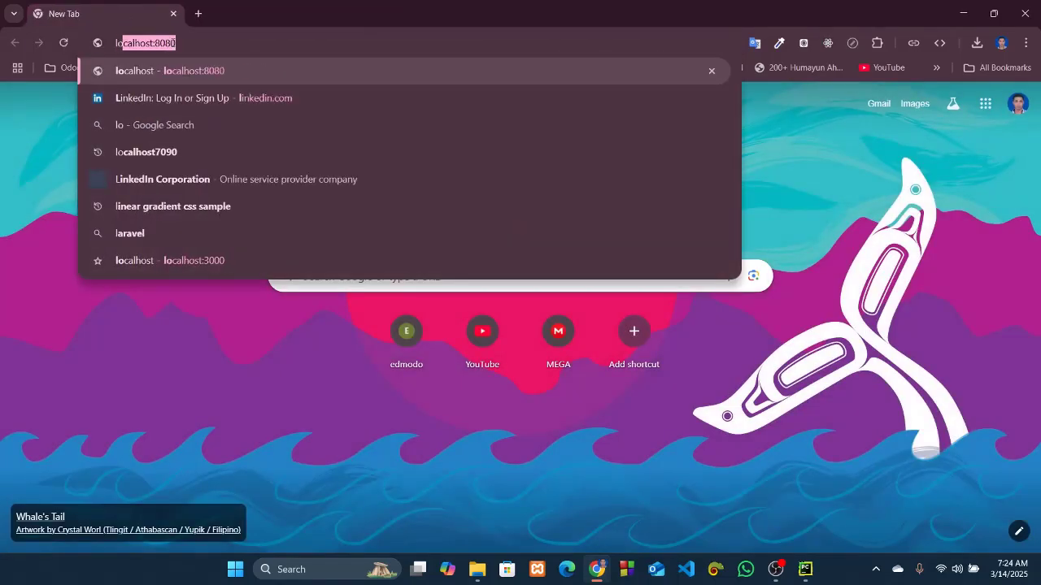
key("Backspace")
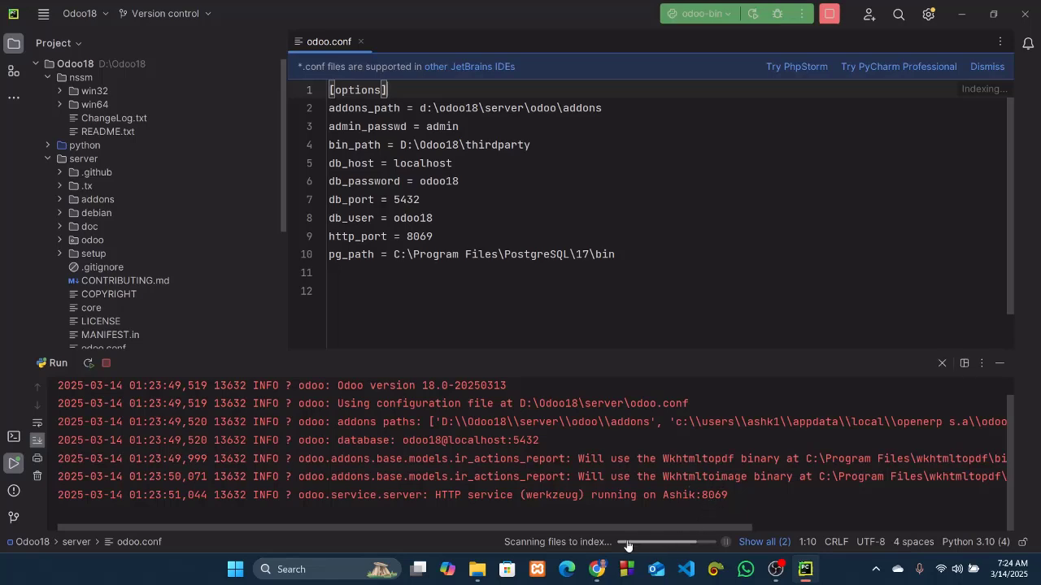
left_click(597, 569)
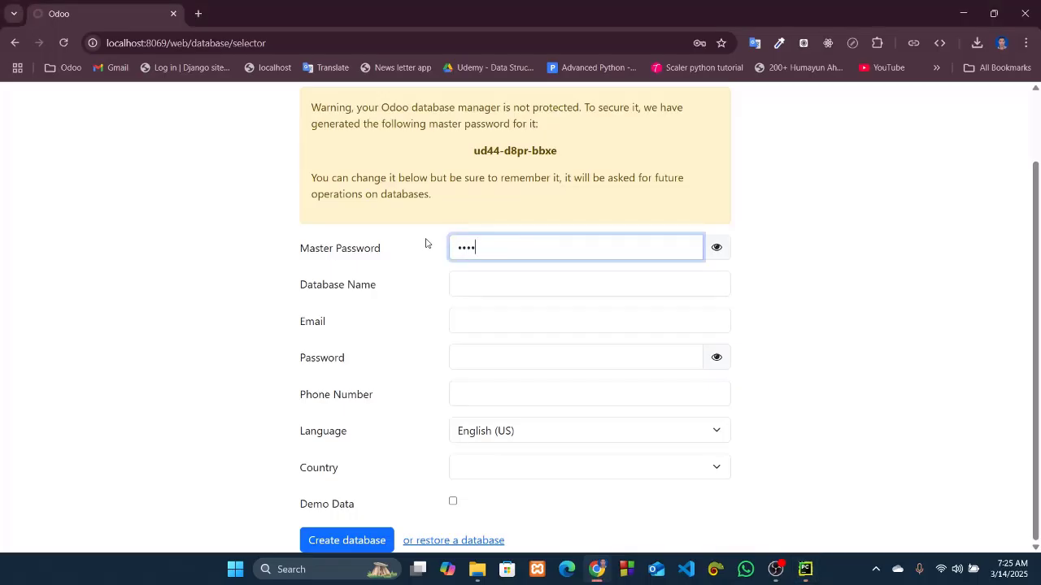
left_click(589, 283)
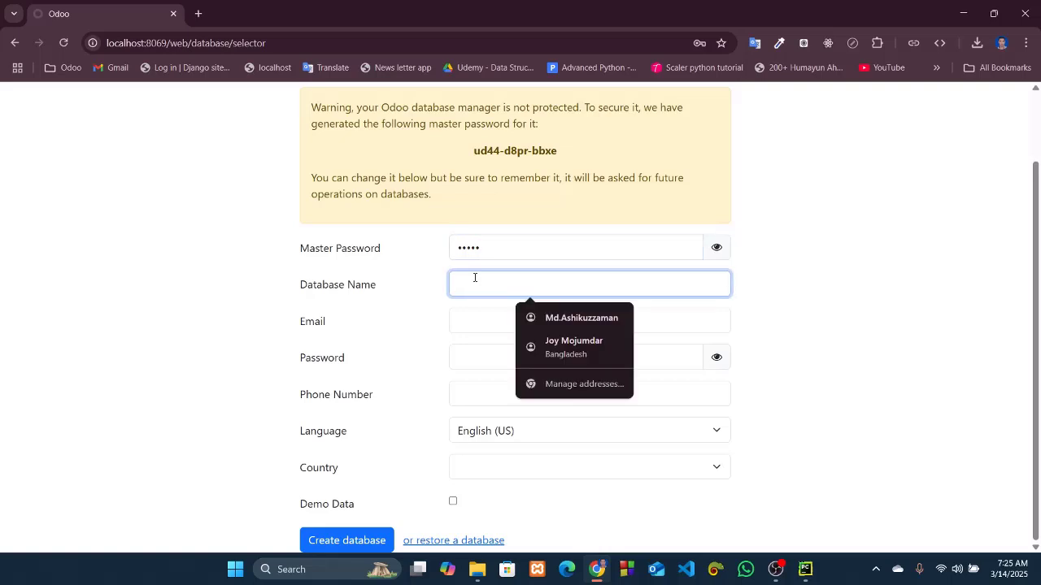
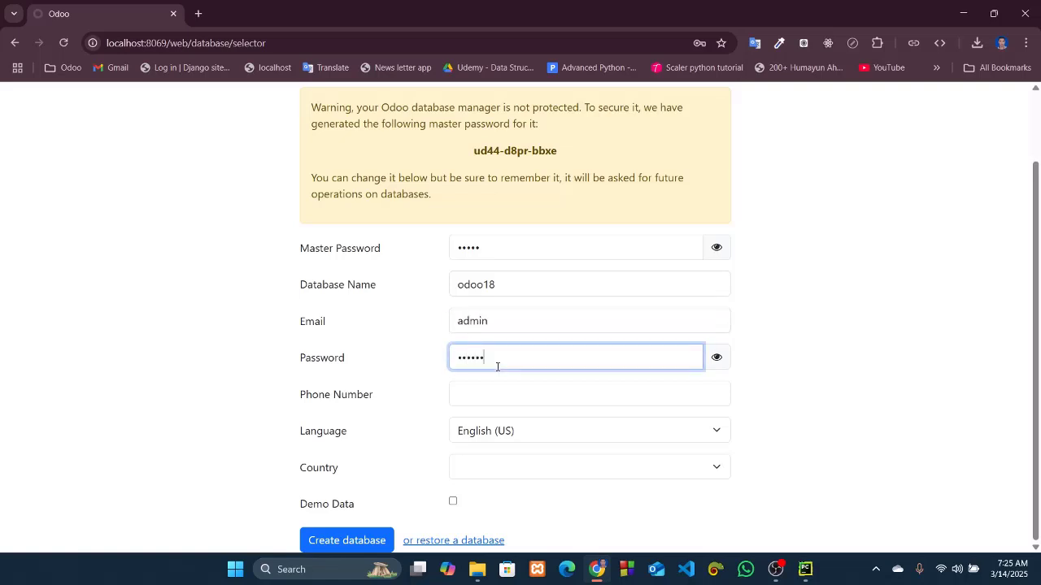
left_click(588, 394)
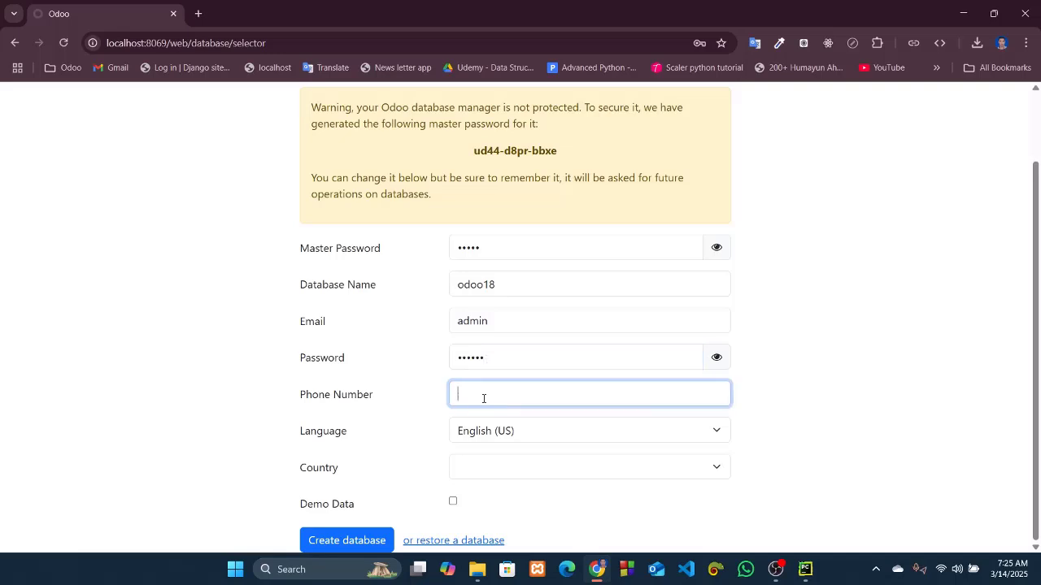
mouse_move(581, 439)
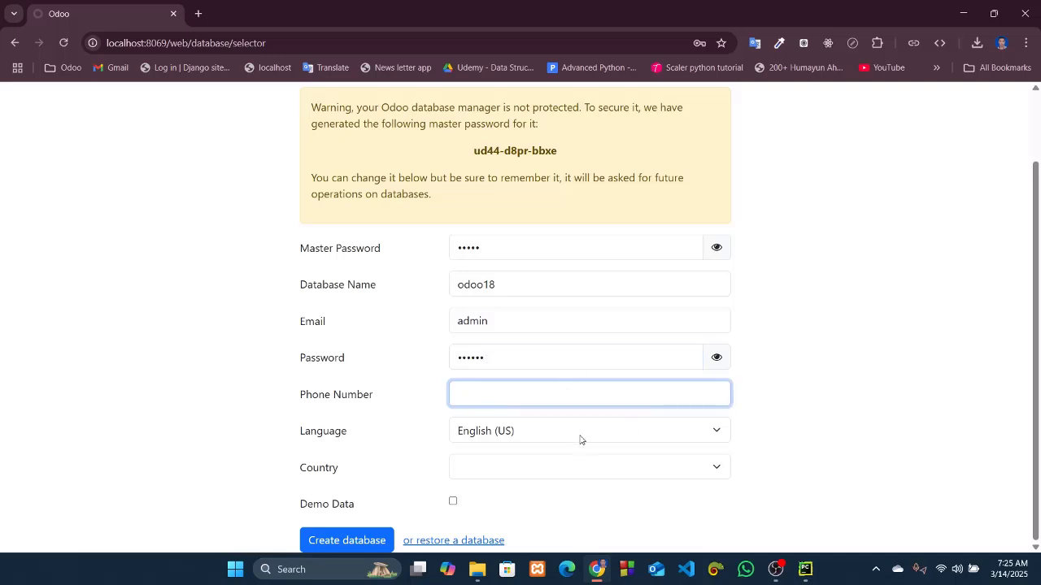
Step: Choose Bangladesh as country, include demo data and create the database
left_click(588, 465)
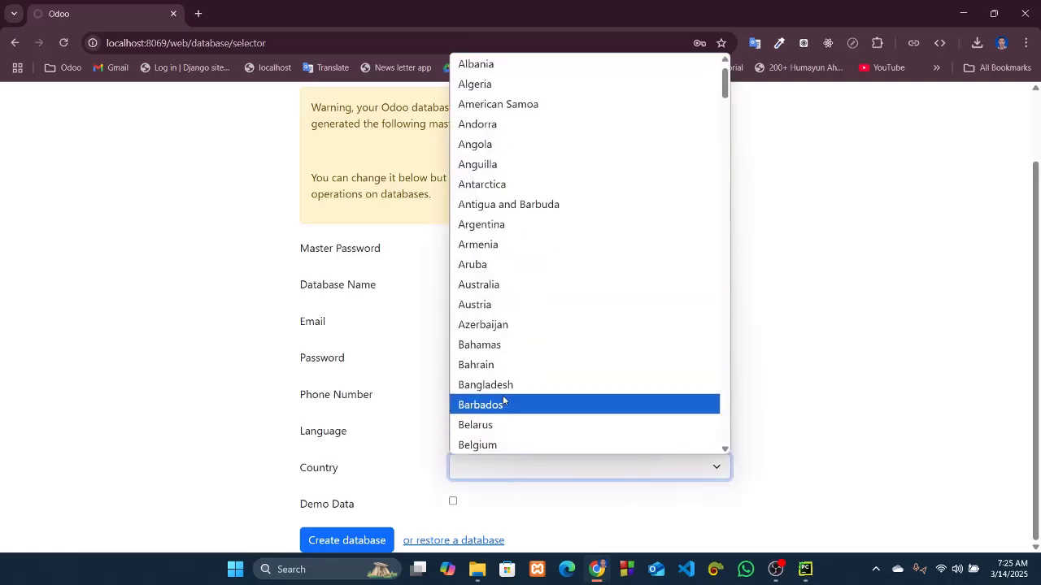
left_click(485, 384)
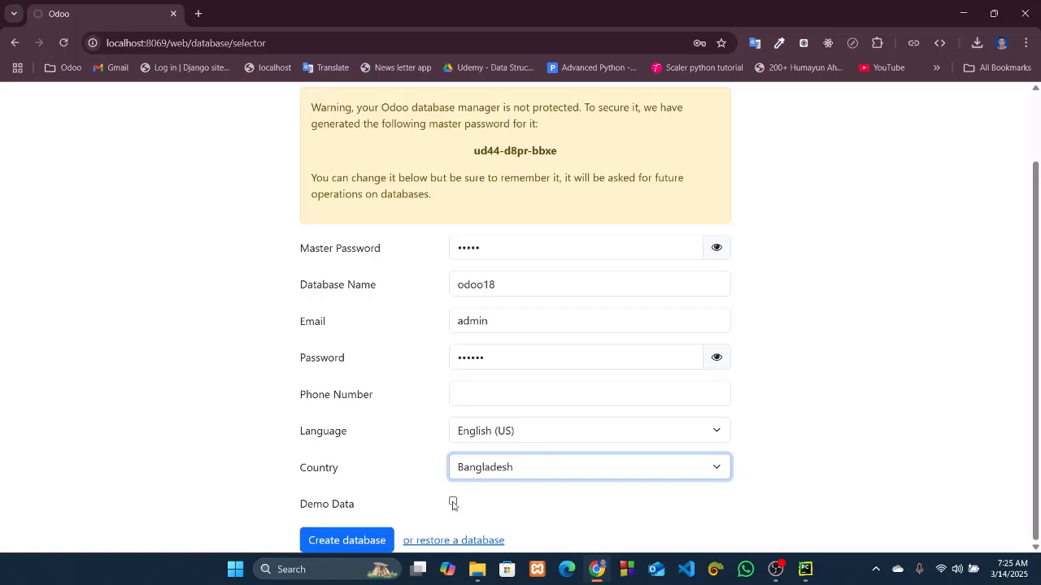
left_click(452, 501)
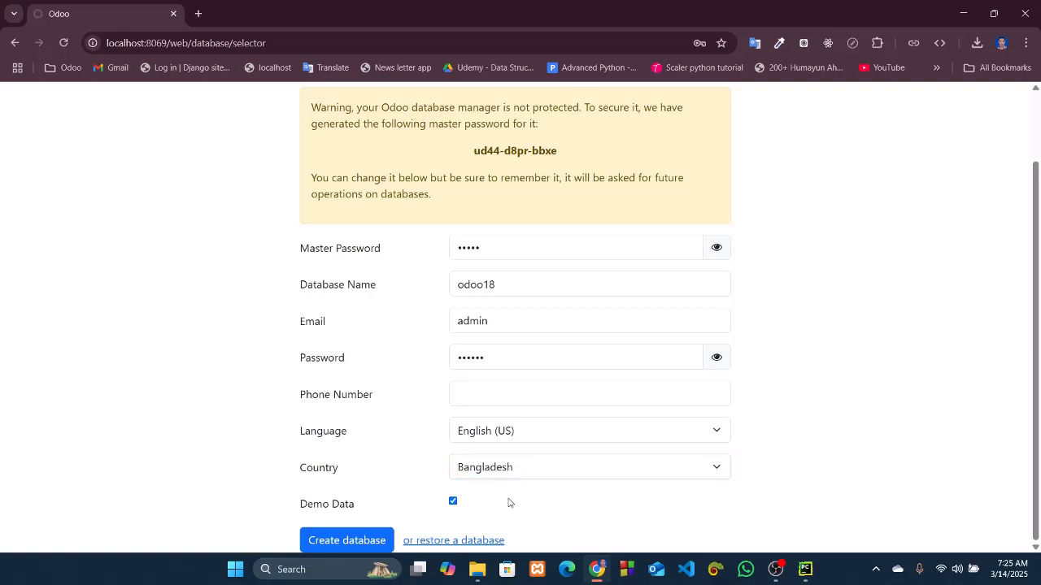
mouse_move(439, 516)
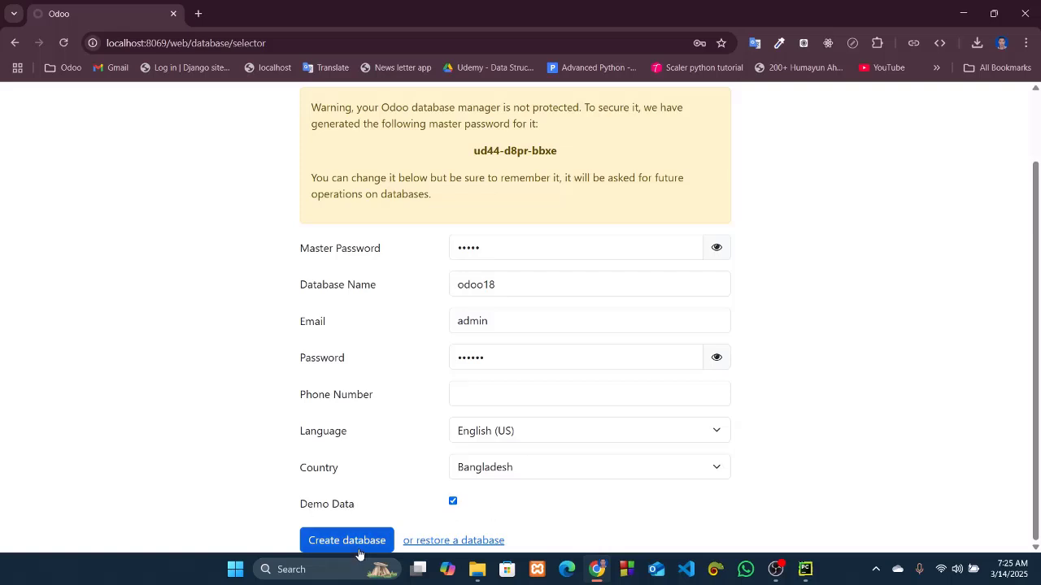
left_click(346, 540)
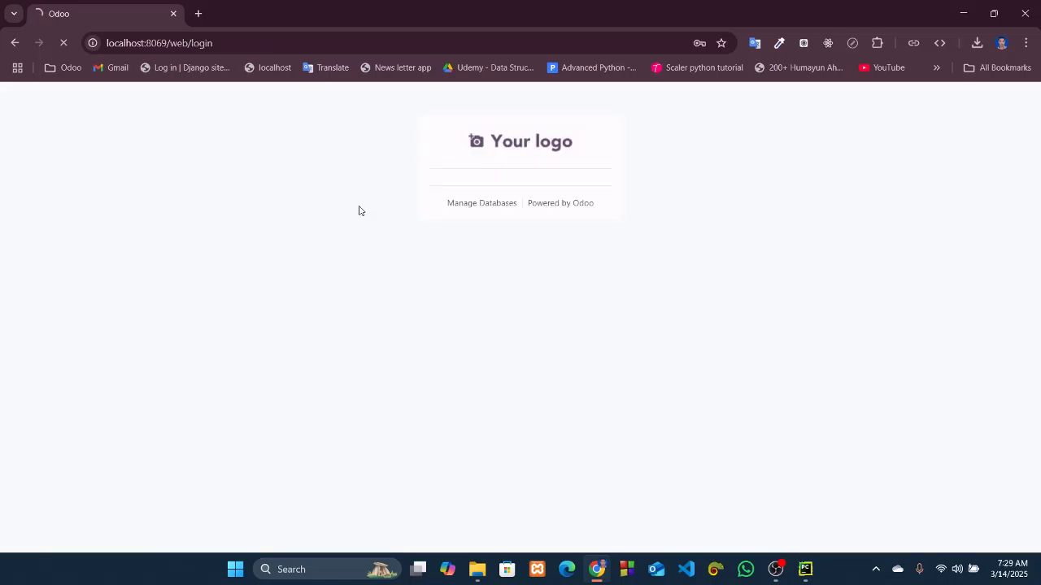
left_click(481, 201)
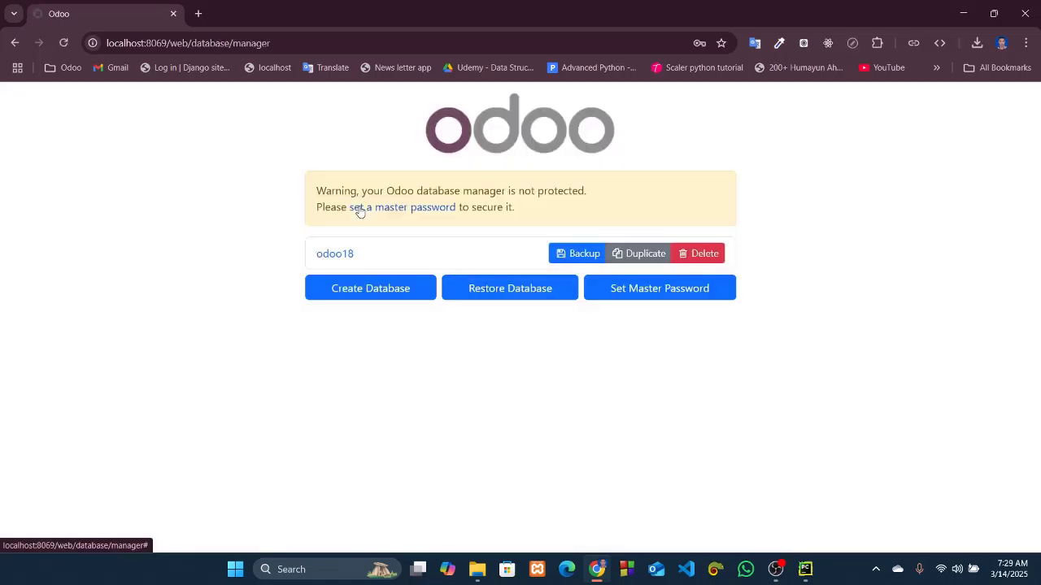
mouse_move(361, 179)
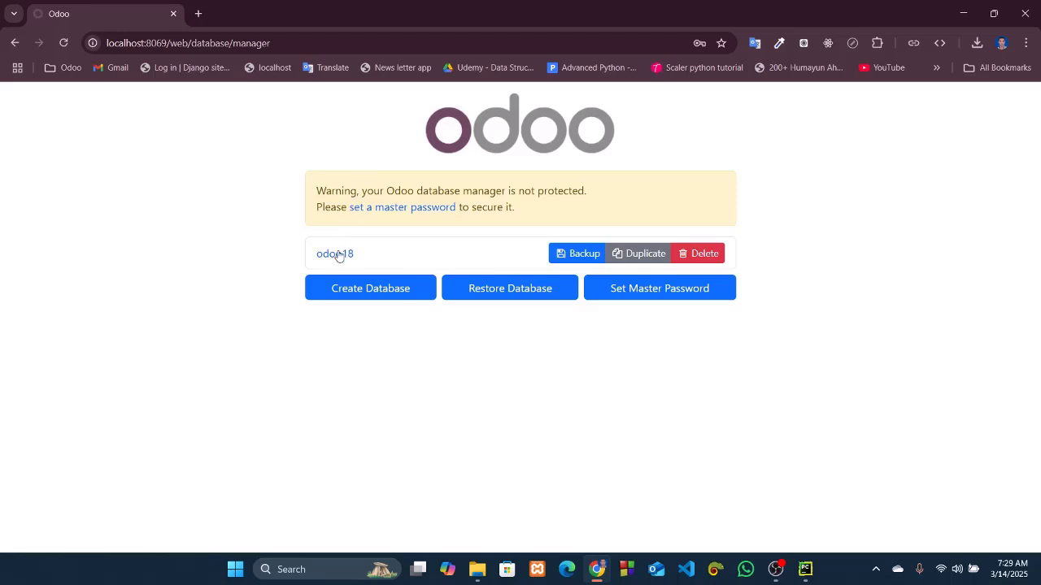
left_click(335, 253)
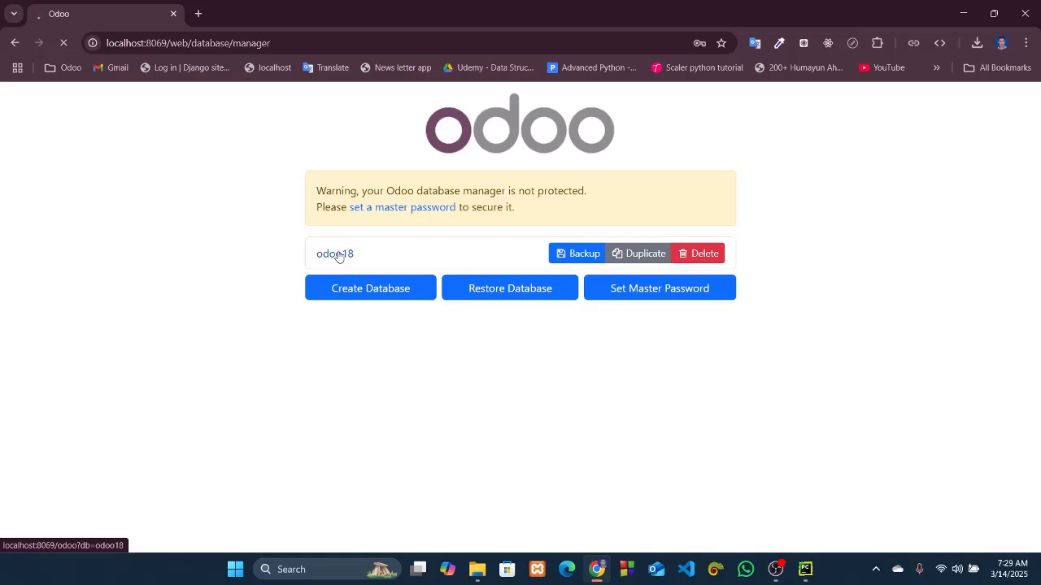
left_click(334, 254)
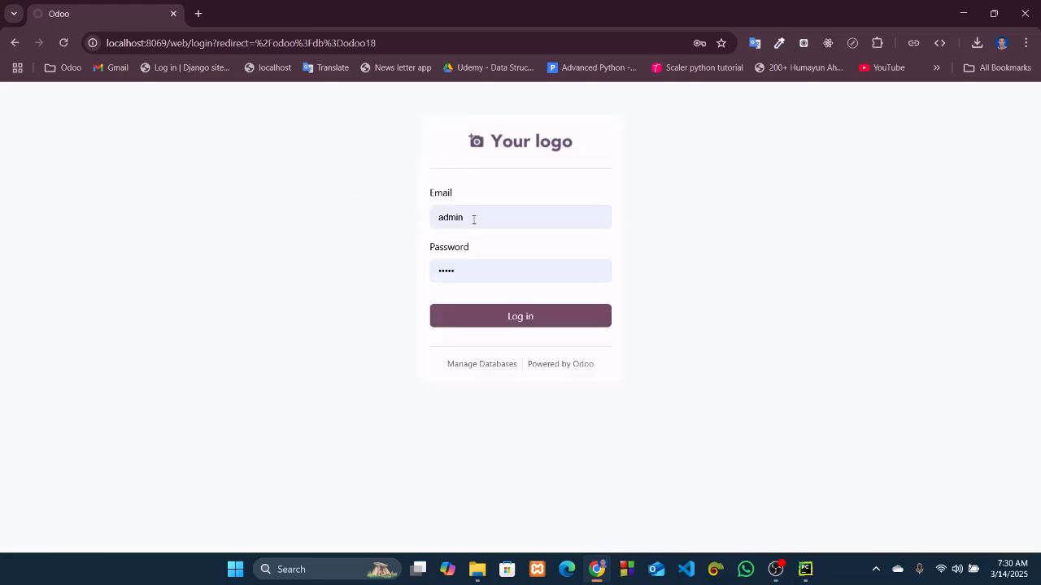
left_click(520, 218)
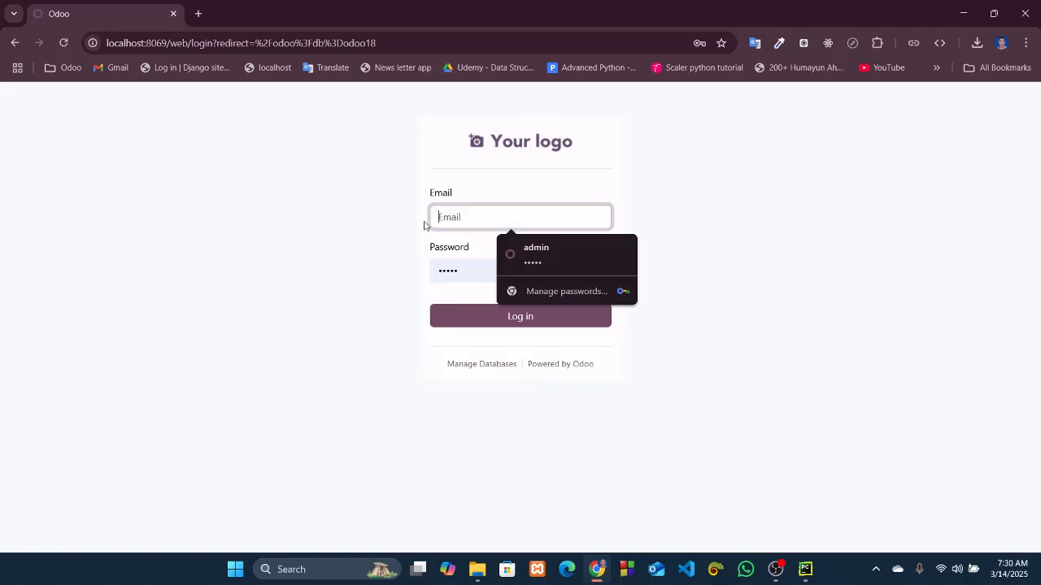
type("admin")
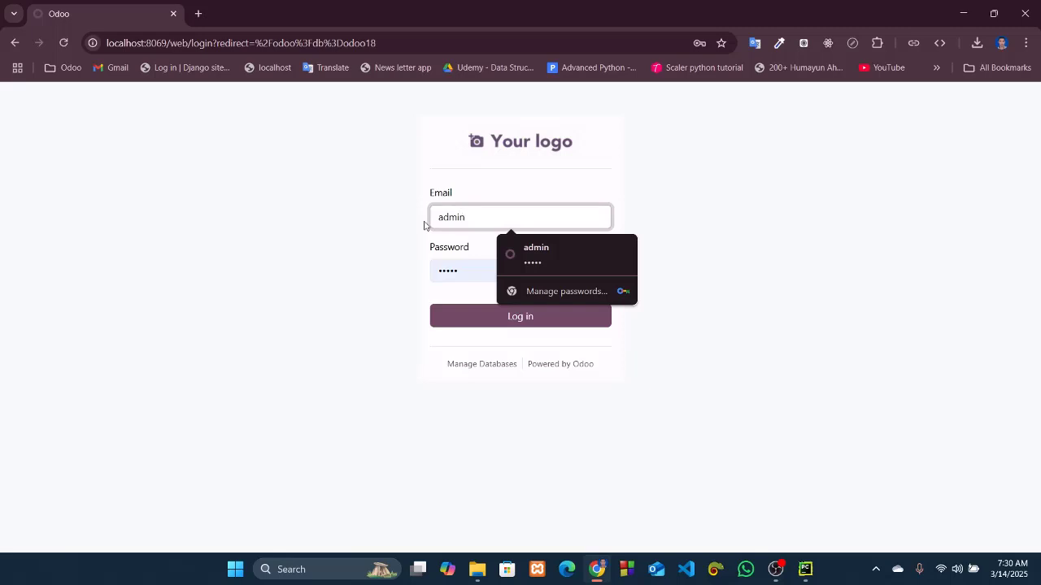
left_click(520, 270)
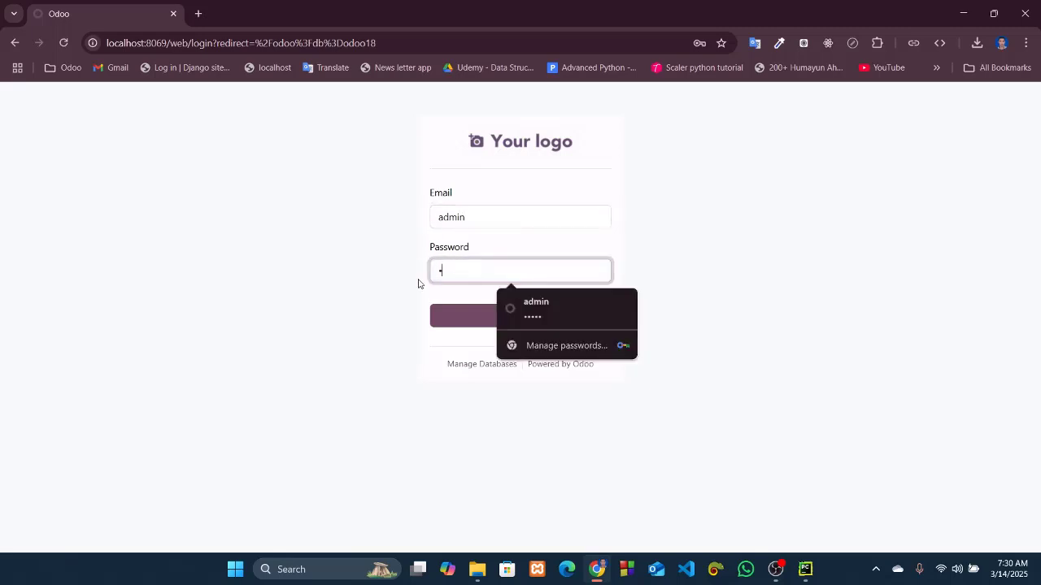
left_click(536, 307)
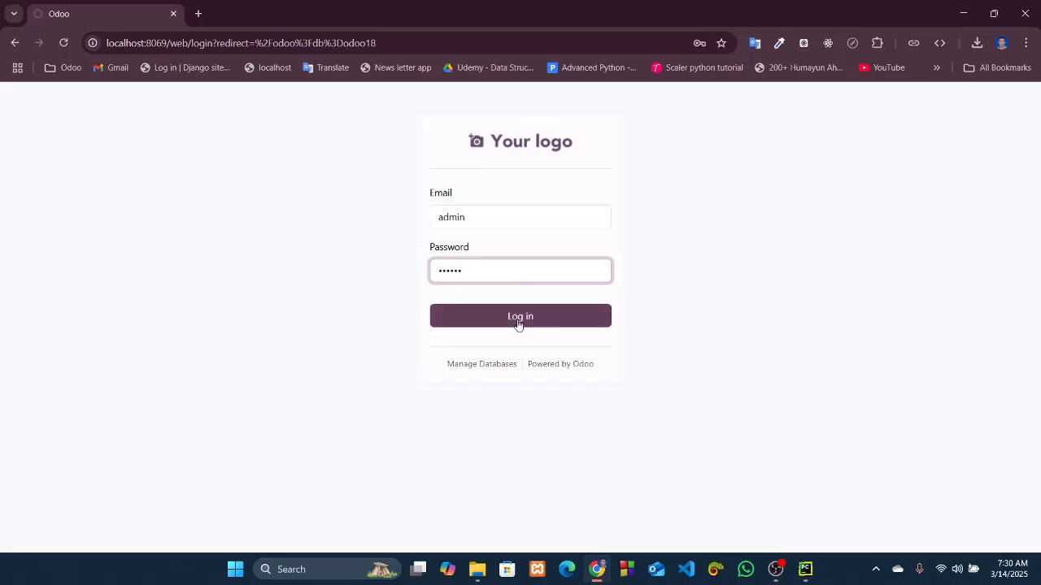
left_click(520, 316)
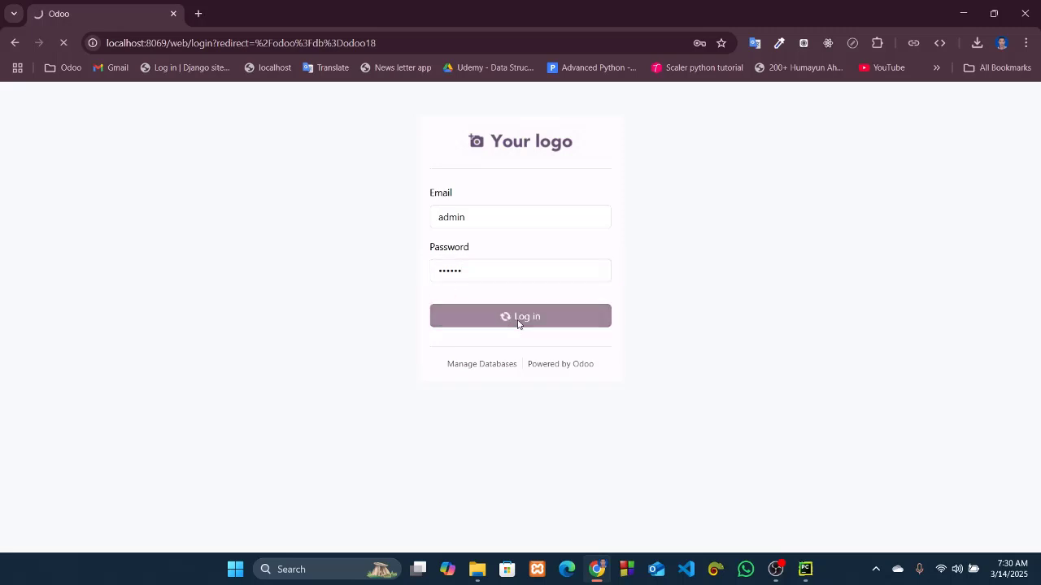
left_click(521, 315)
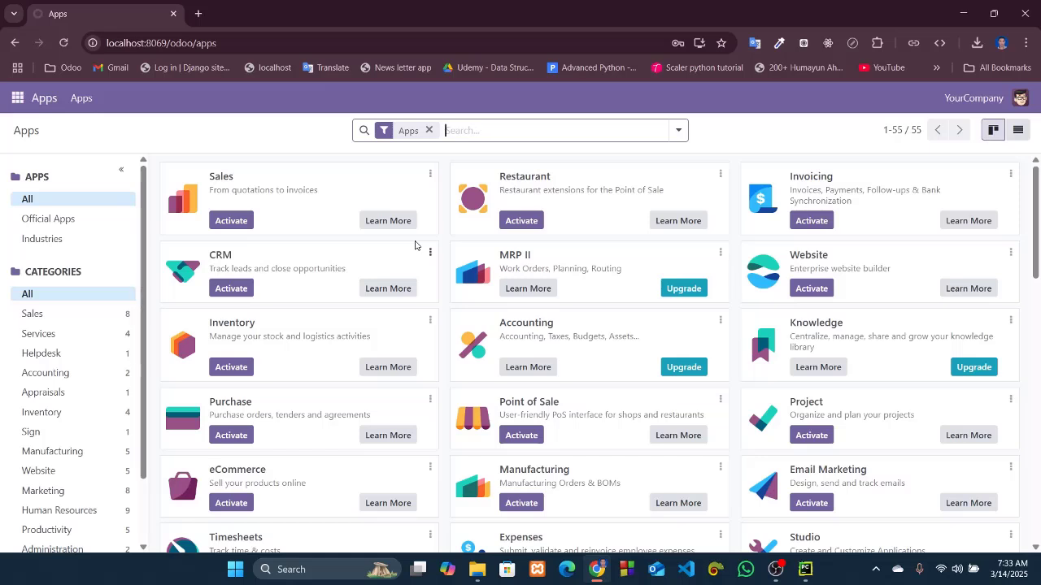
mouse_move(391, 168)
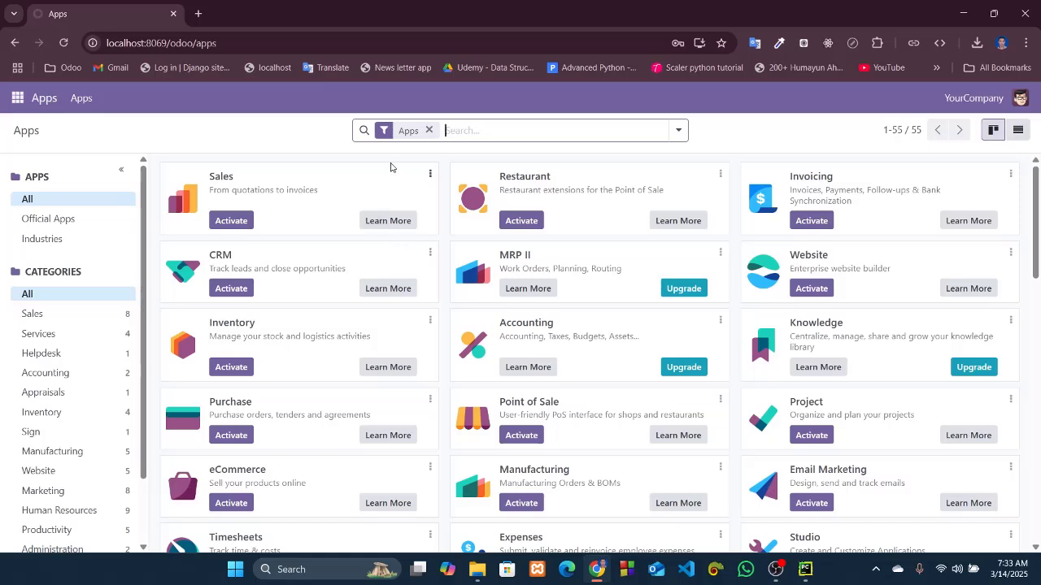
mouse_move(283, 190)
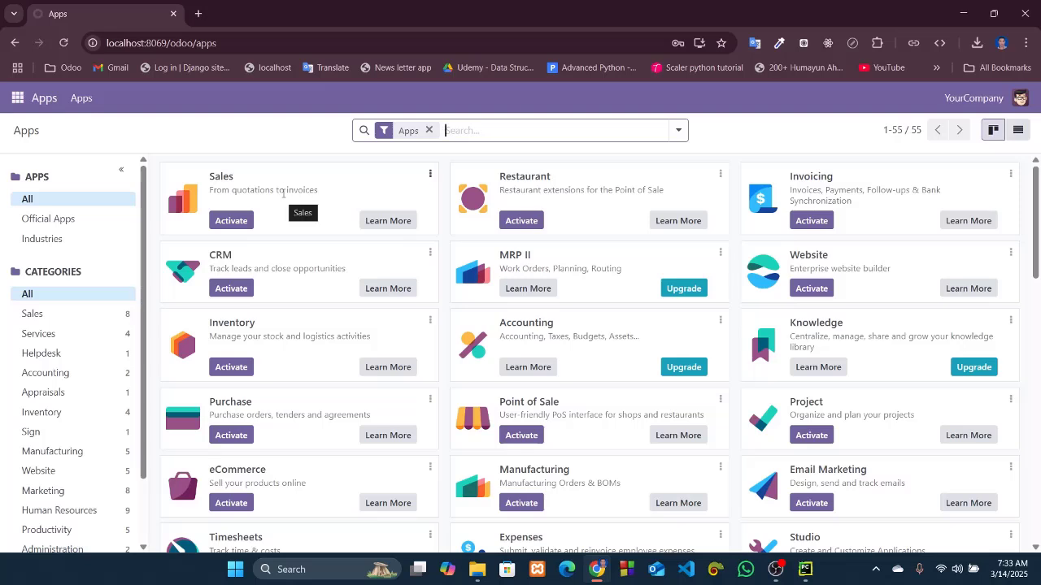
mouse_move(268, 215)
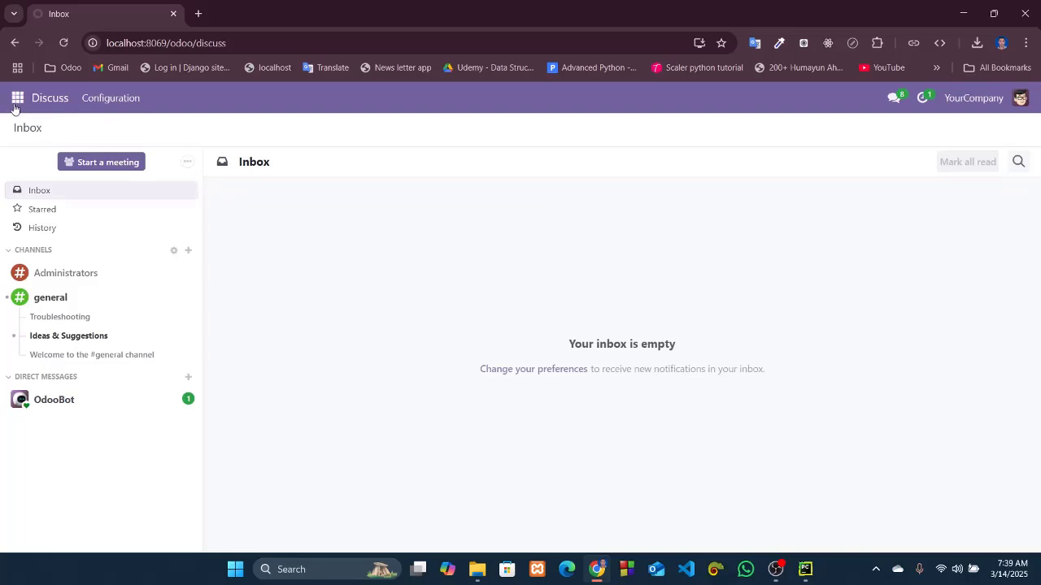
Step: Open Sales from the app menu and remove the My Quotations filter to show all 20 orders
left_click(16, 98)
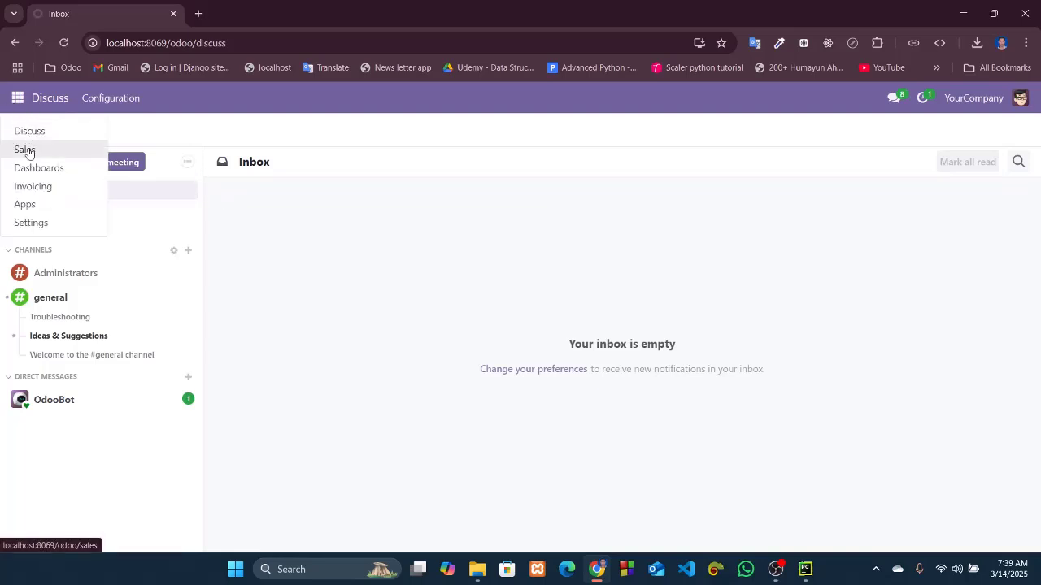
left_click(26, 149)
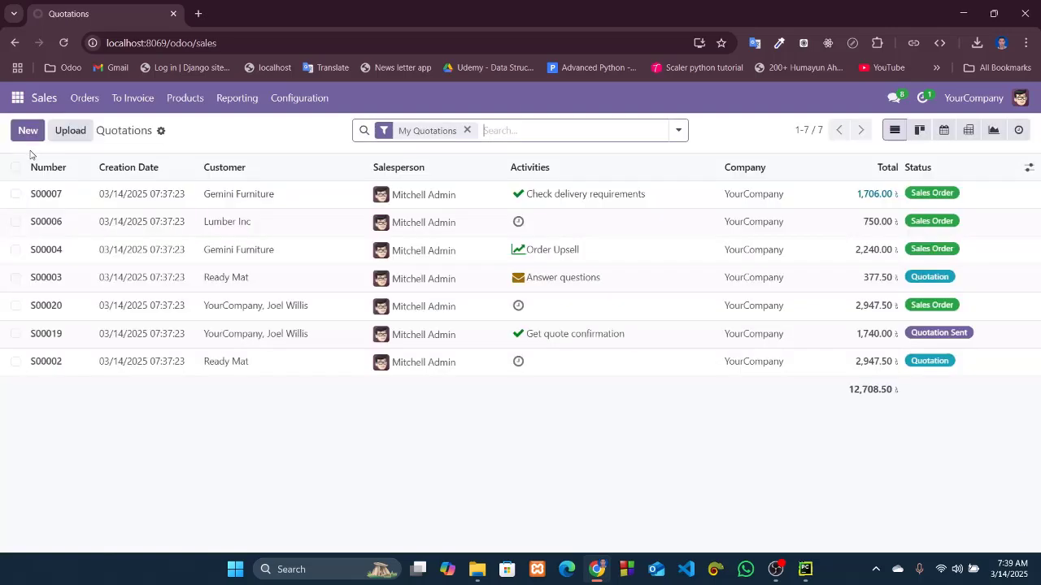
left_click(468, 130)
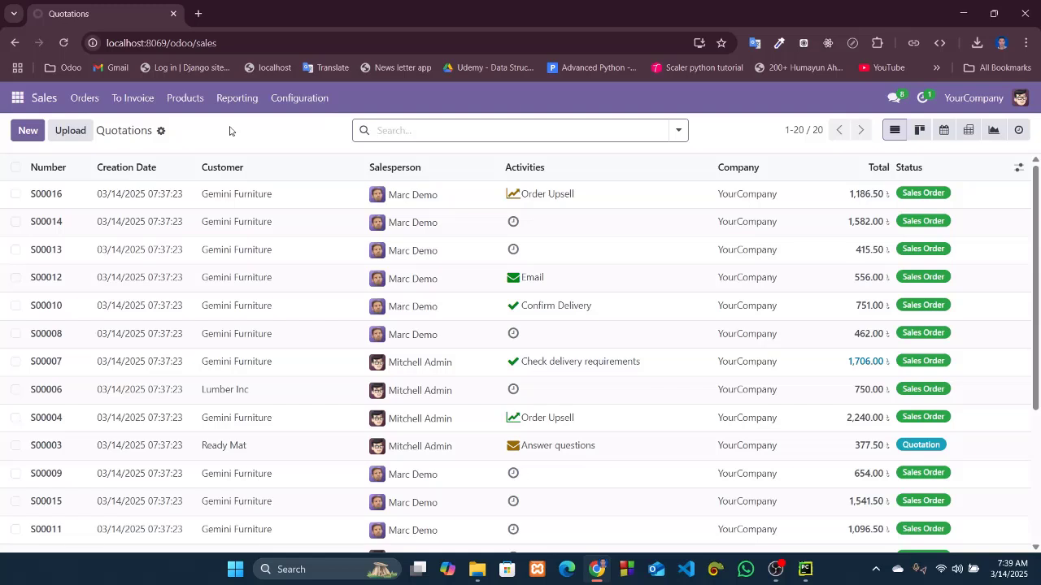
mouse_move(189, 133)
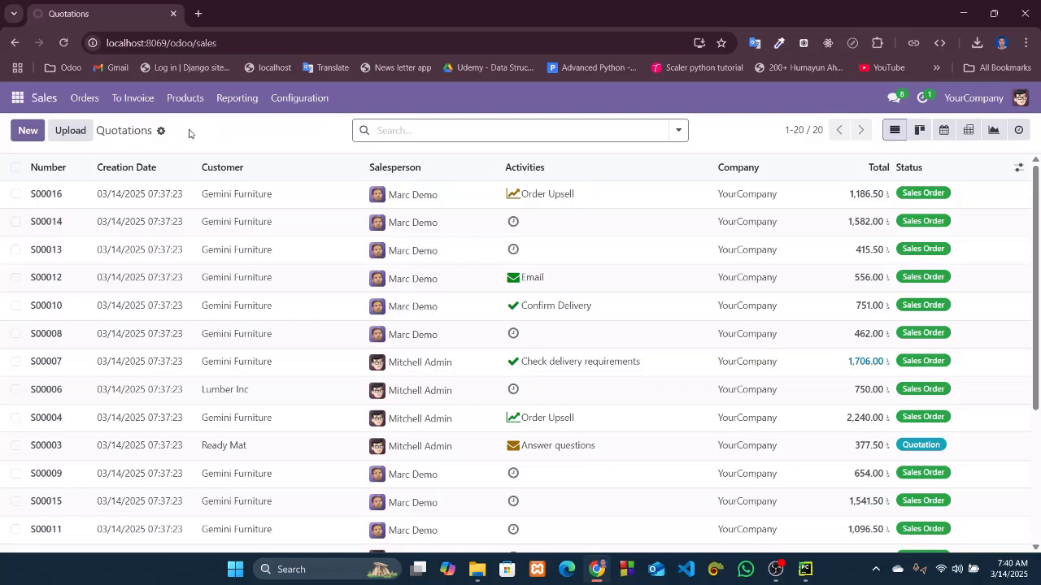